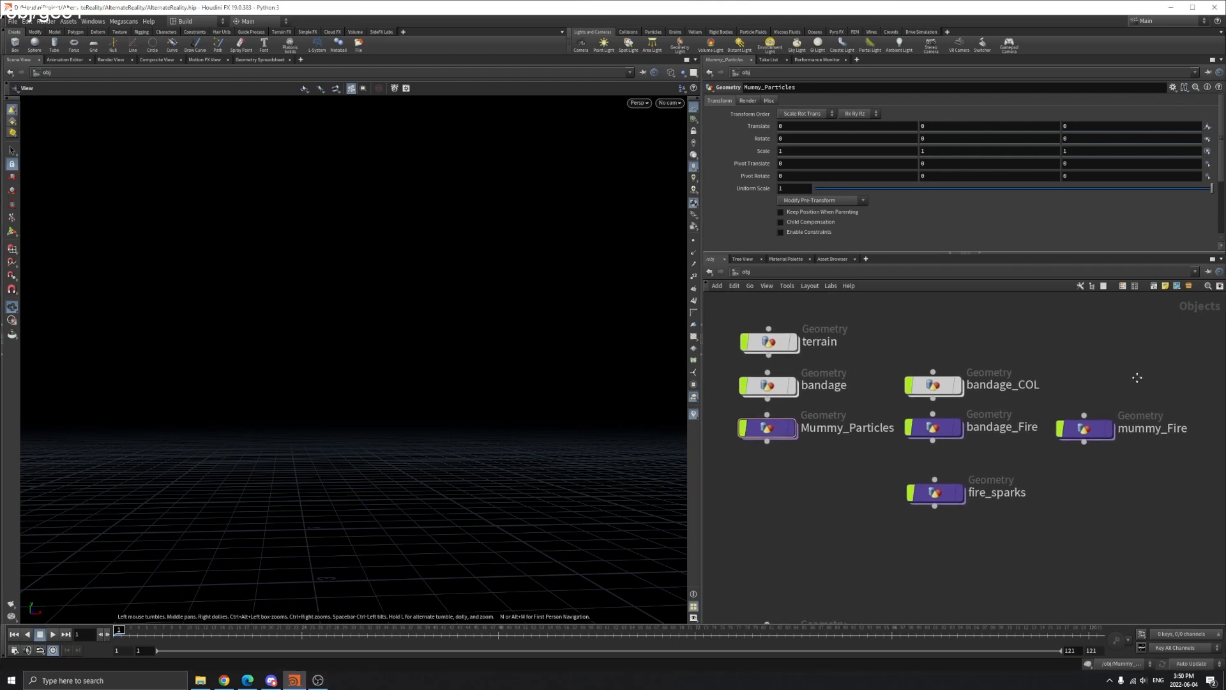
# Dive into the Mummy_Particles object and play back the particle animation on the timeline.
pyautogui.click(1085, 428)
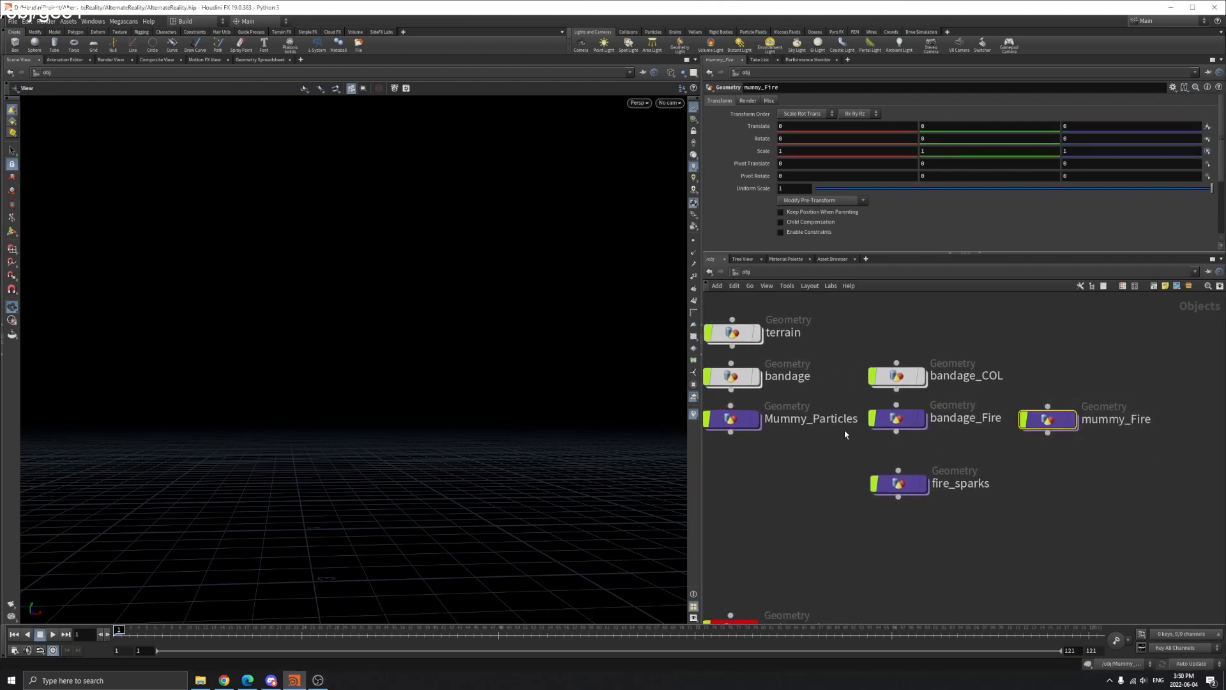
pyautogui.doubleClick(732, 419)
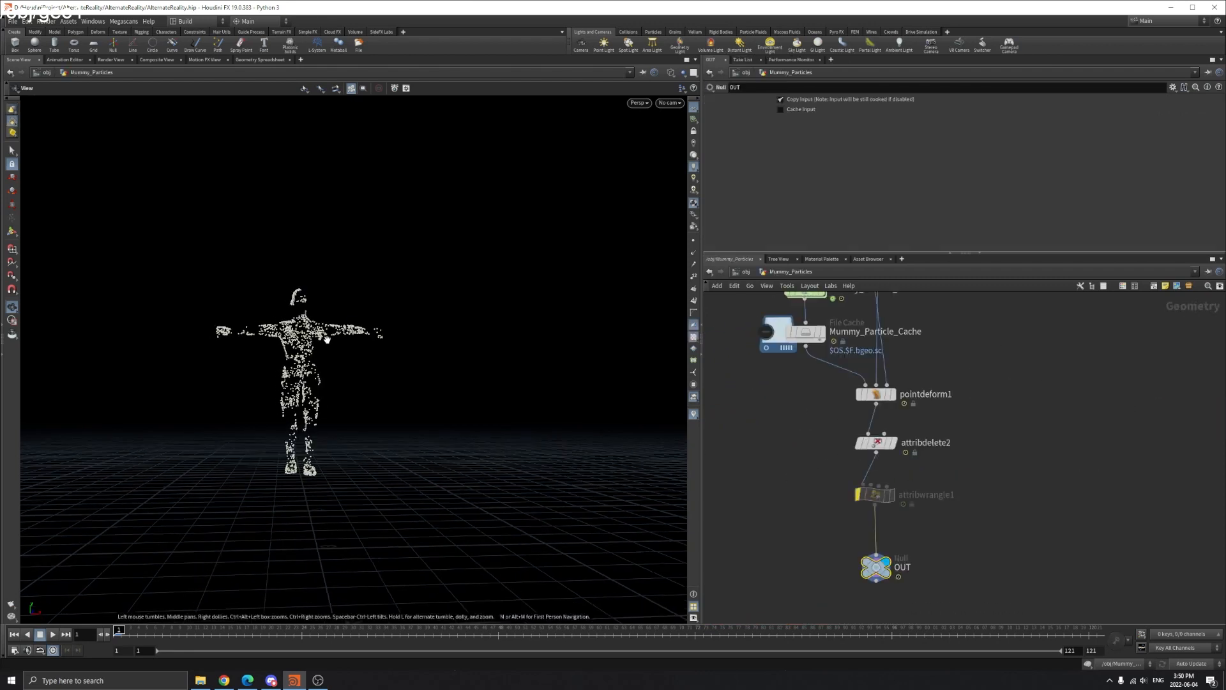
pyautogui.click(54, 635)
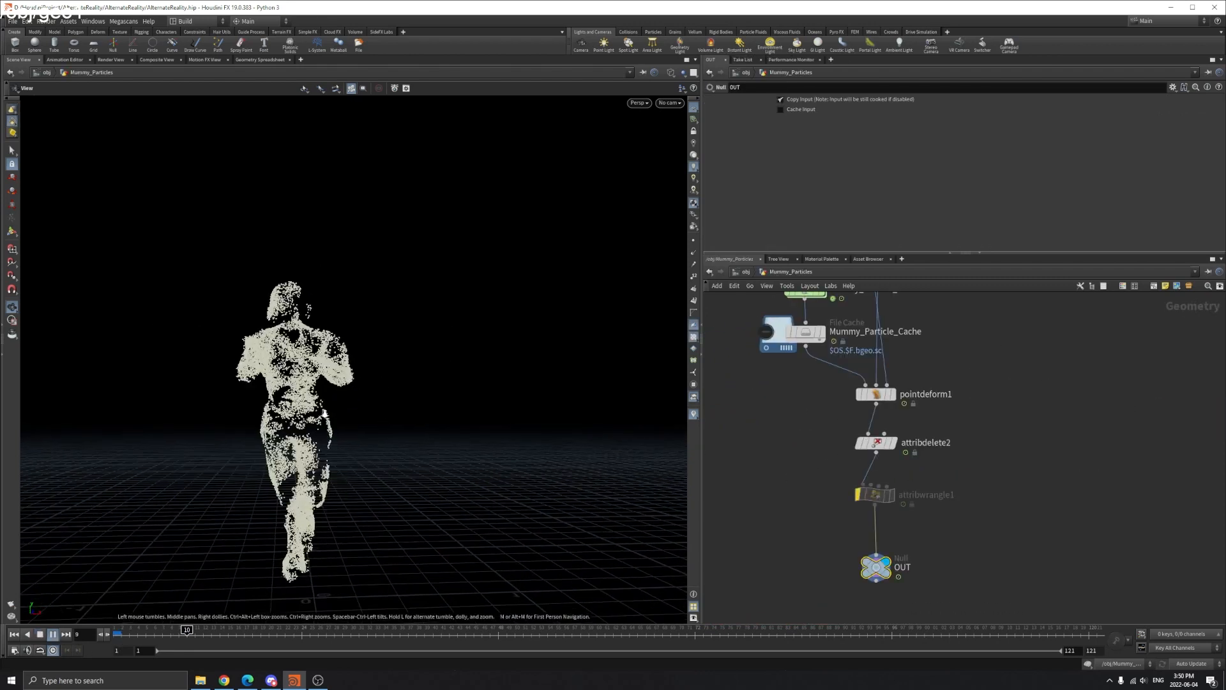
pyautogui.click(52, 635)
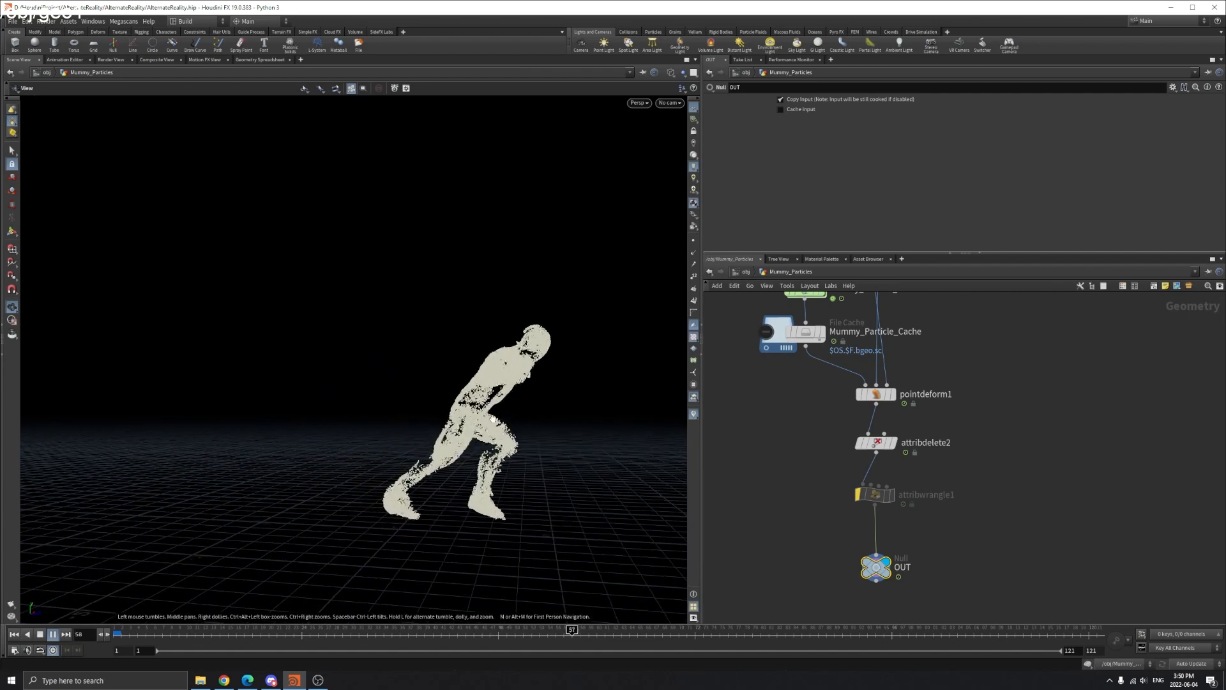
pyautogui.click(51, 635)
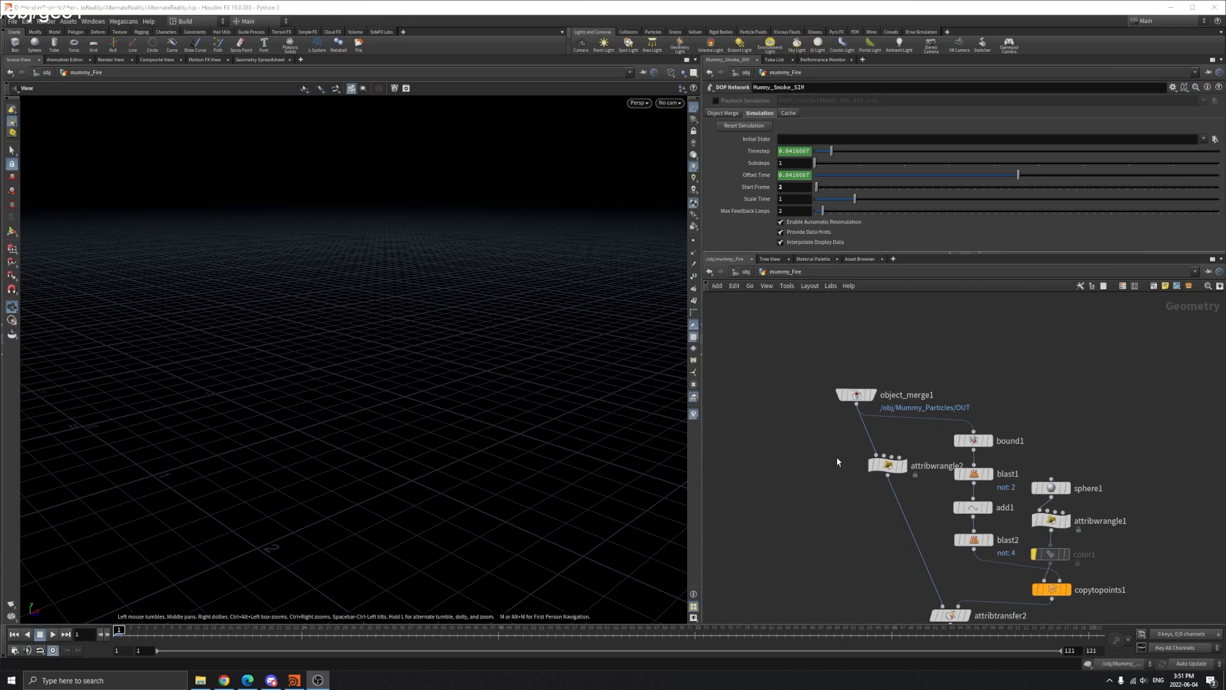
# Display the object_merge1 mummy particles, then go back up to the /obj scene level.
pyautogui.click(856, 393)
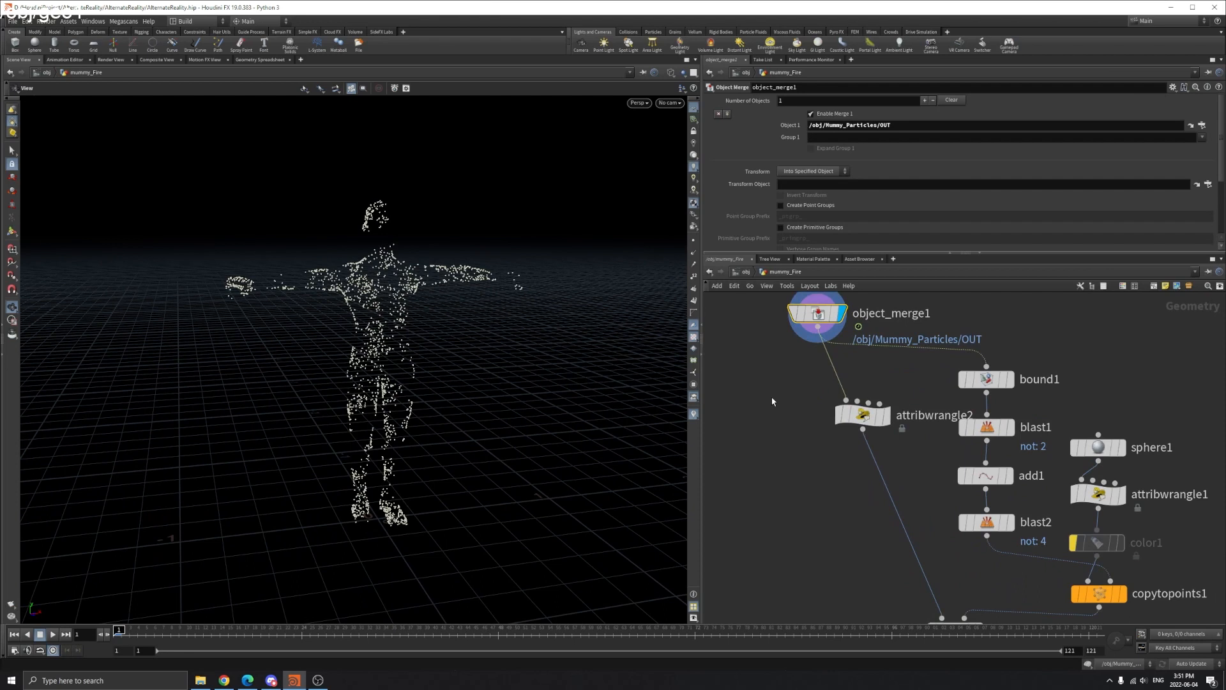
pyautogui.click(863, 414)
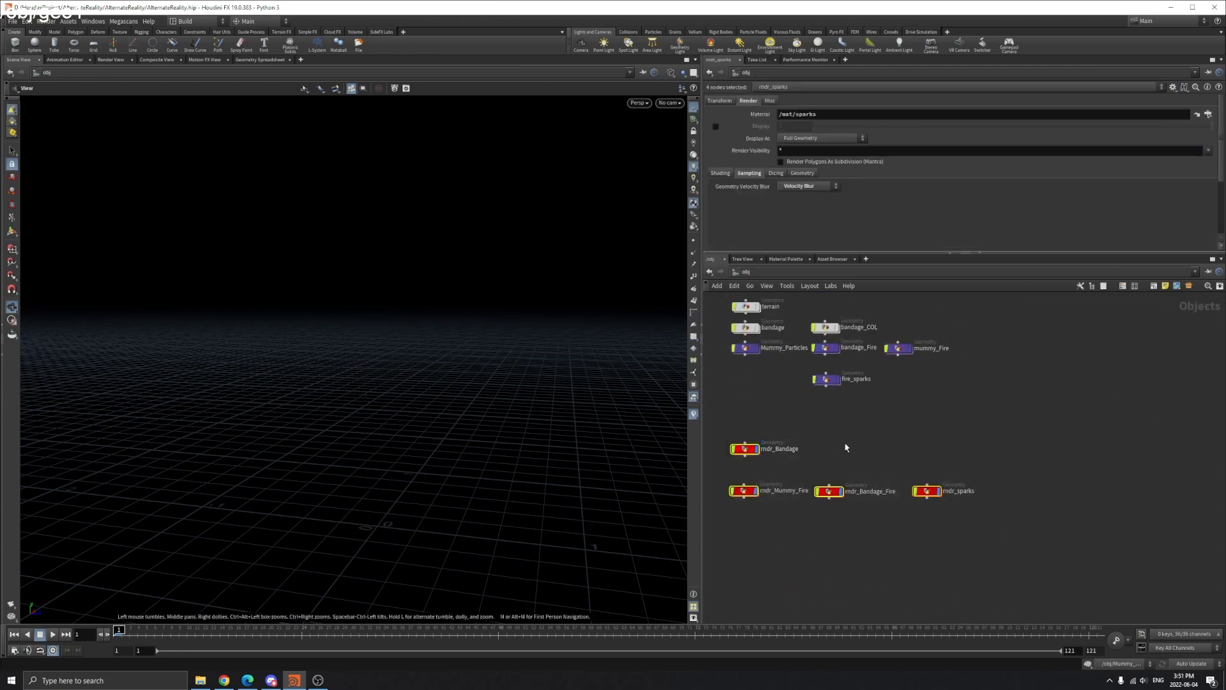
# Play the mummy bandage animation at scene level, then dive into the mummy_fire object.
pyautogui.click(927, 490)
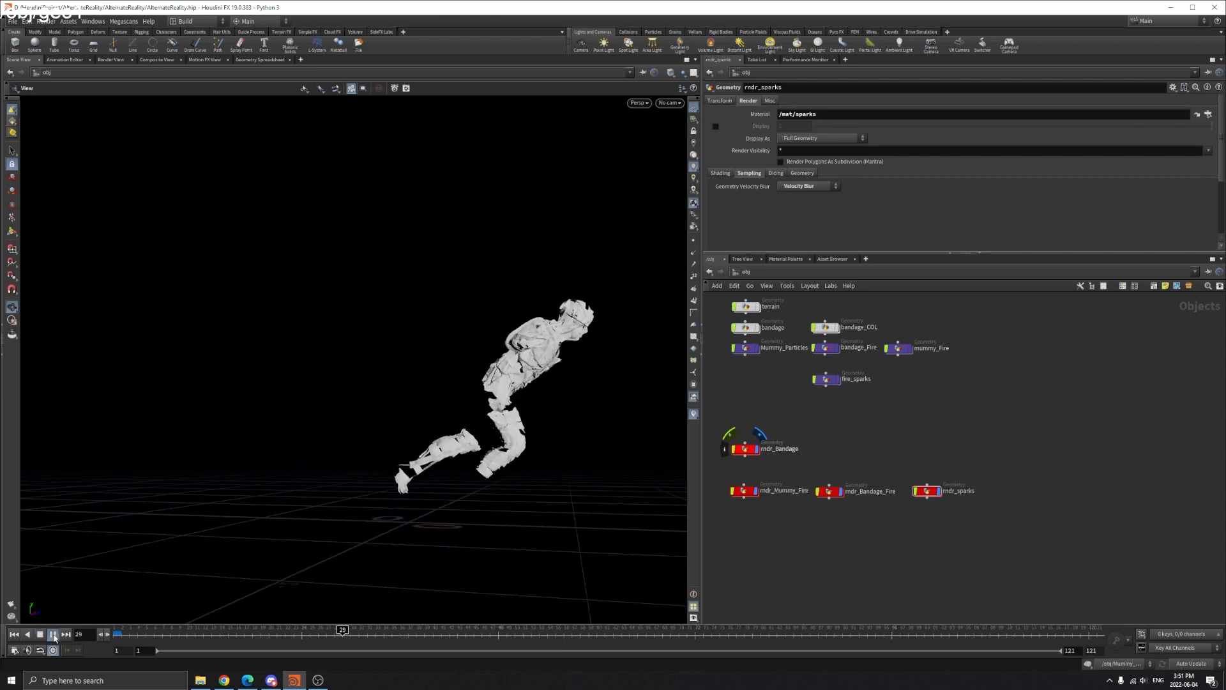
pyautogui.click(52, 635)
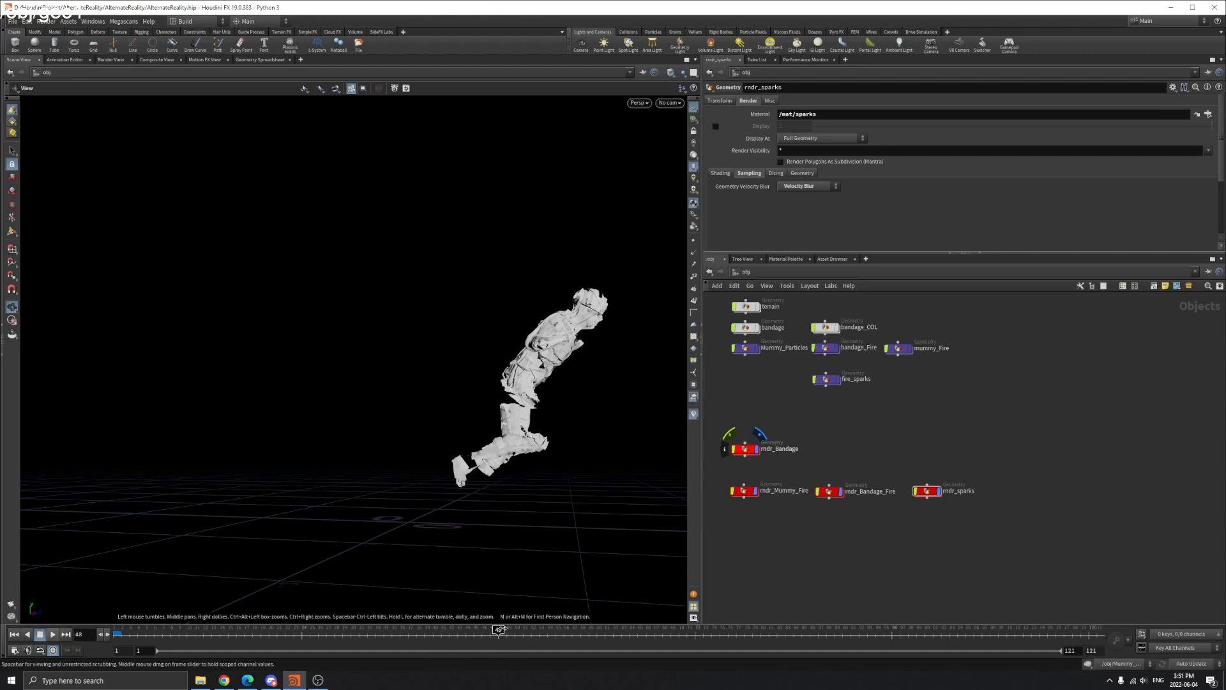
pyautogui.click(520, 629)
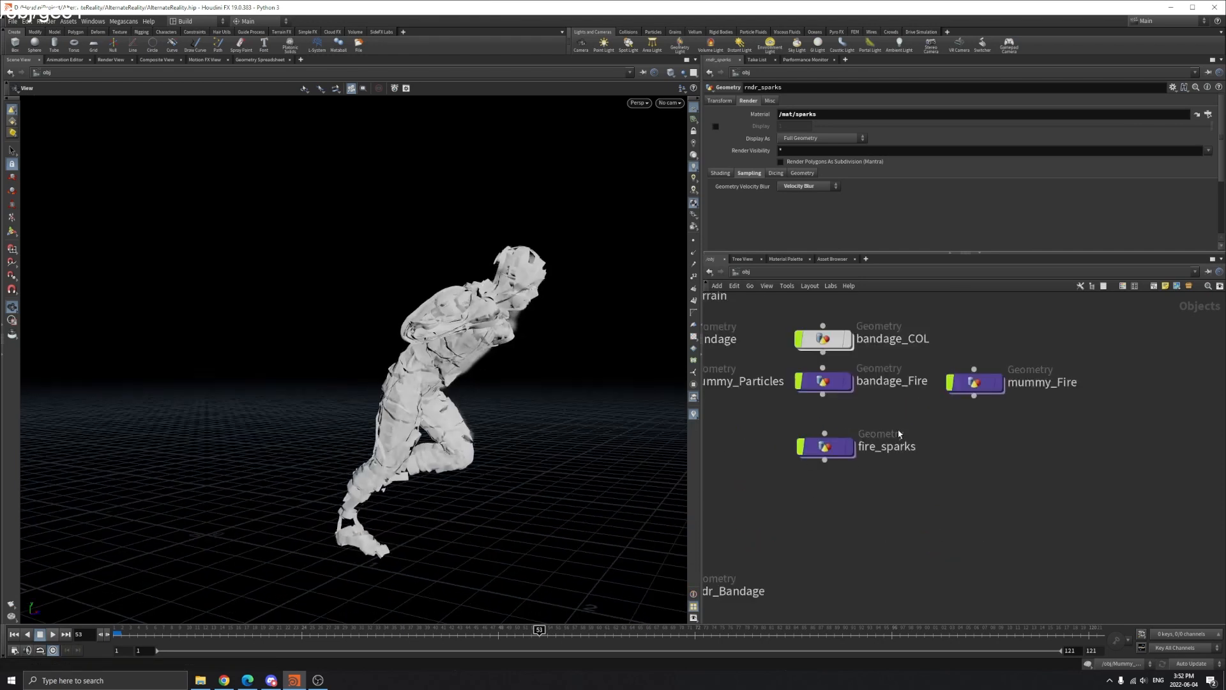
pyautogui.doubleClick(974, 382)
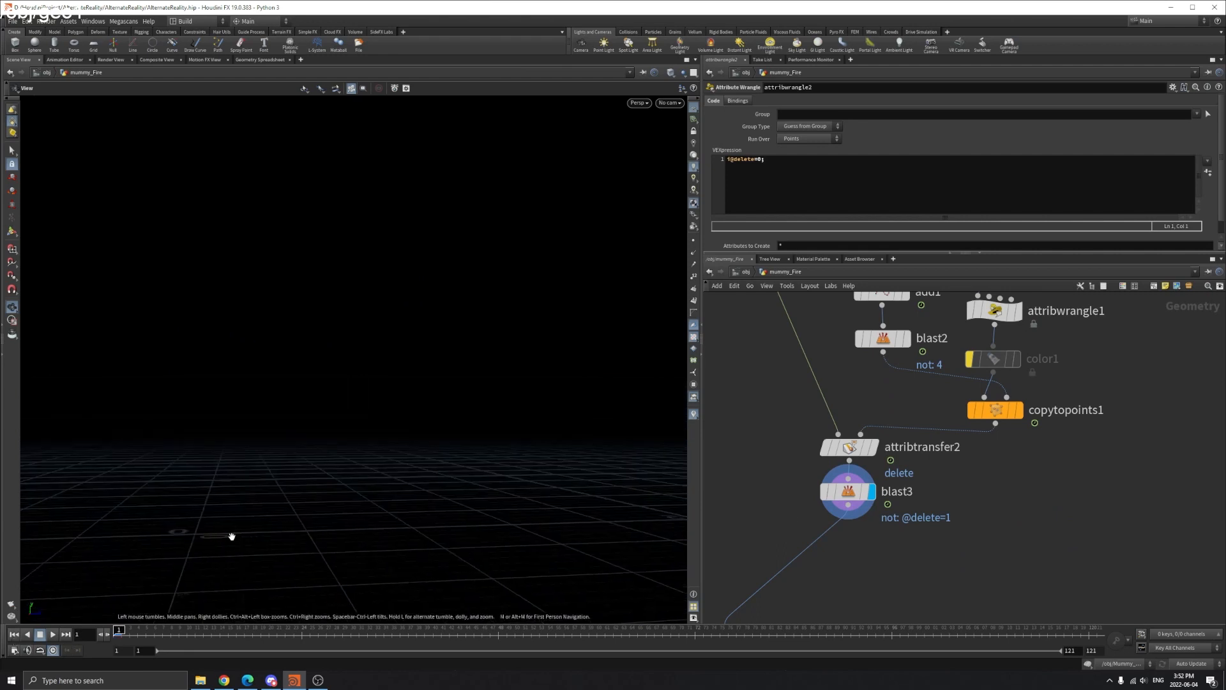
# Play the animation, review attribwrangle2's node info, and display bound1's box around the particles.
pyautogui.click(52, 635)
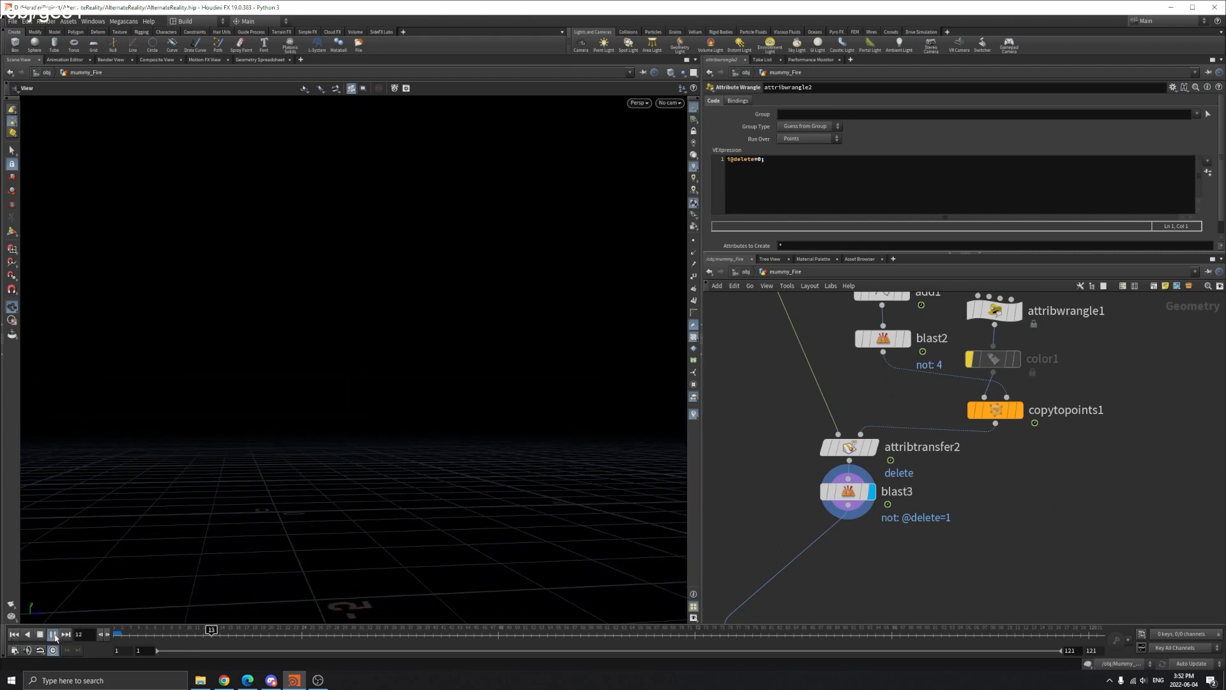
pyautogui.click(51, 635)
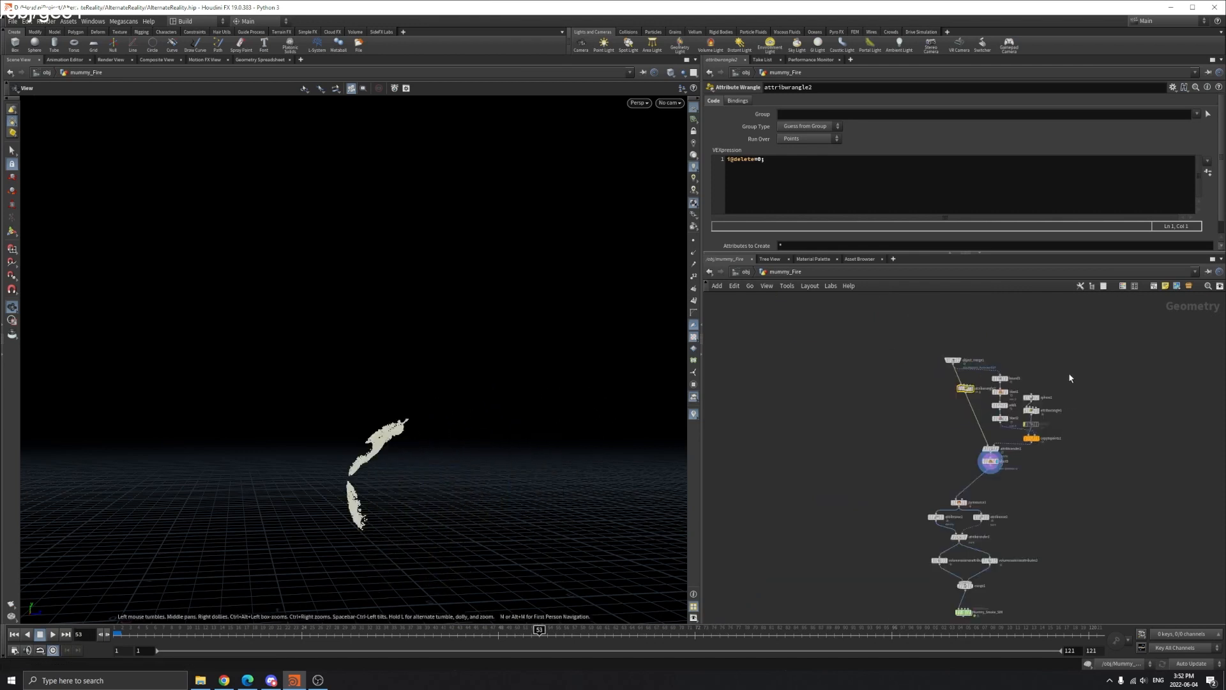
pyautogui.scroll(3)
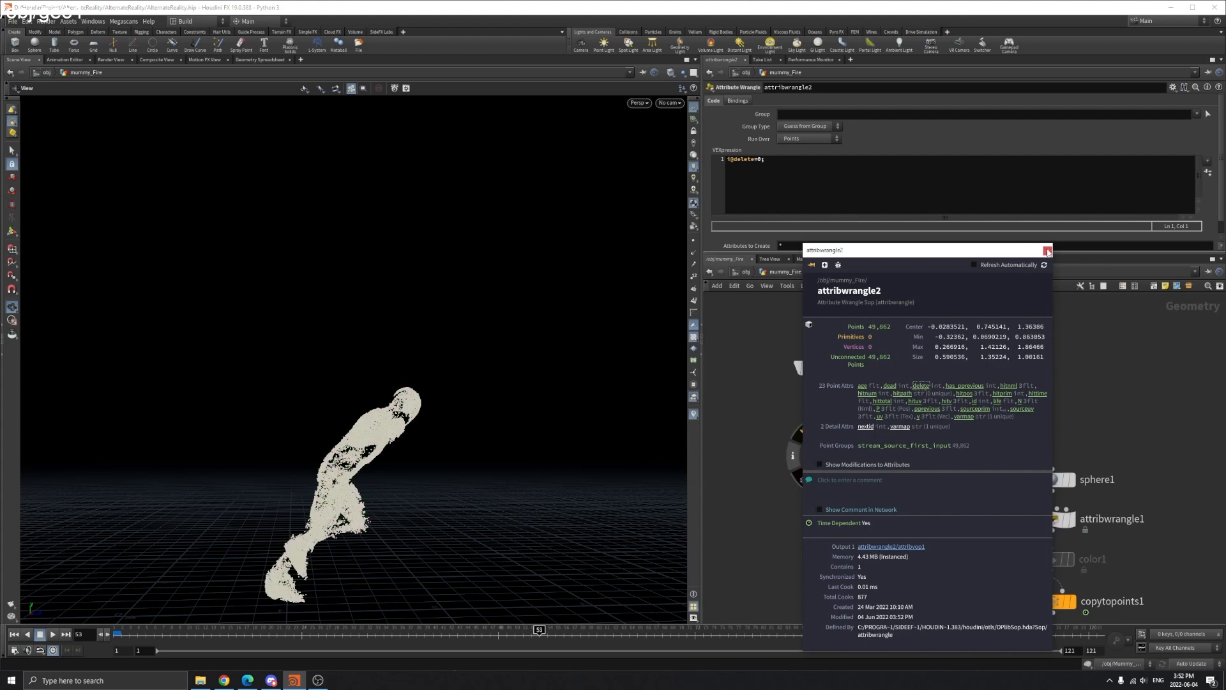
pyautogui.click(1048, 250)
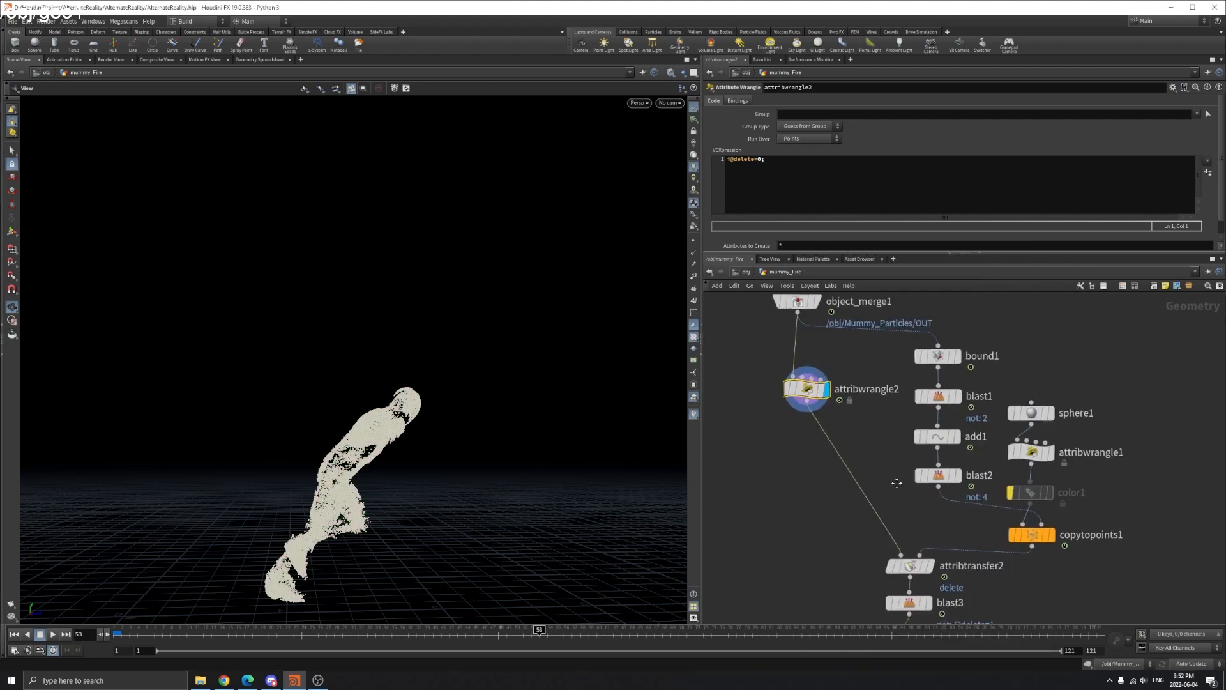
pyautogui.click(907, 565)
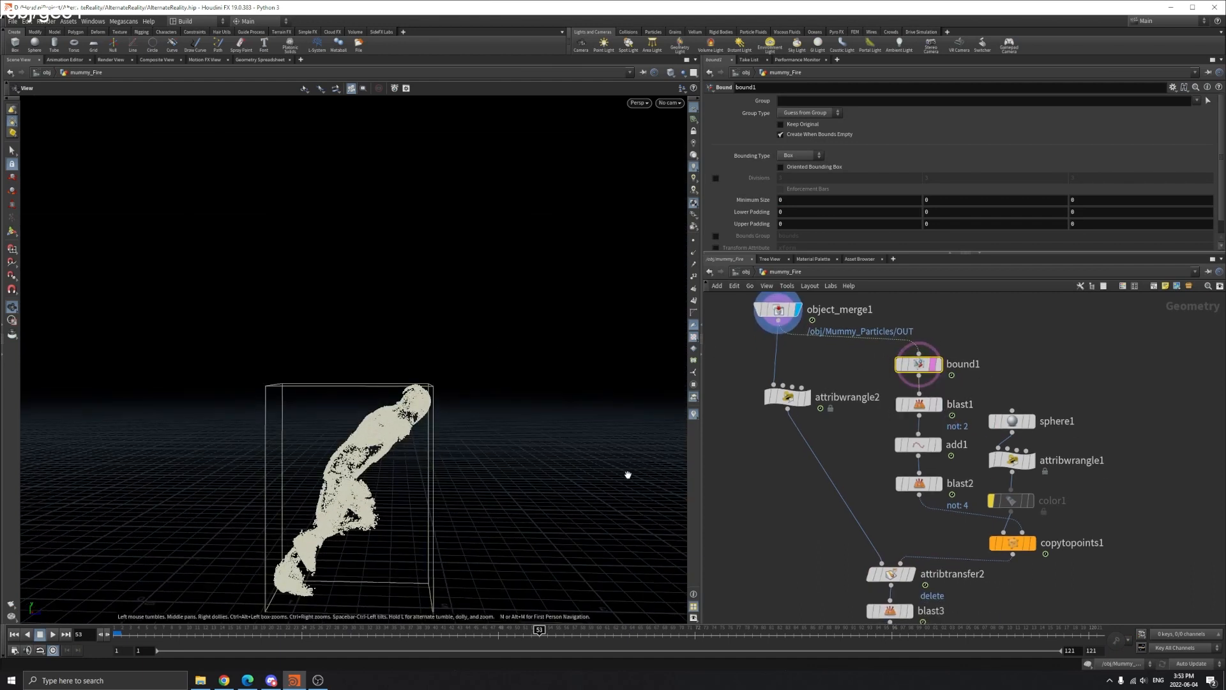
# Display blast1, add1 and blast2 in turn, templating blast1's plane behind blast2's single point.
pyautogui.click(918, 405)
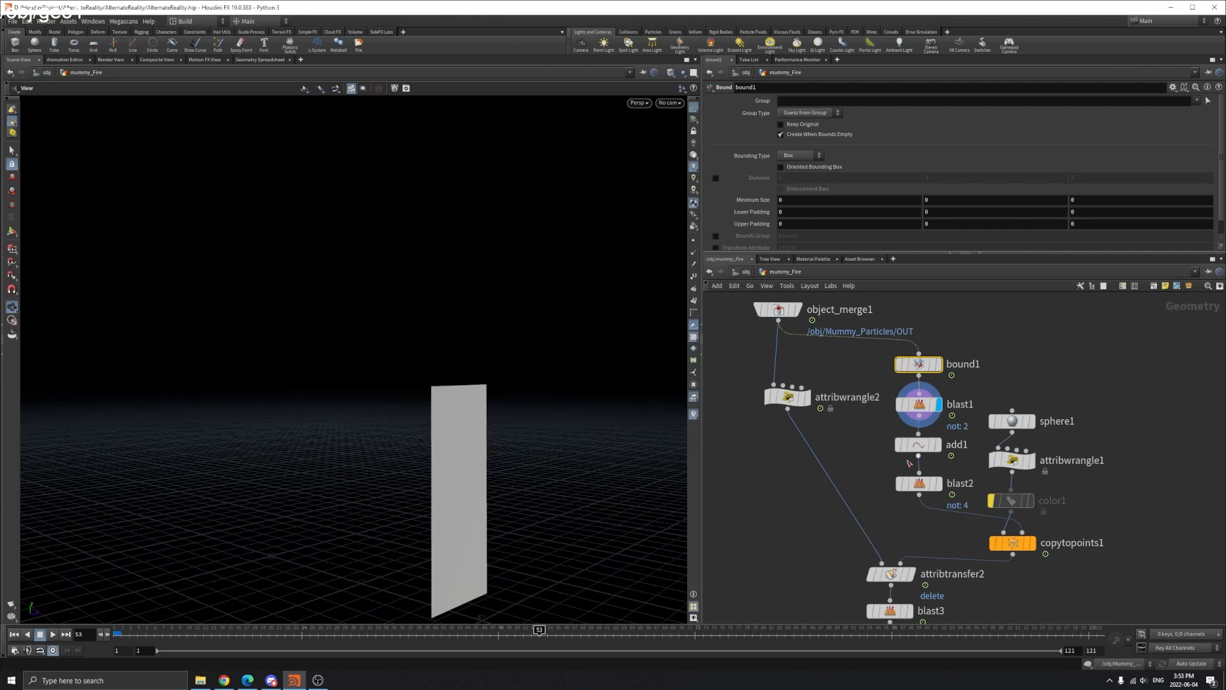
pyautogui.click(919, 445)
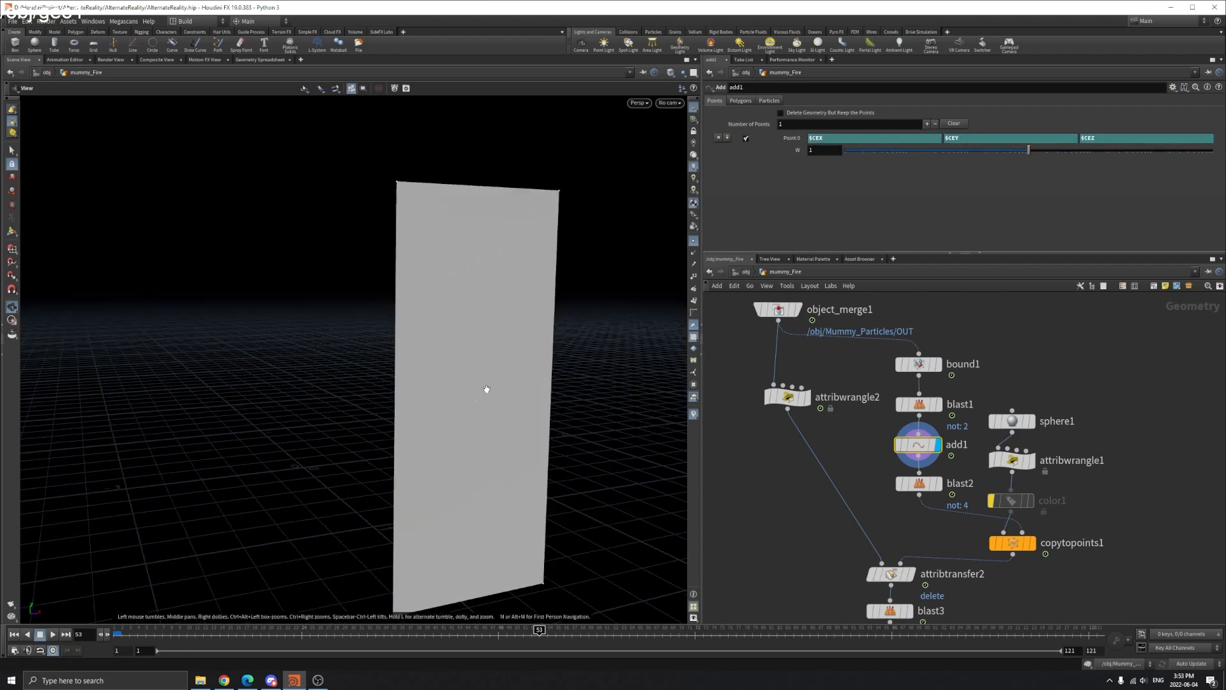
pyautogui.moveTo(472, 394)
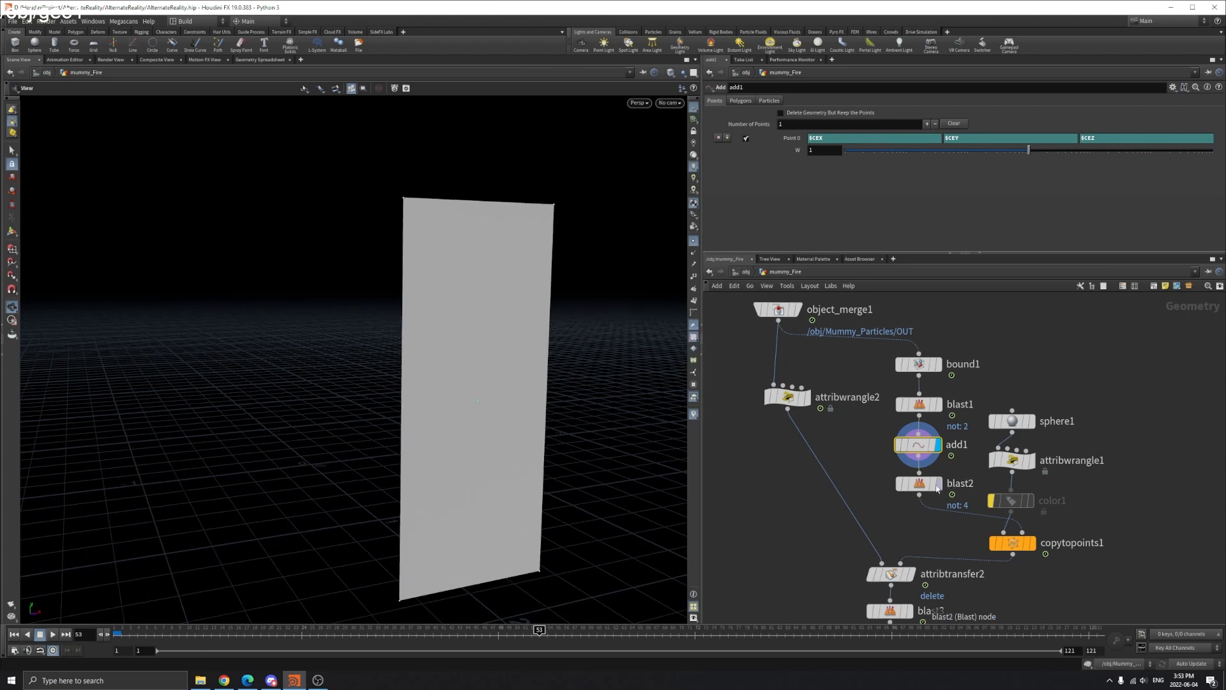
pyautogui.click(918, 483)
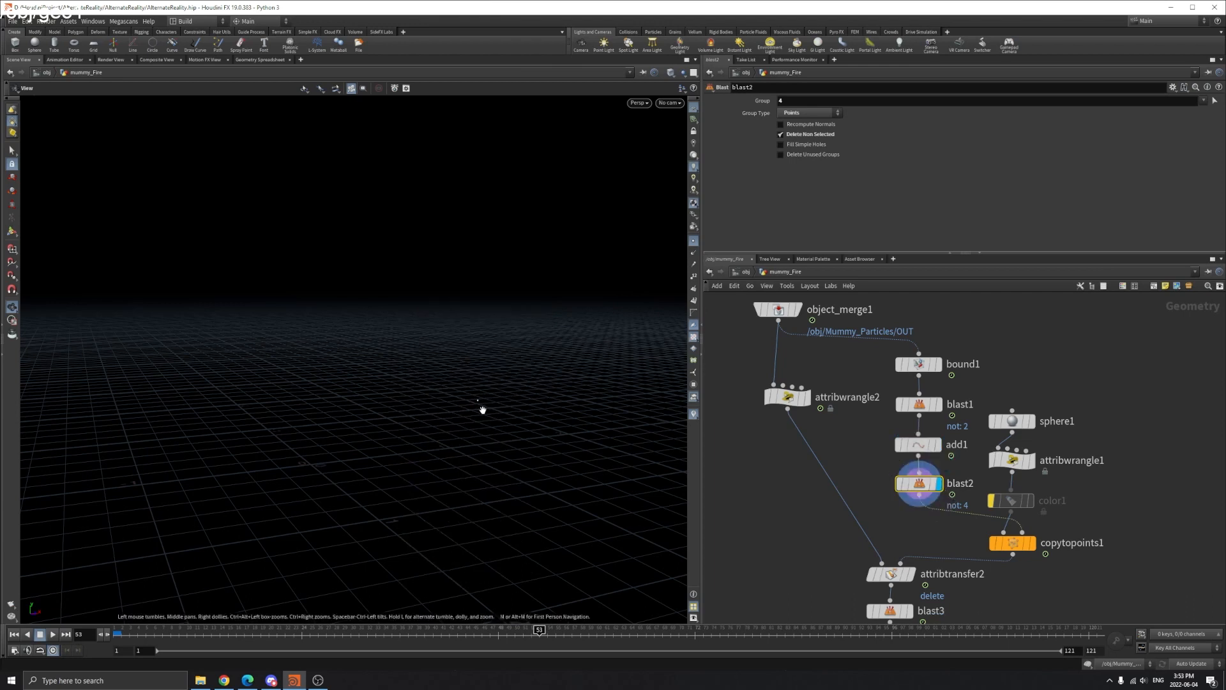
pyautogui.click(919, 445)
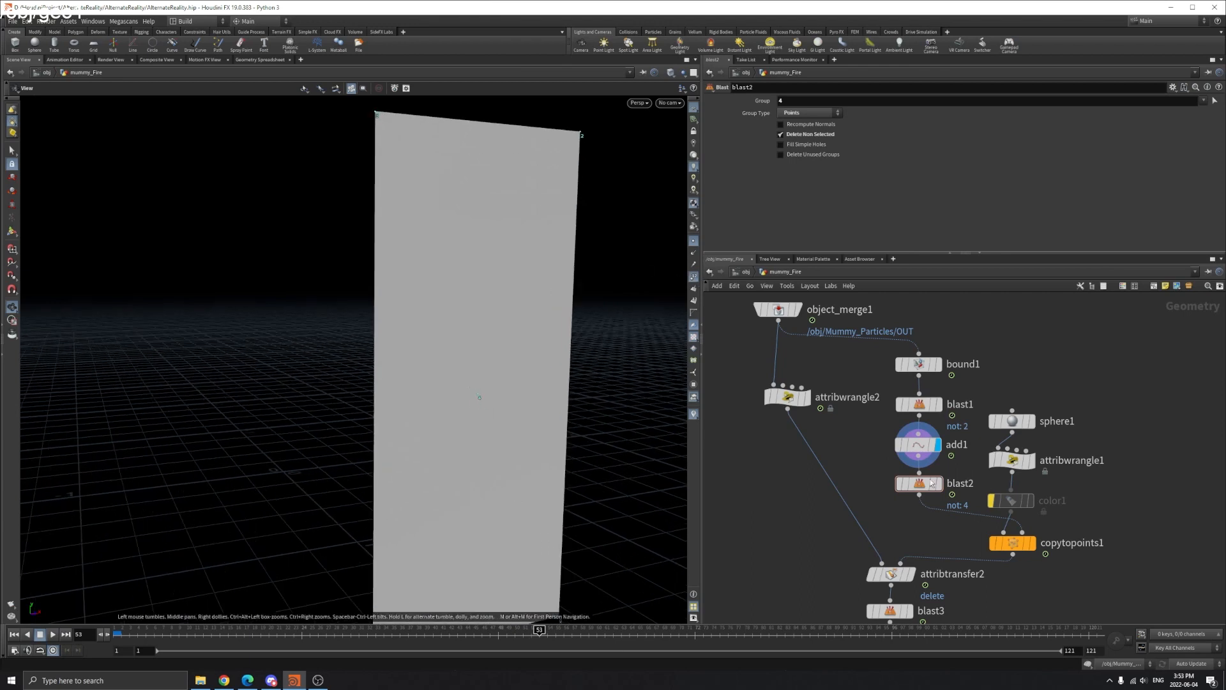
pyautogui.click(919, 483)
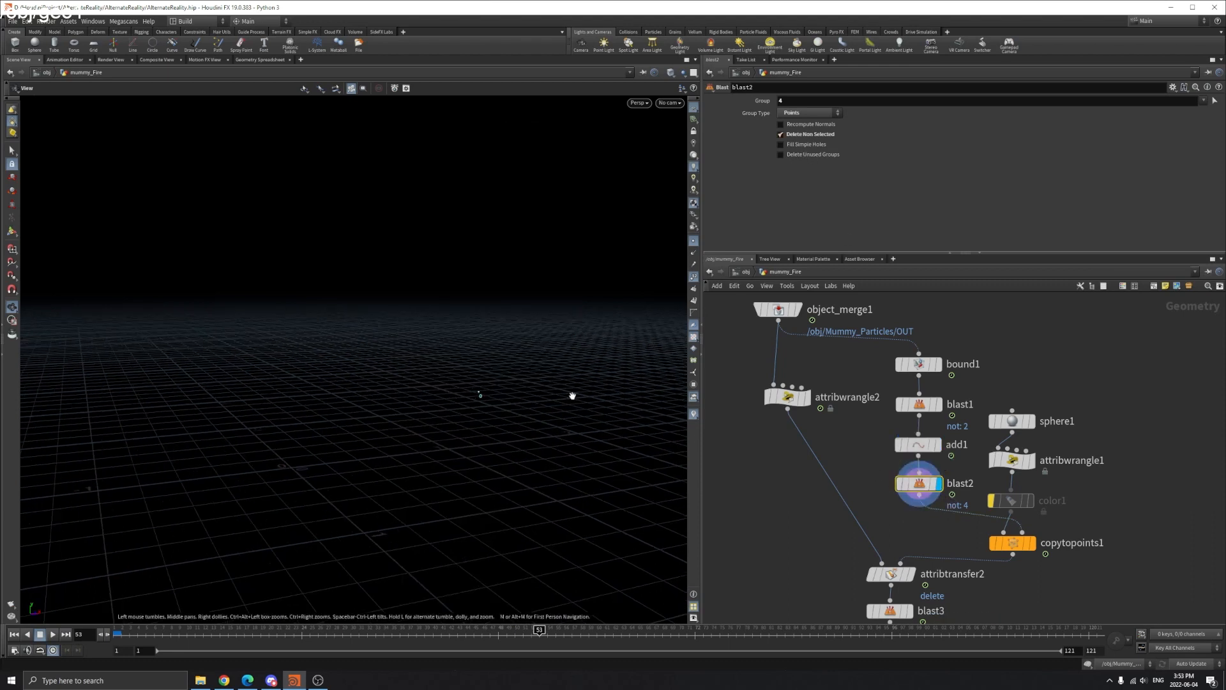
pyautogui.click(918, 363)
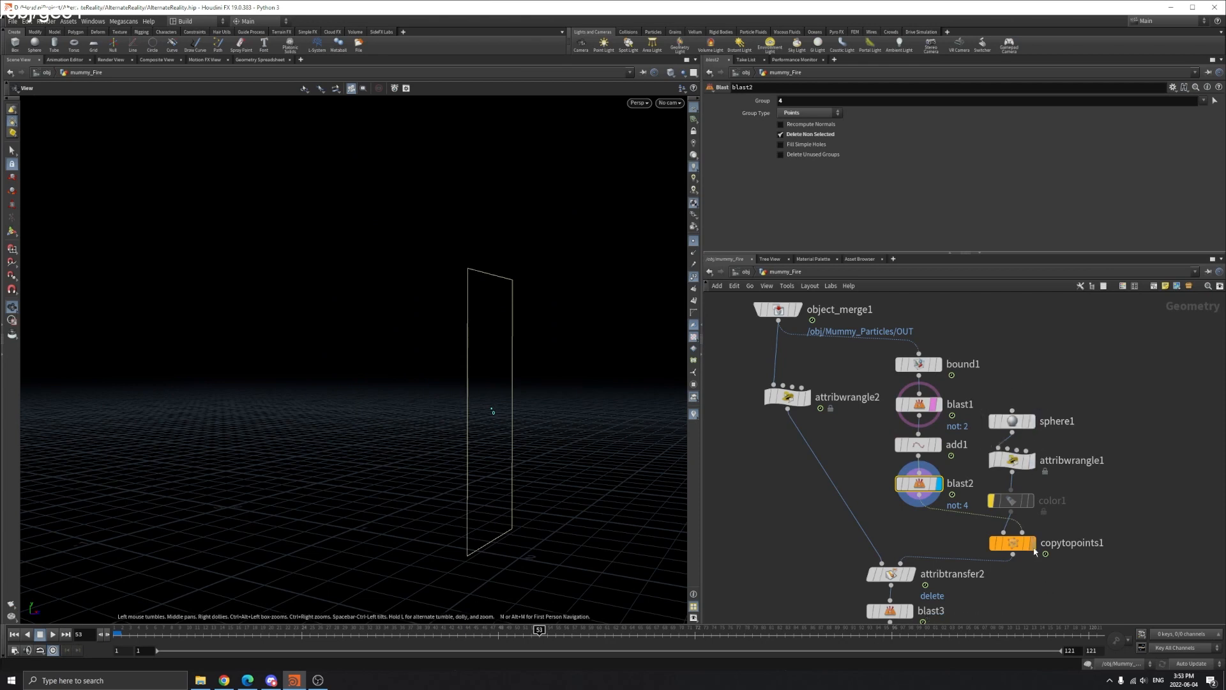
# Display copytopoints1's sphere on the point and review the sphere1 and attribwrangle1 parameters.
pyautogui.click(1012, 542)
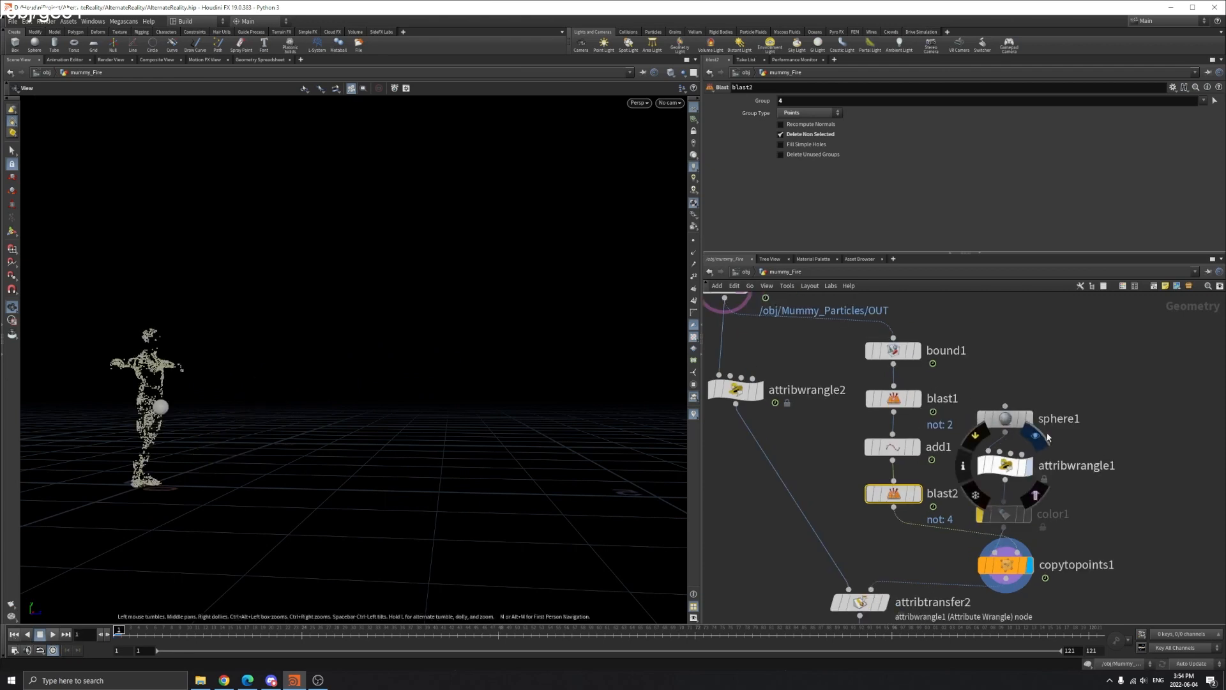
pyautogui.click(1006, 419)
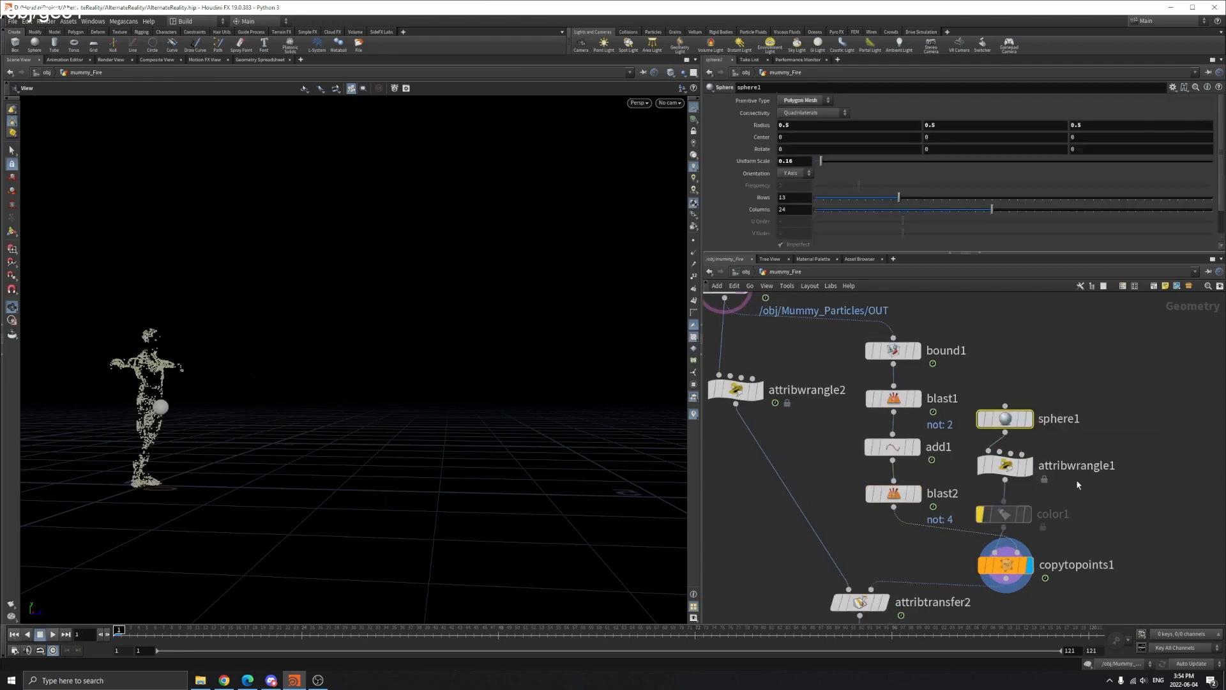
pyautogui.click(1006, 465)
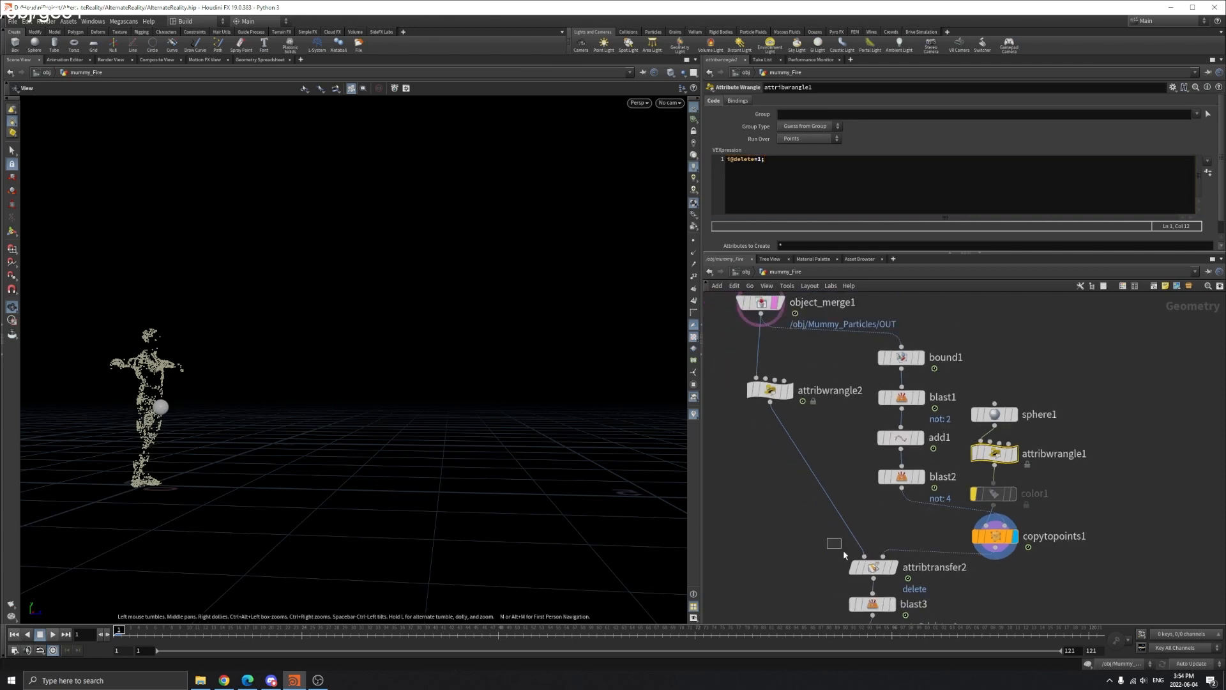
# Review attribtransfer2, attribwrangle1 and object_merge1, then display attribtransfer2's pink-tinted particles.
pyautogui.click(874, 566)
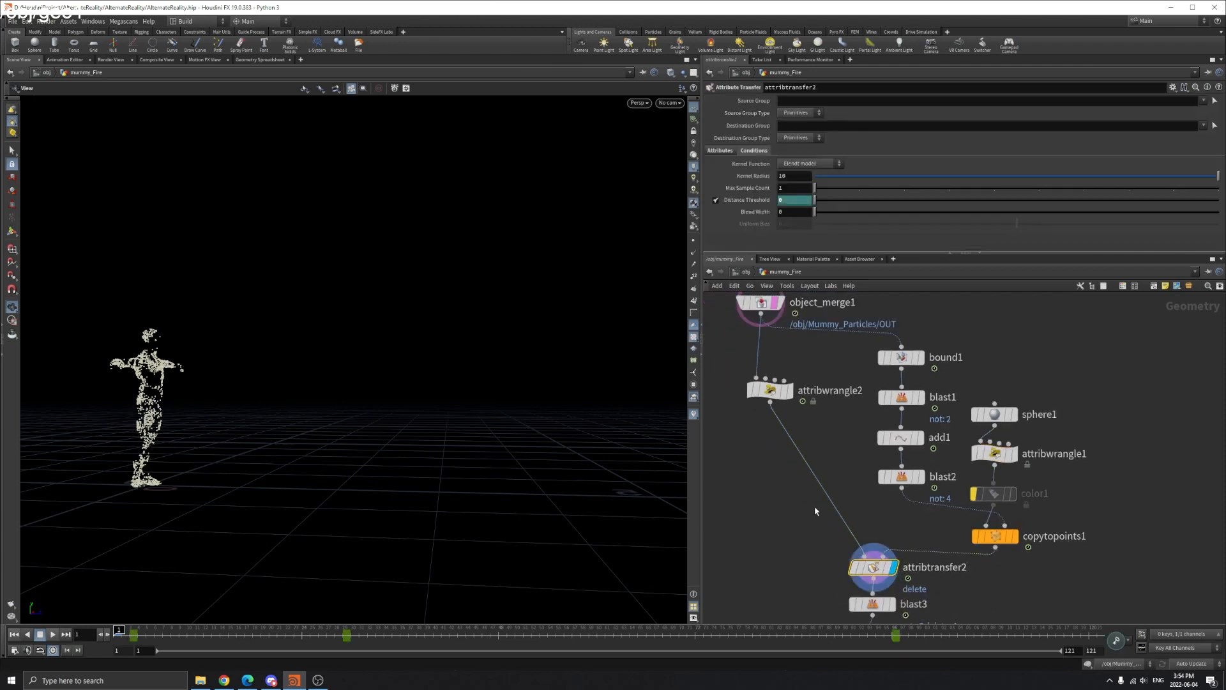
pyautogui.moveTo(979, 551)
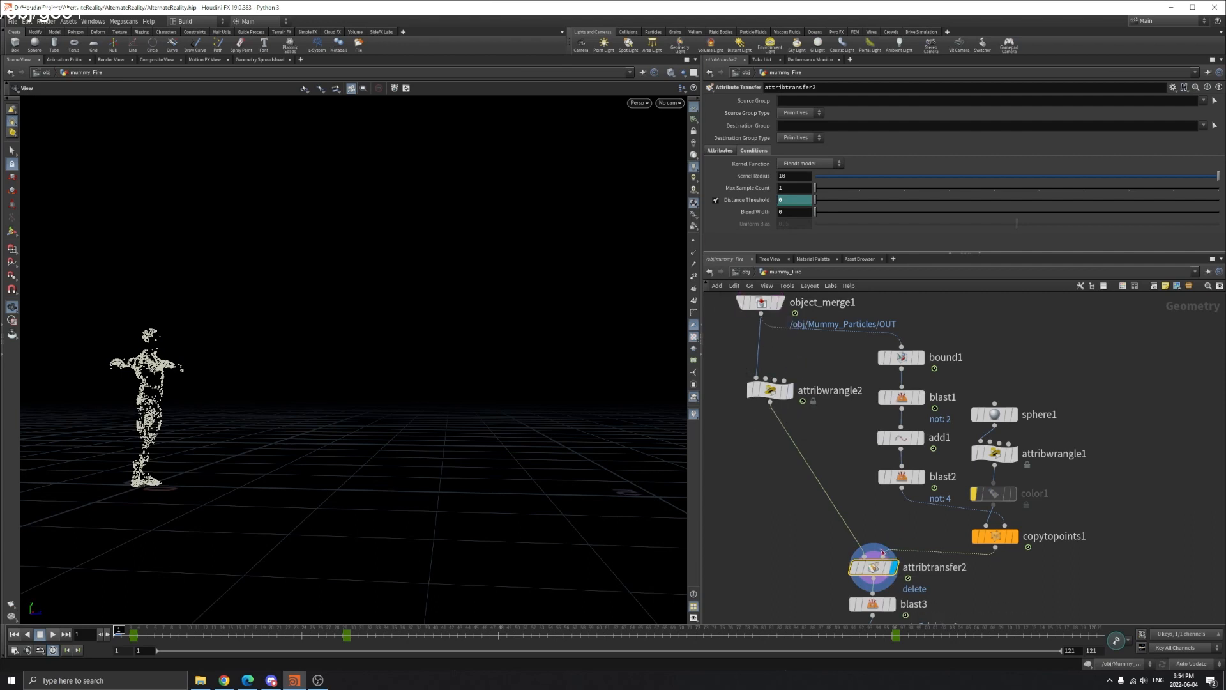
pyautogui.click(995, 454)
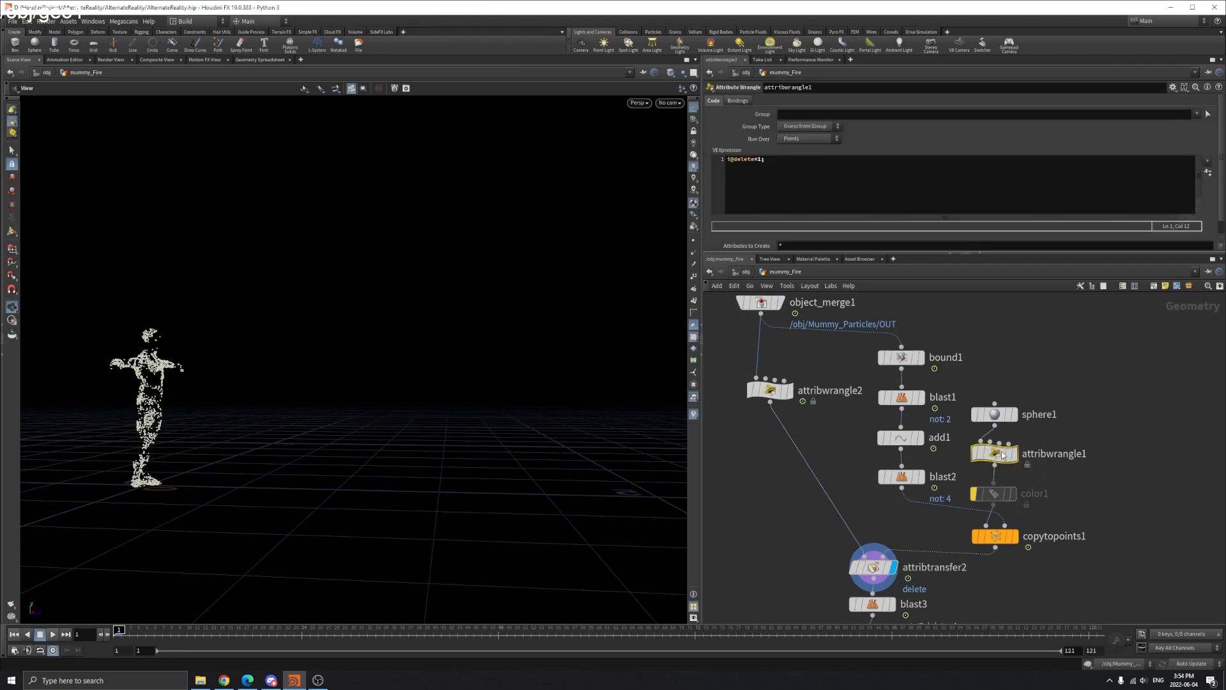
pyautogui.moveTo(806, 412)
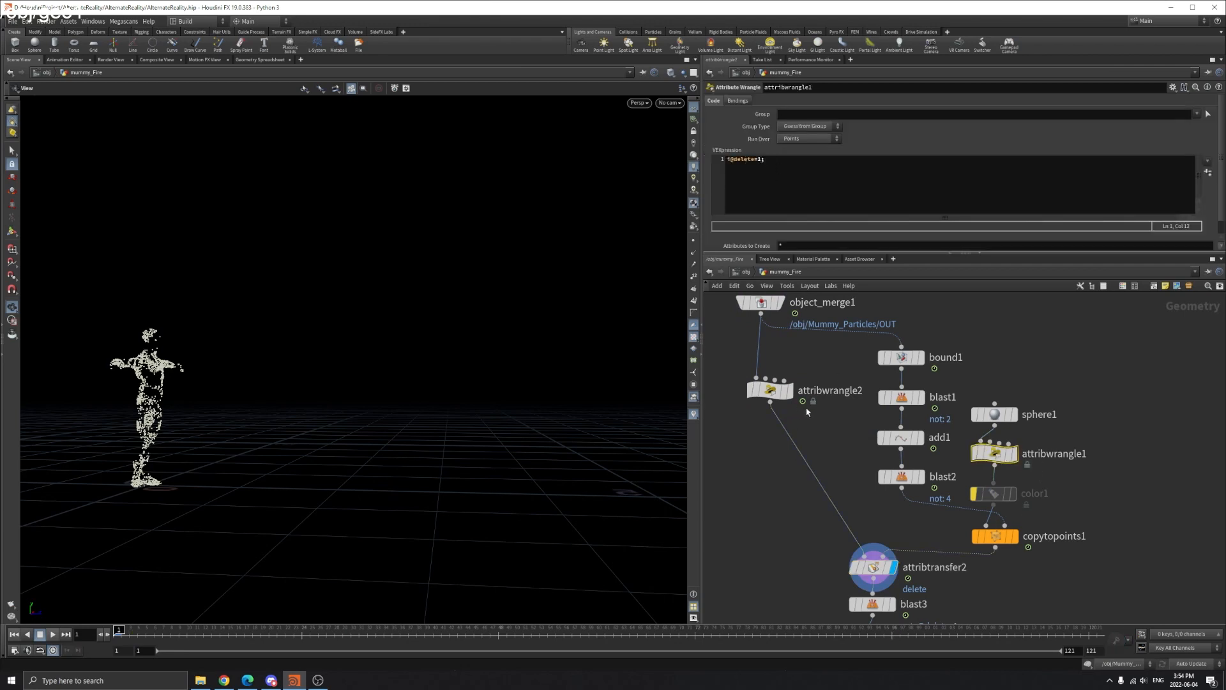
pyautogui.click(759, 303)
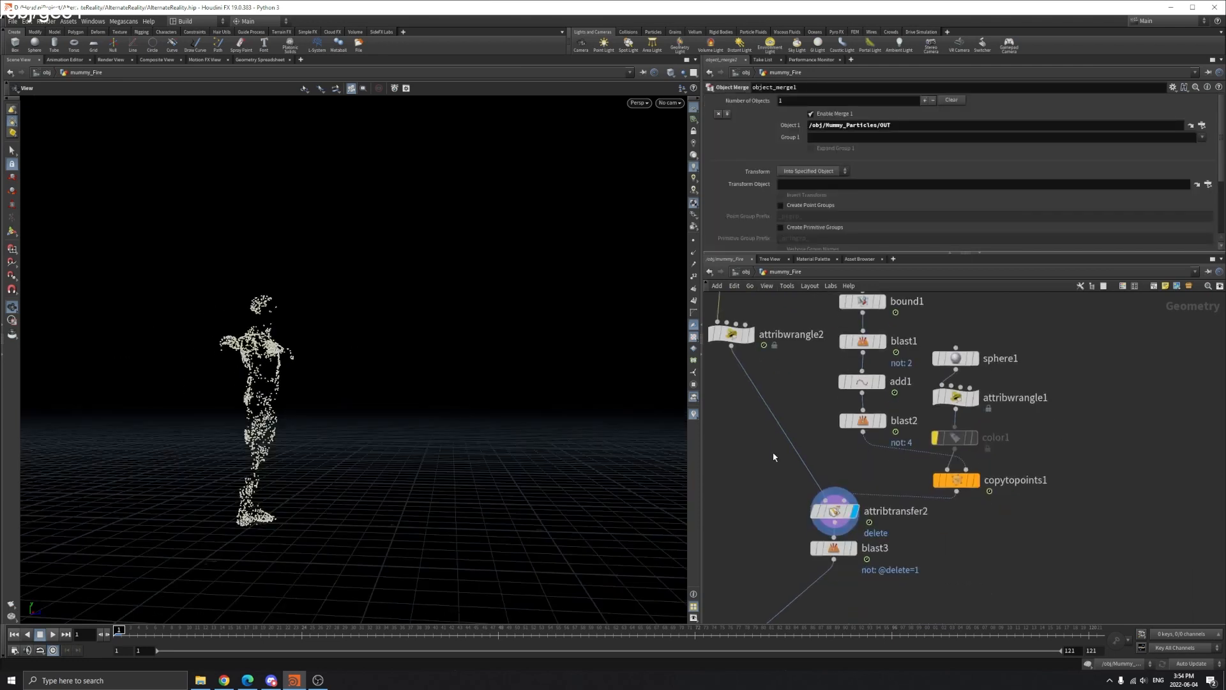
pyautogui.click(834, 511)
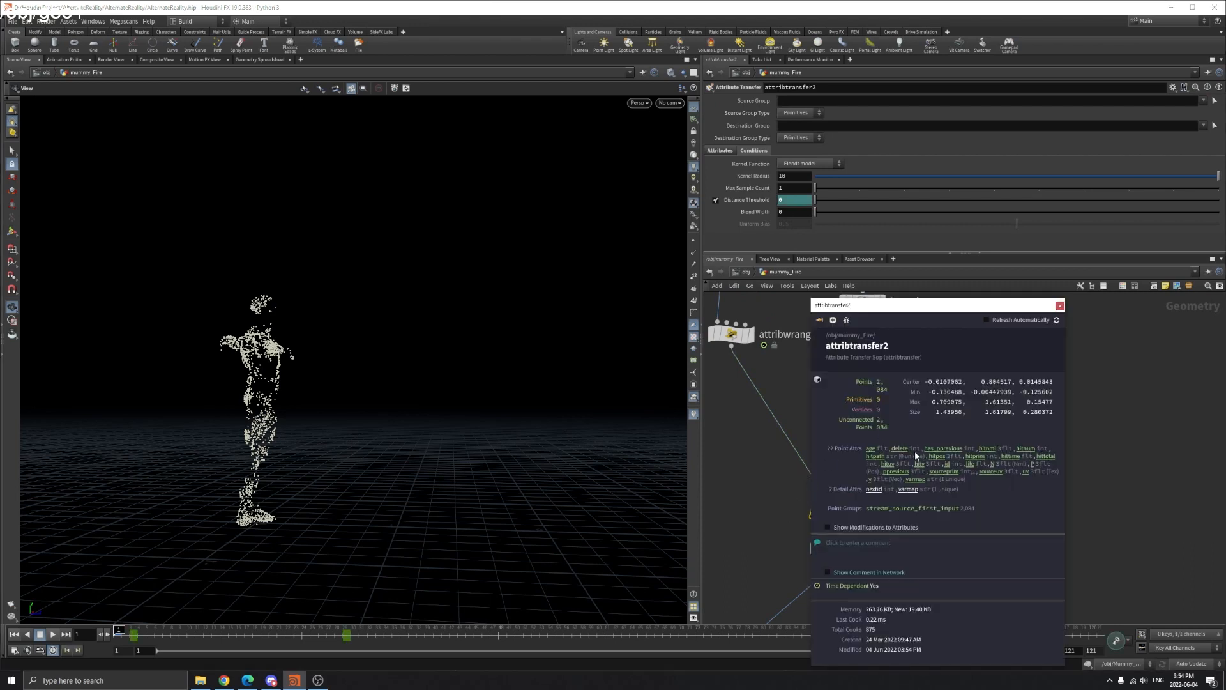
pyautogui.click(1060, 305)
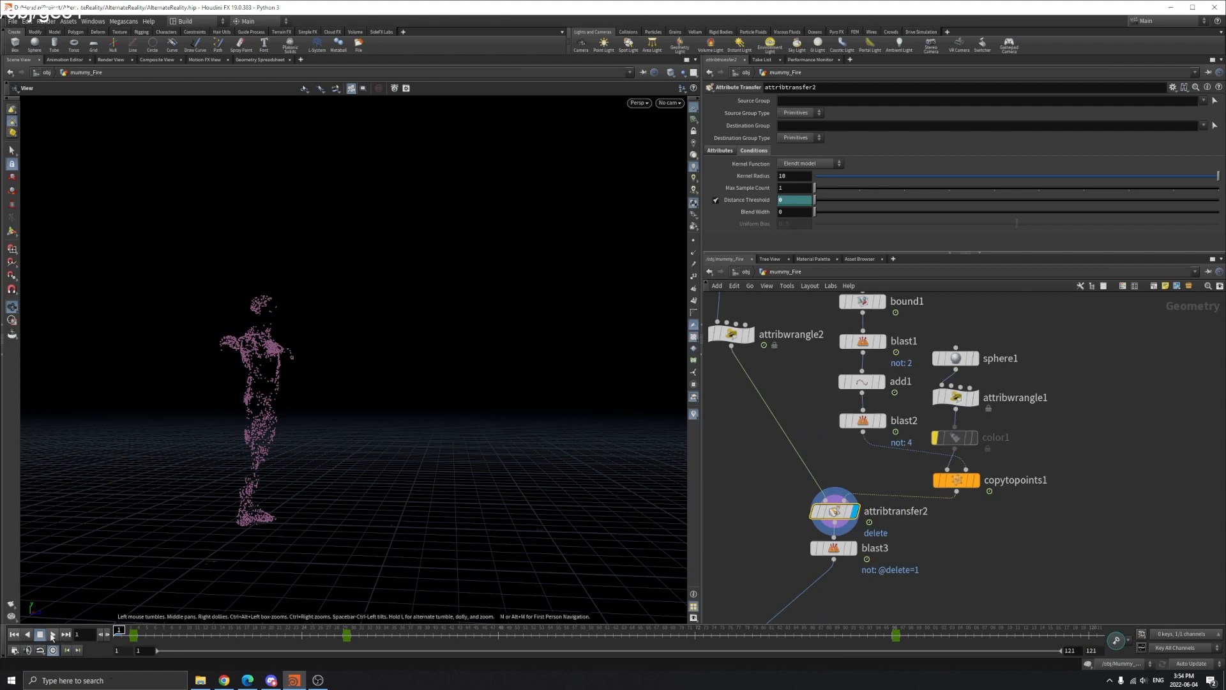
pyautogui.click(40, 635)
pyautogui.write('attribut')
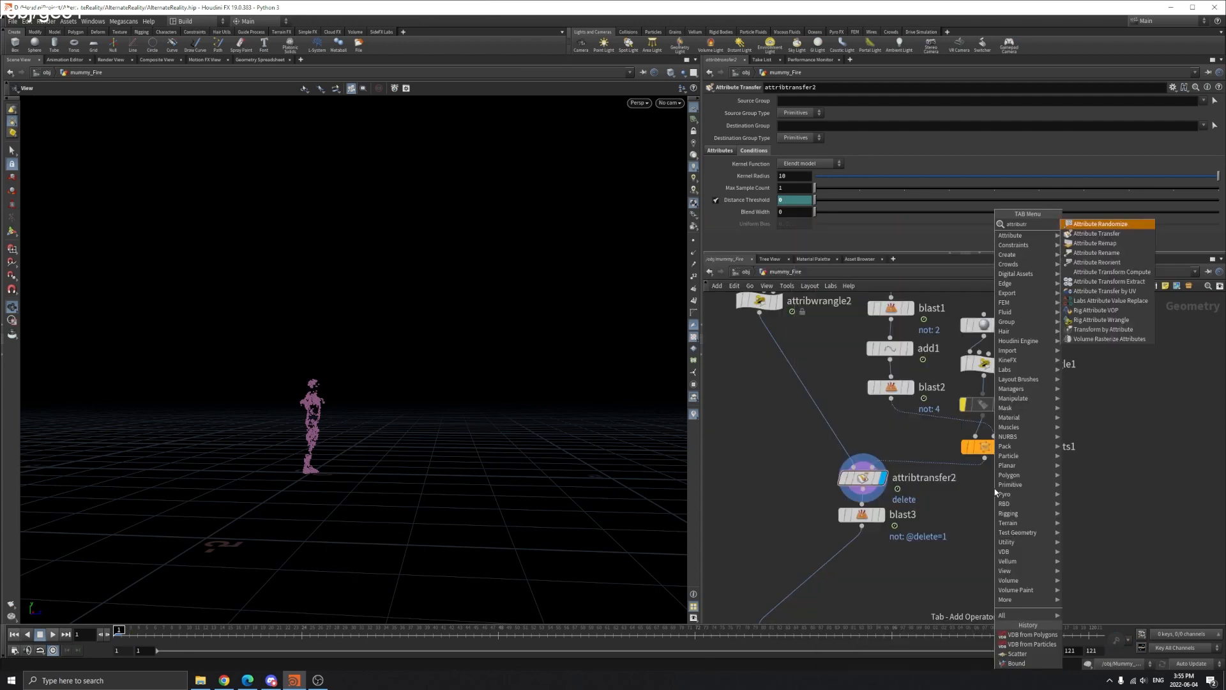
# Place an Attribute Transfer node with Primitives off and Points set to 'delete'.
pyautogui.click(1102, 223)
pyautogui.write('trans')
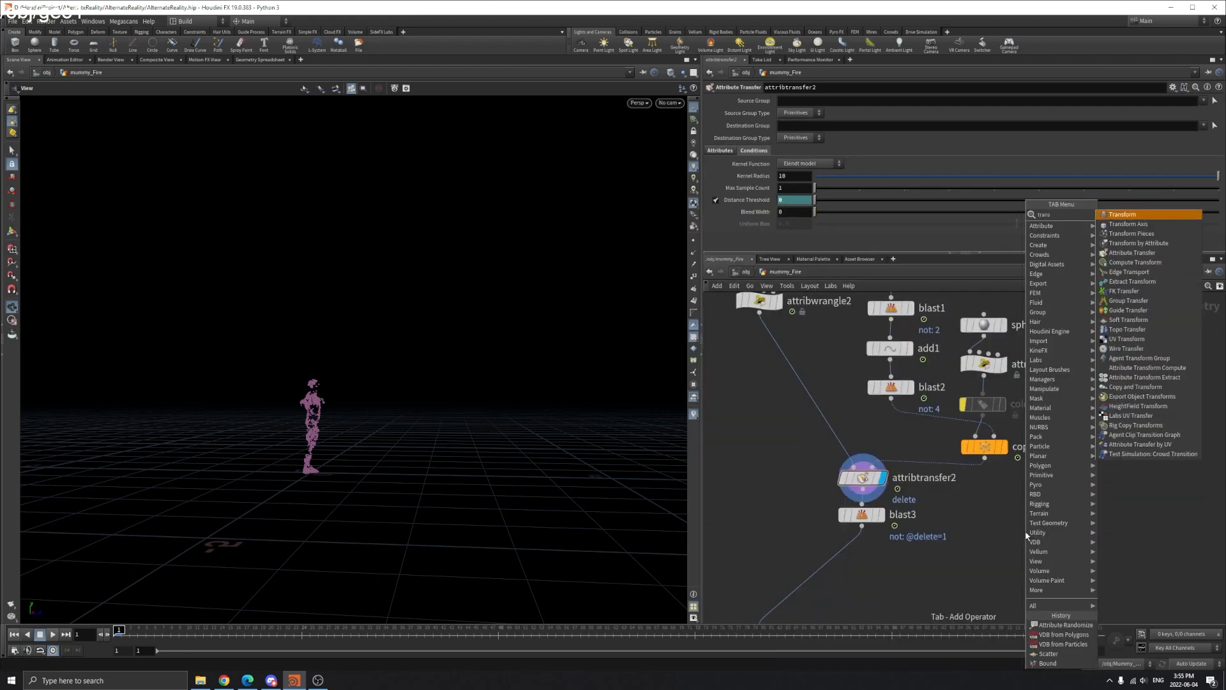
pyautogui.click(1131, 251)
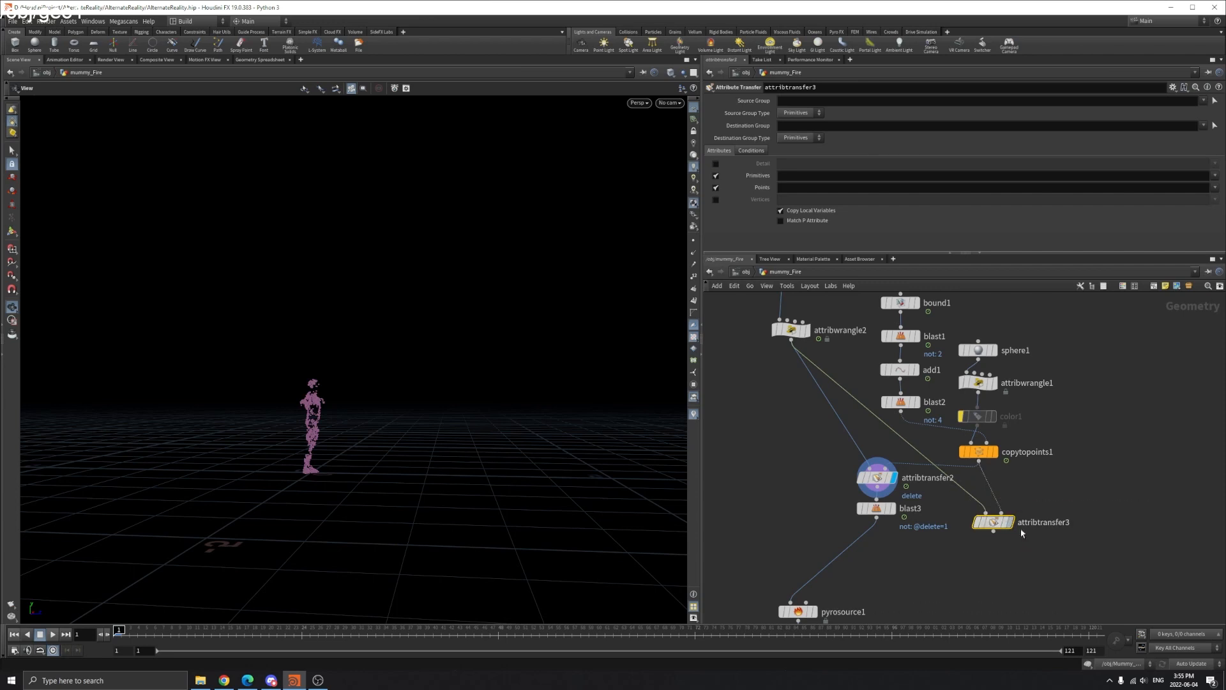
pyautogui.moveTo(1013, 521)
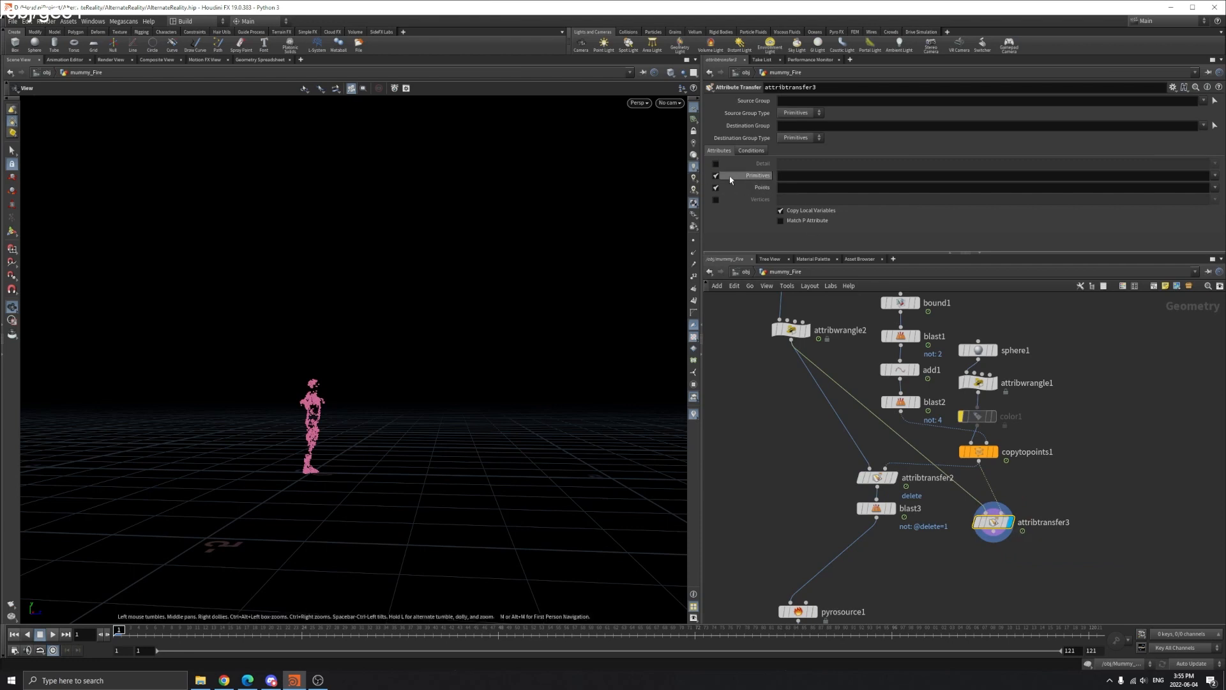
pyautogui.click(716, 175)
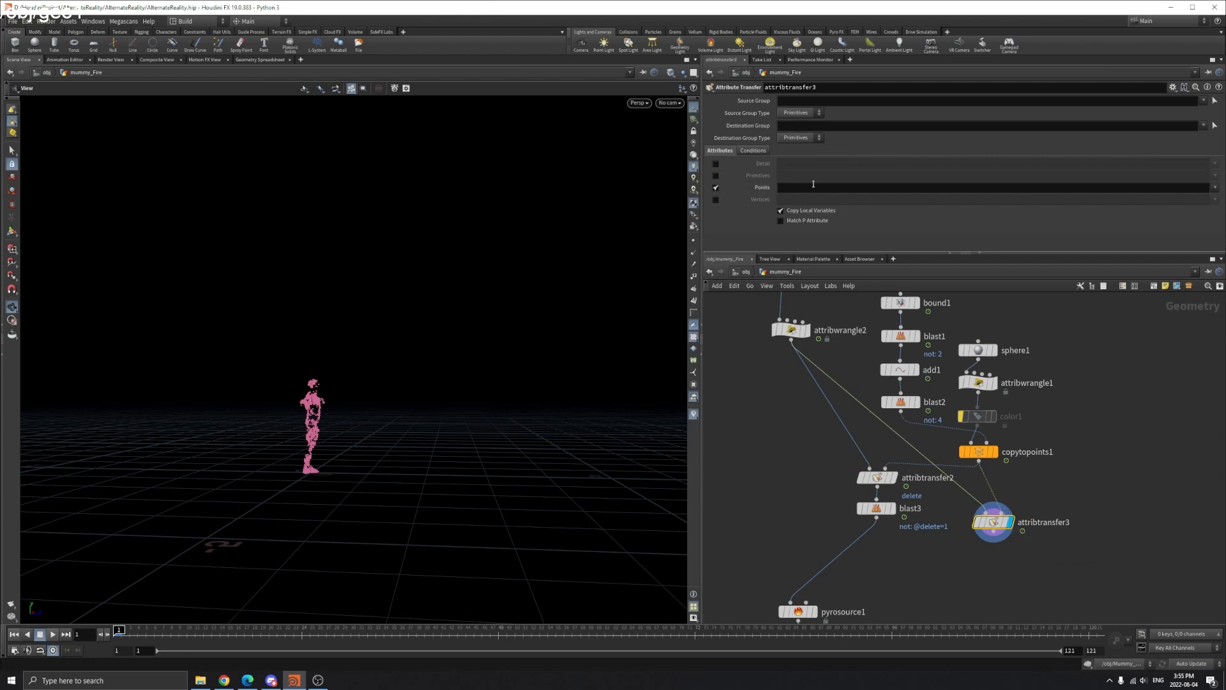
pyautogui.write('delete')
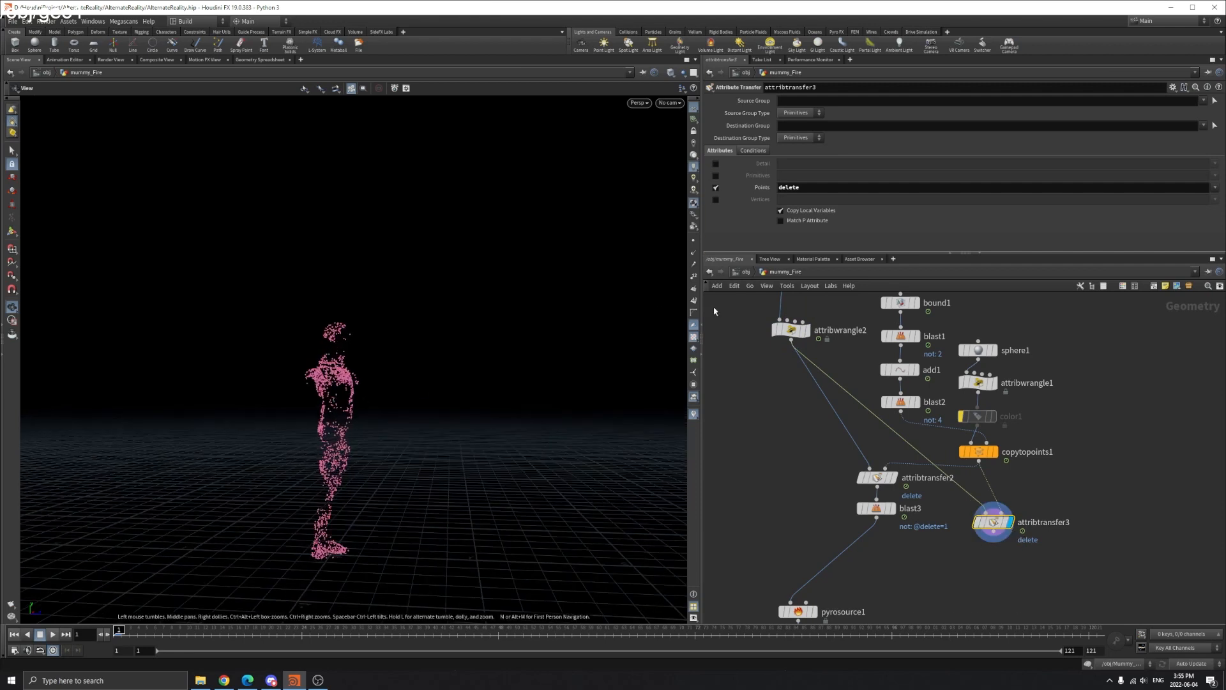
# Compare attribtransfer3's result against attribwrangle2 and adjust its distance threshold.
pyautogui.click(789, 330)
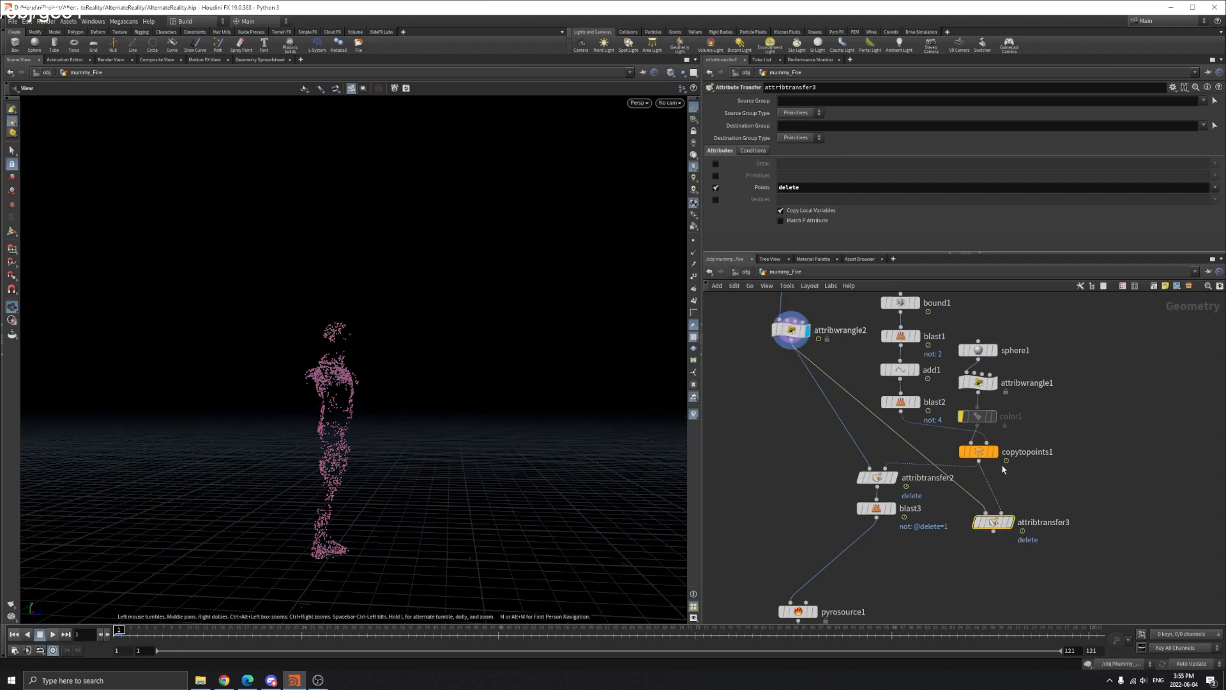
pyautogui.click(994, 521)
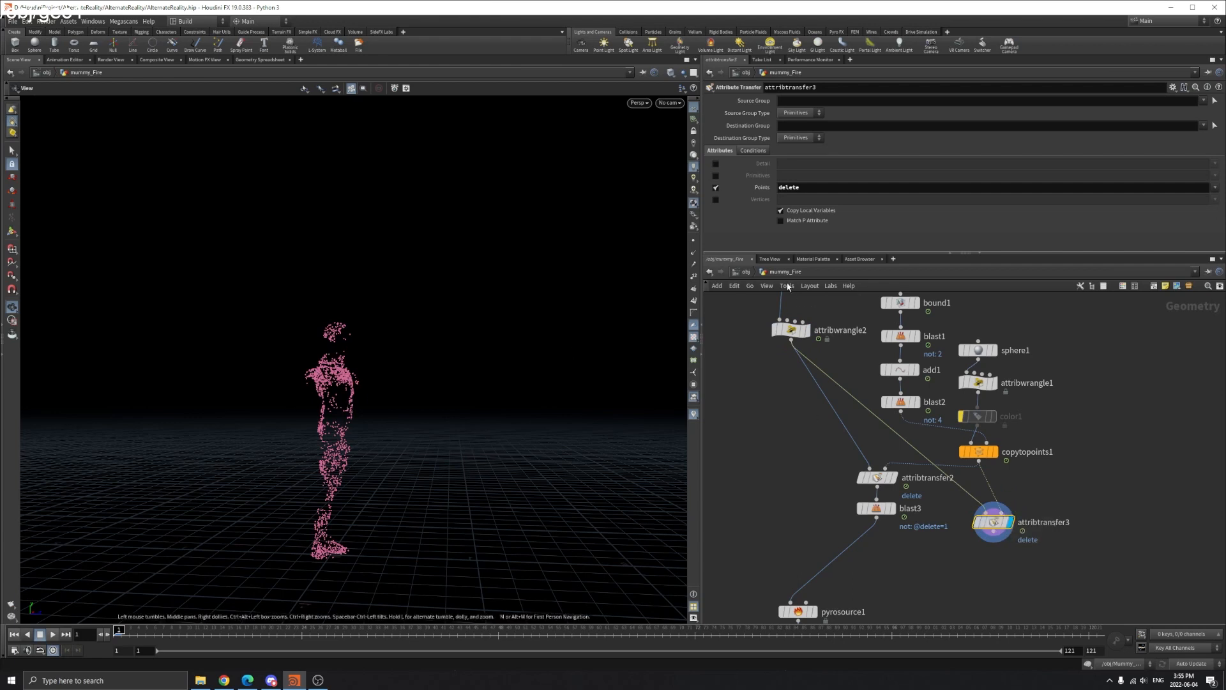
pyautogui.click(752, 151)
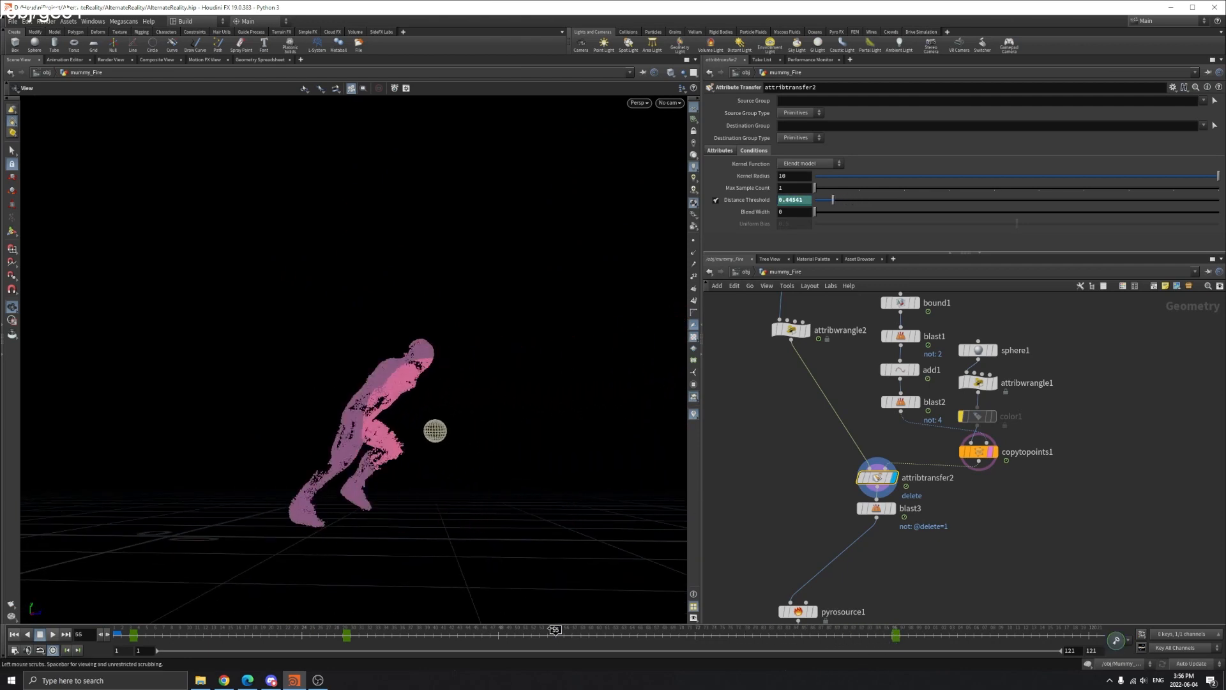
pyautogui.moveTo(420, 361)
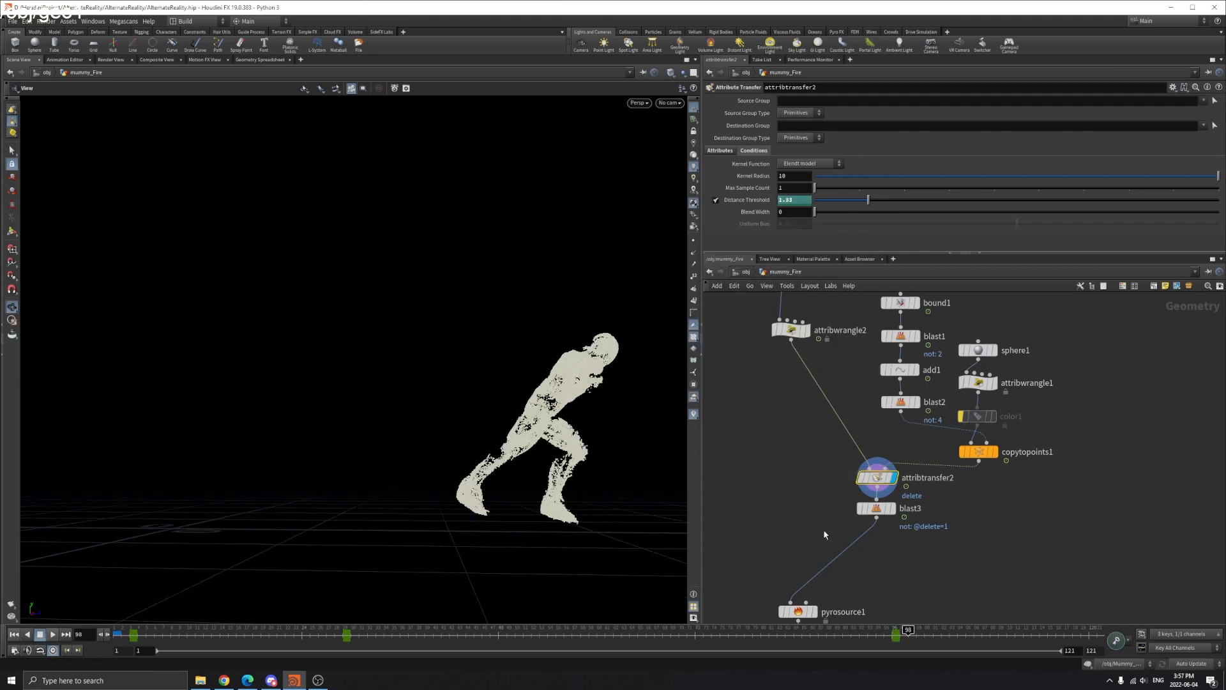
# Display blast3's points filtered by the delete attribute.
pyautogui.click(877, 509)
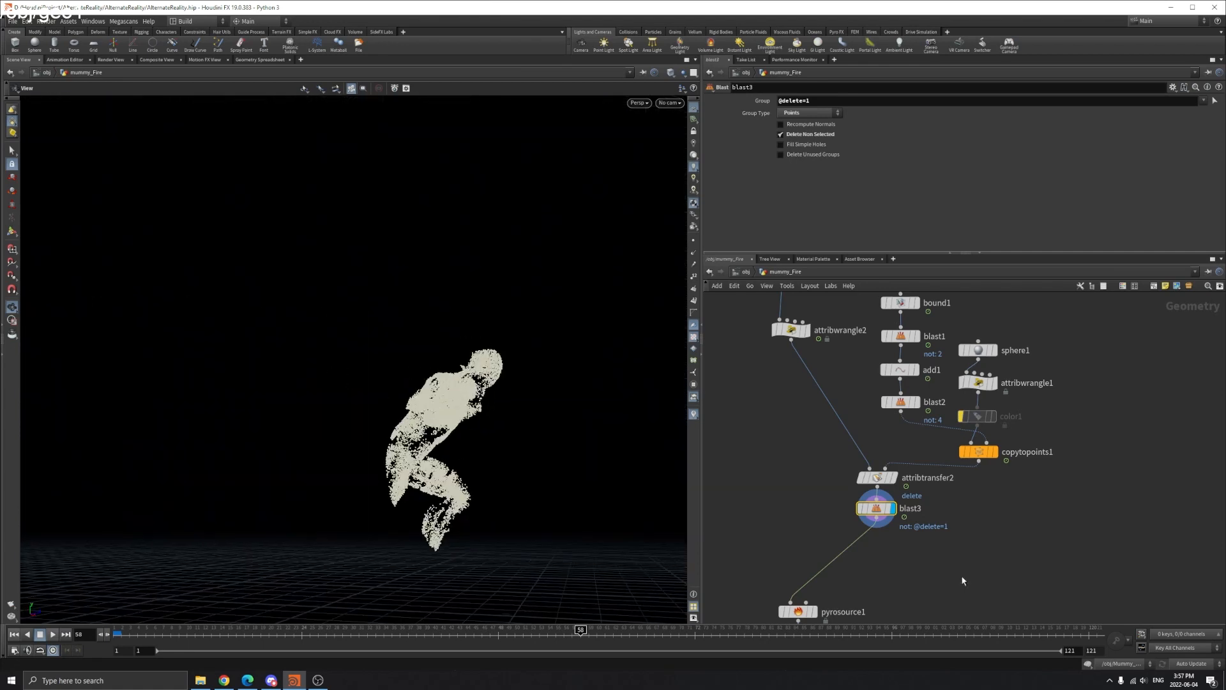
# Review pyrosource1 and the attribnoise1 density noise settings and attributes.
pyautogui.click(797, 612)
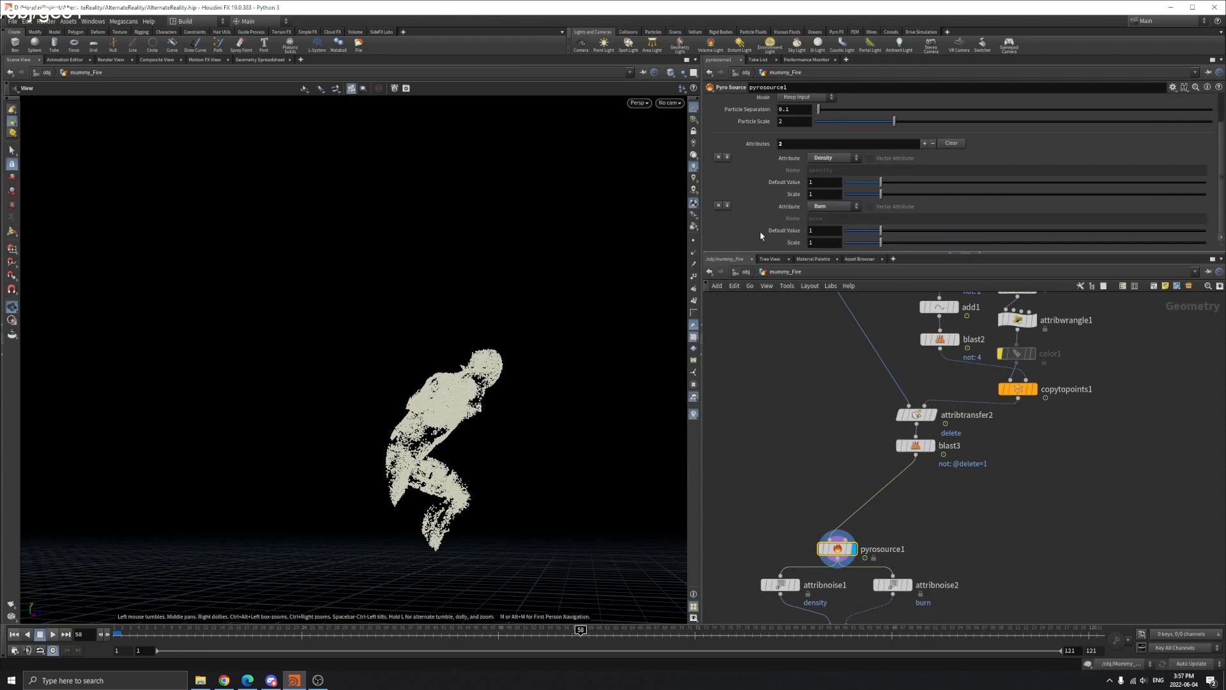
pyautogui.scroll(3)
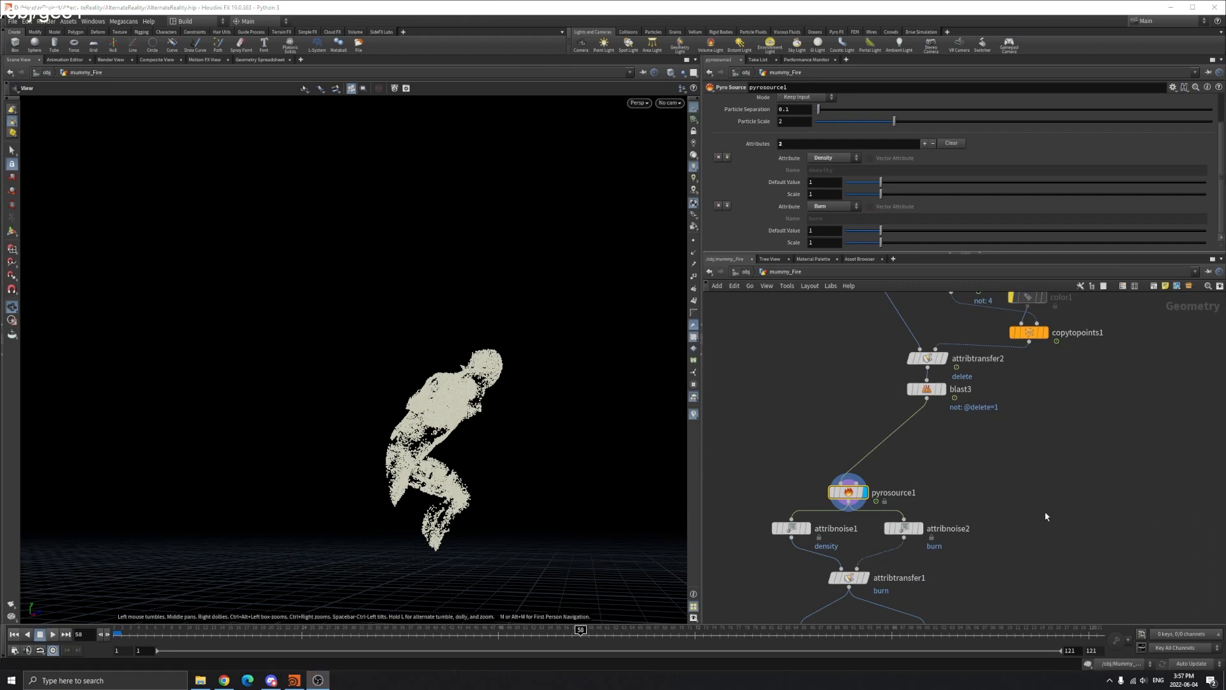
pyautogui.scroll(-3)
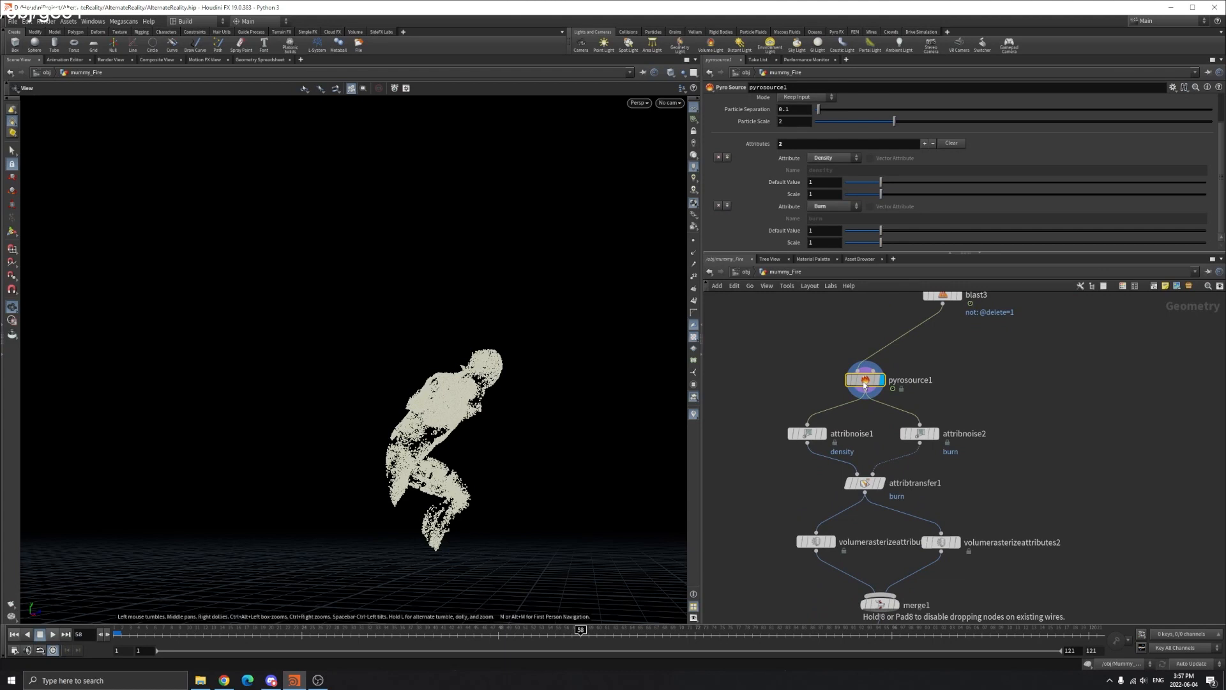
pyautogui.click(806, 433)
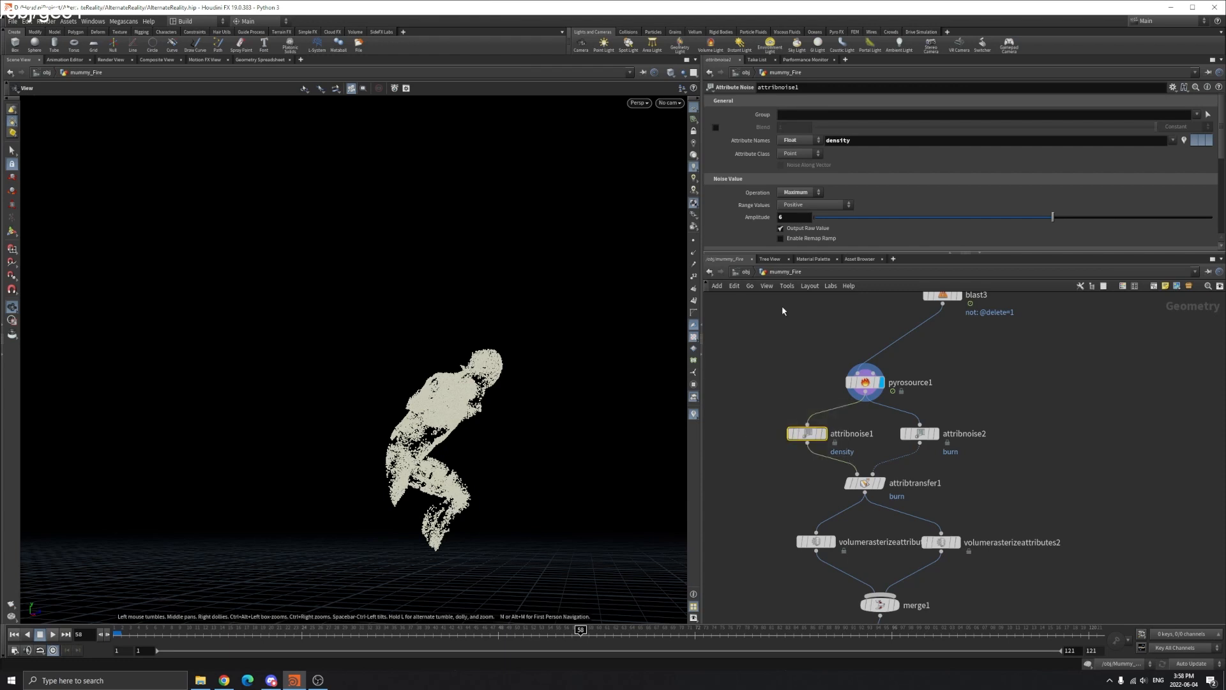
pyautogui.click(865, 382)
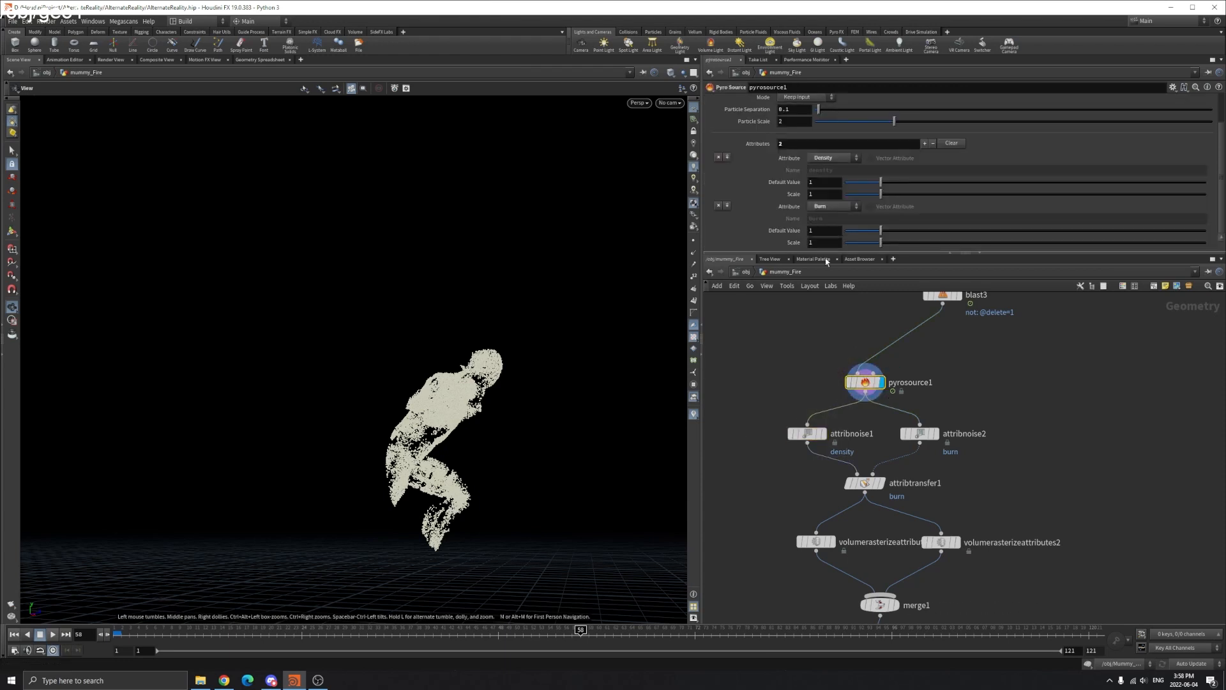
pyautogui.click(806, 433)
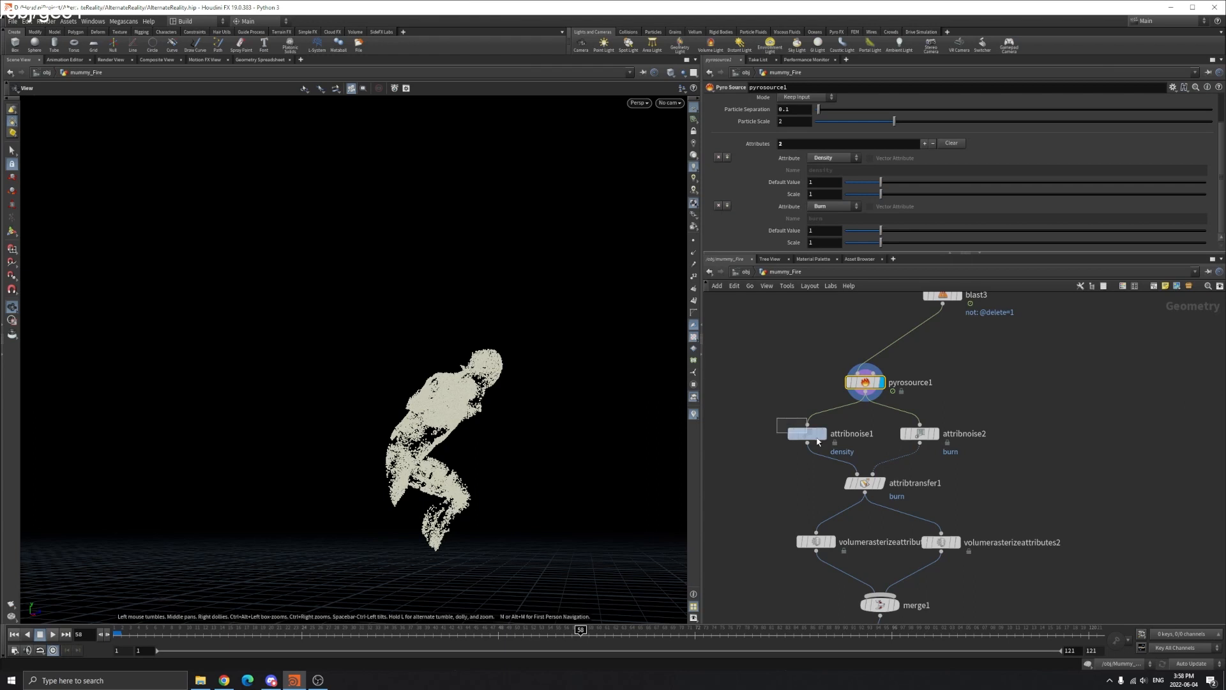
pyautogui.click(802, 433)
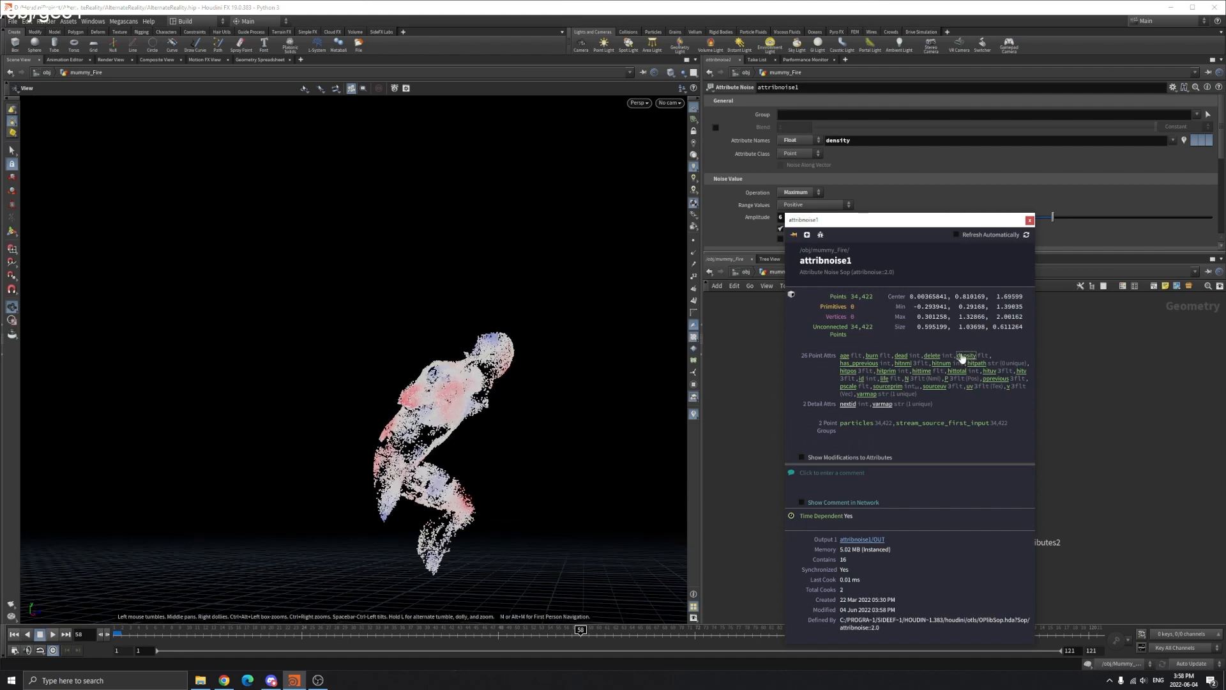
# Review attribnoise2's burn noise and attribtransfer1's burn point transfer, displaying its result.
pyautogui.click(920, 433)
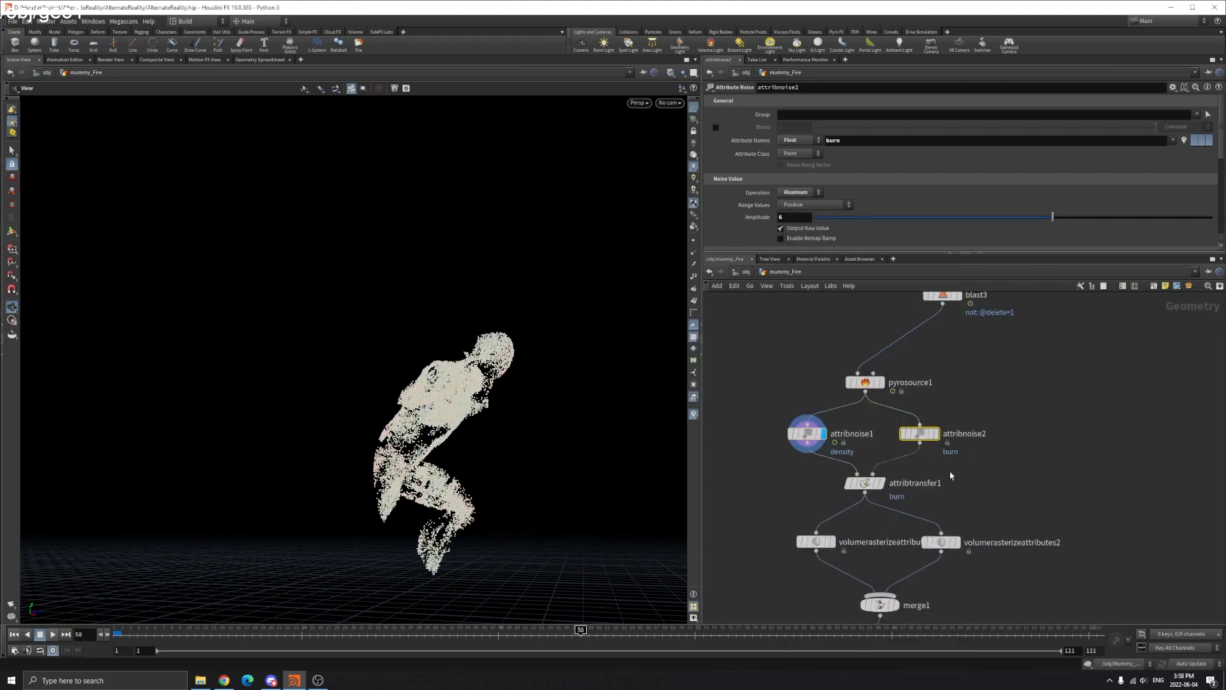
pyautogui.click(865, 483)
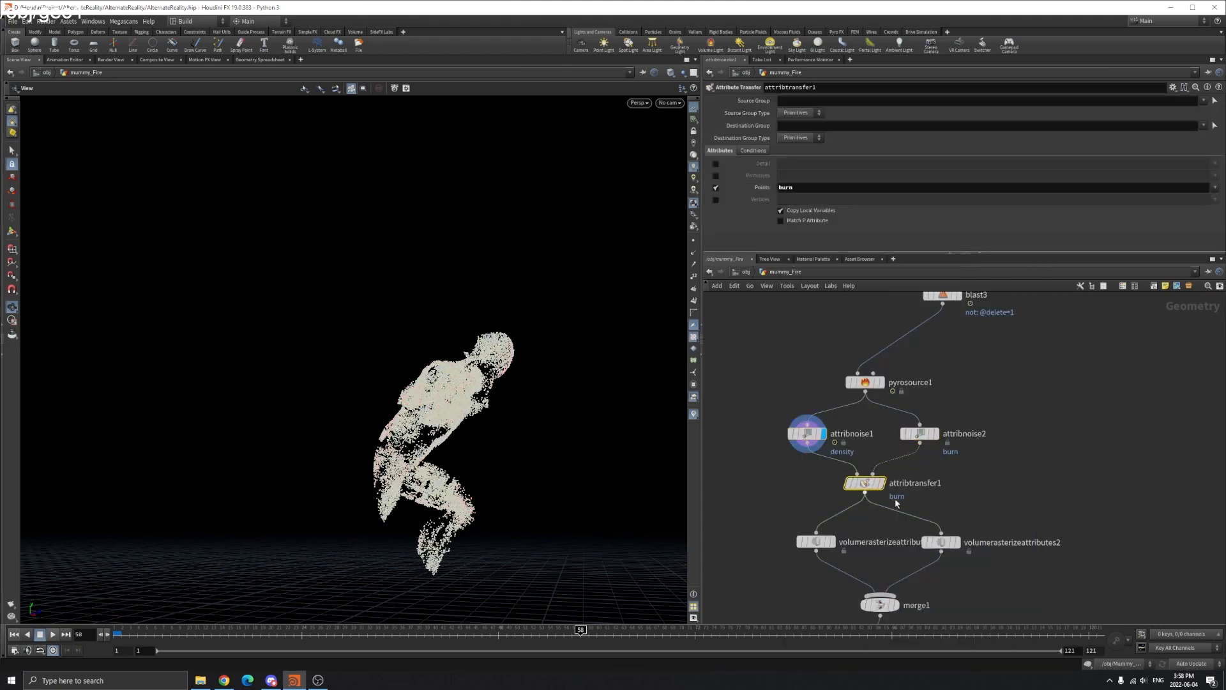
pyautogui.click(865, 483)
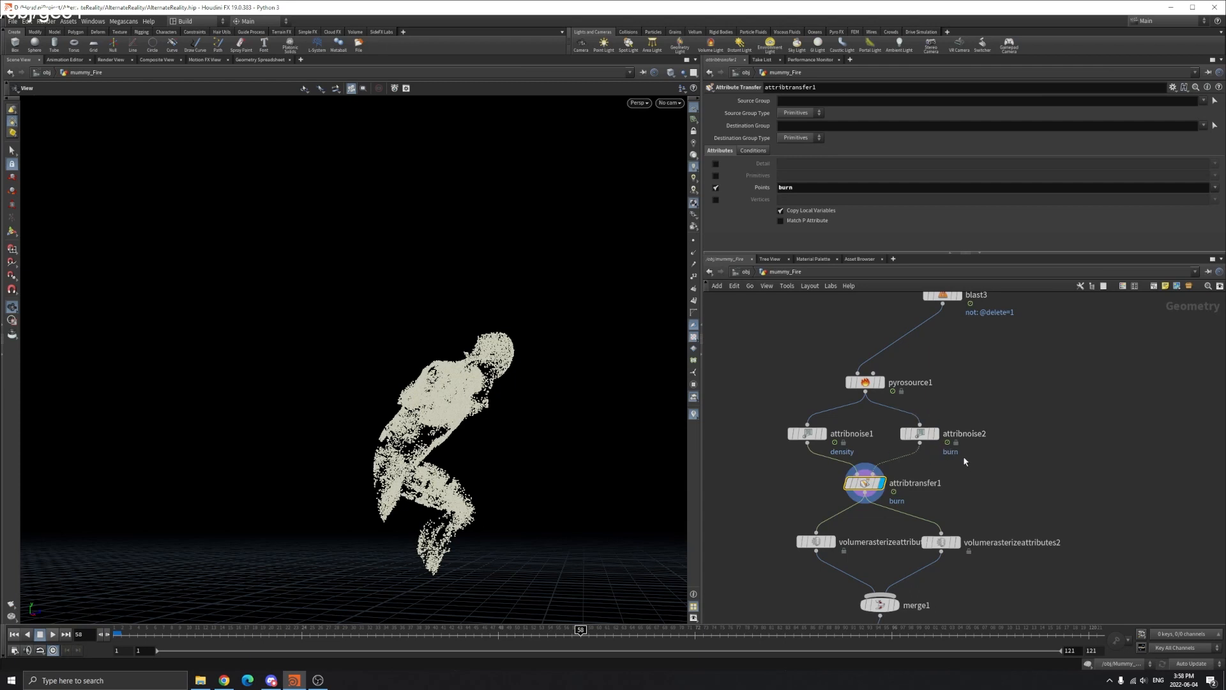
pyautogui.click(919, 434)
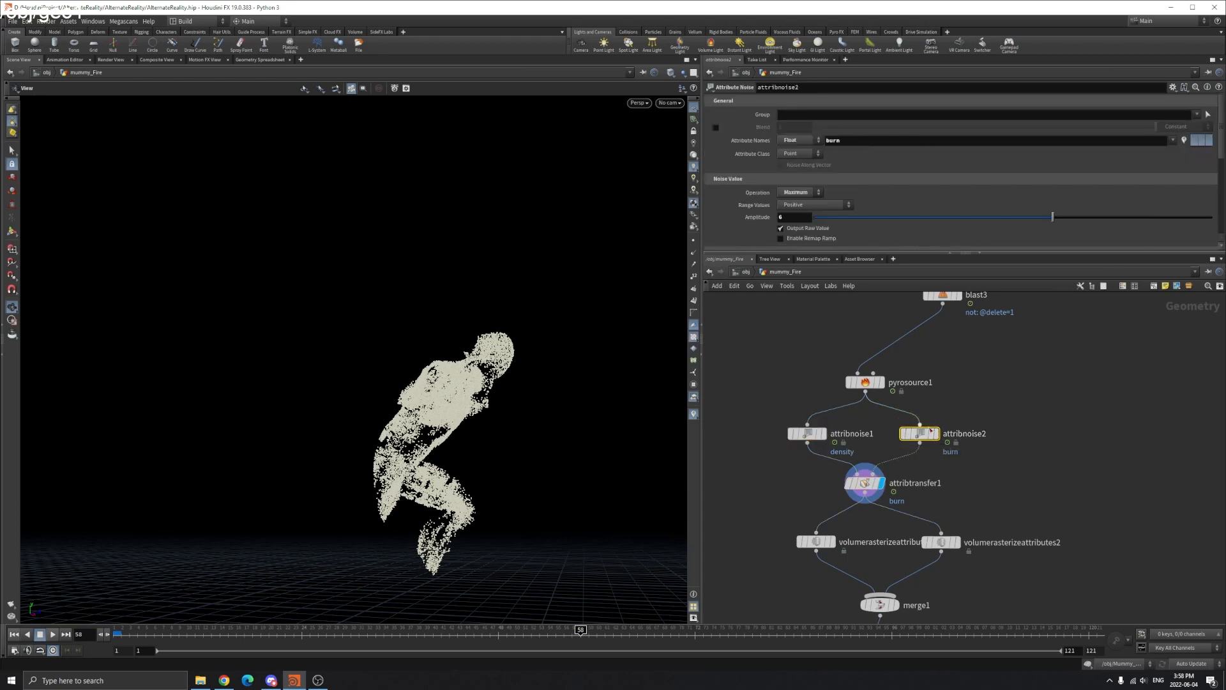
pyautogui.click(864, 482)
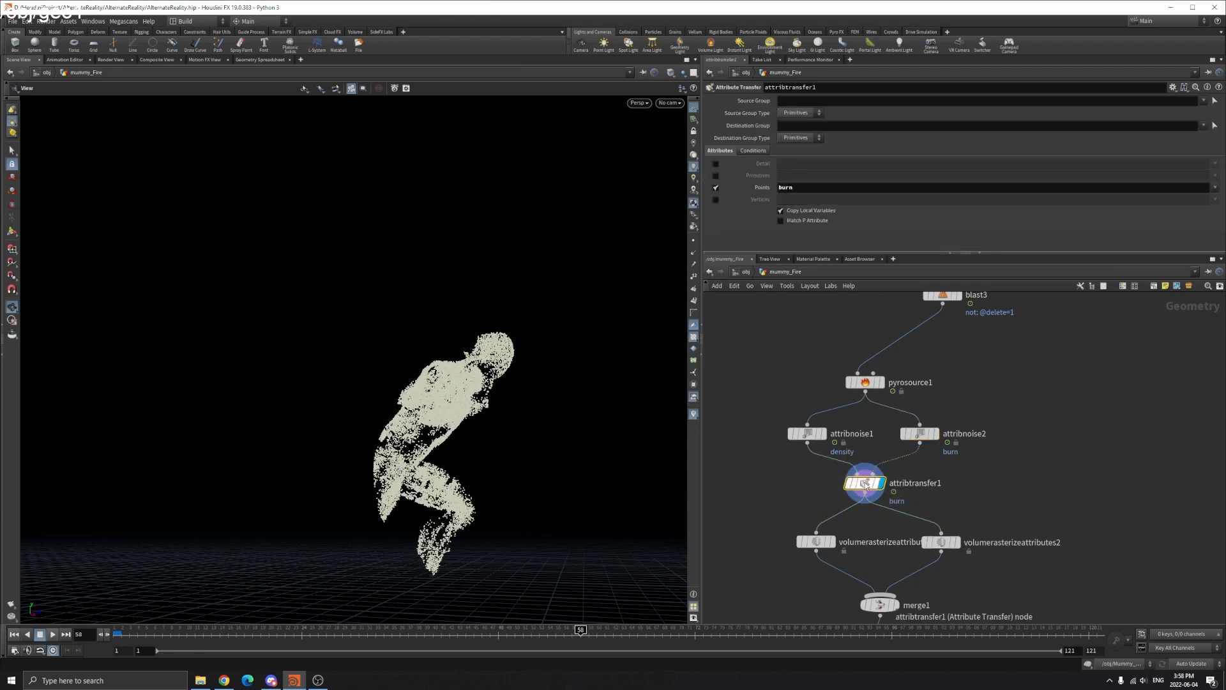
pyautogui.moveTo(854, 465)
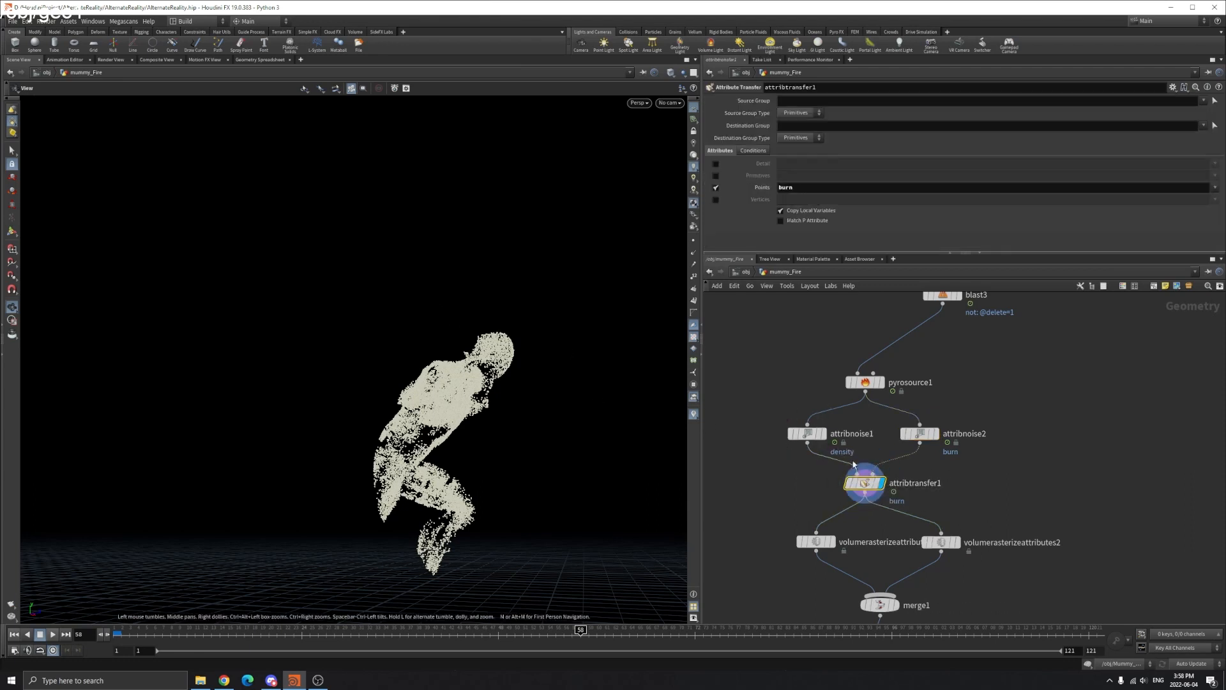
pyautogui.scroll(-3)
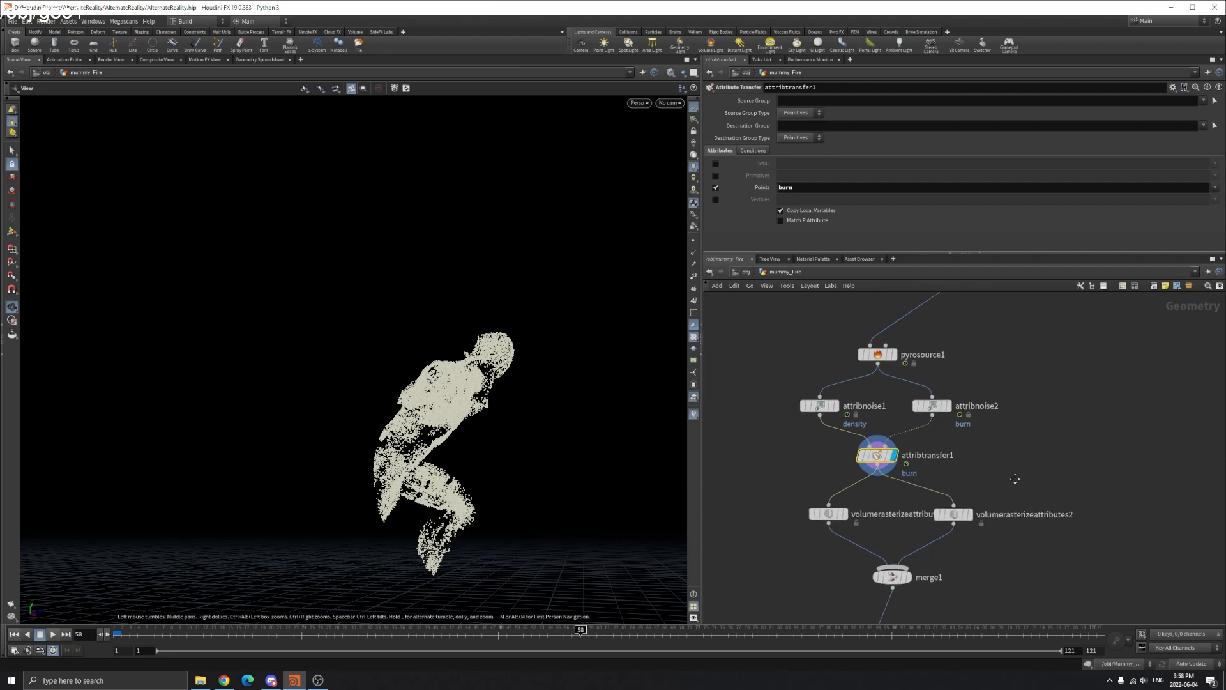
# Display volumerasterizeattributes1's density and burn volume, check volumerasterizeattributes2, then select Mummy_Smoke_SIM.
pyautogui.click(806, 456)
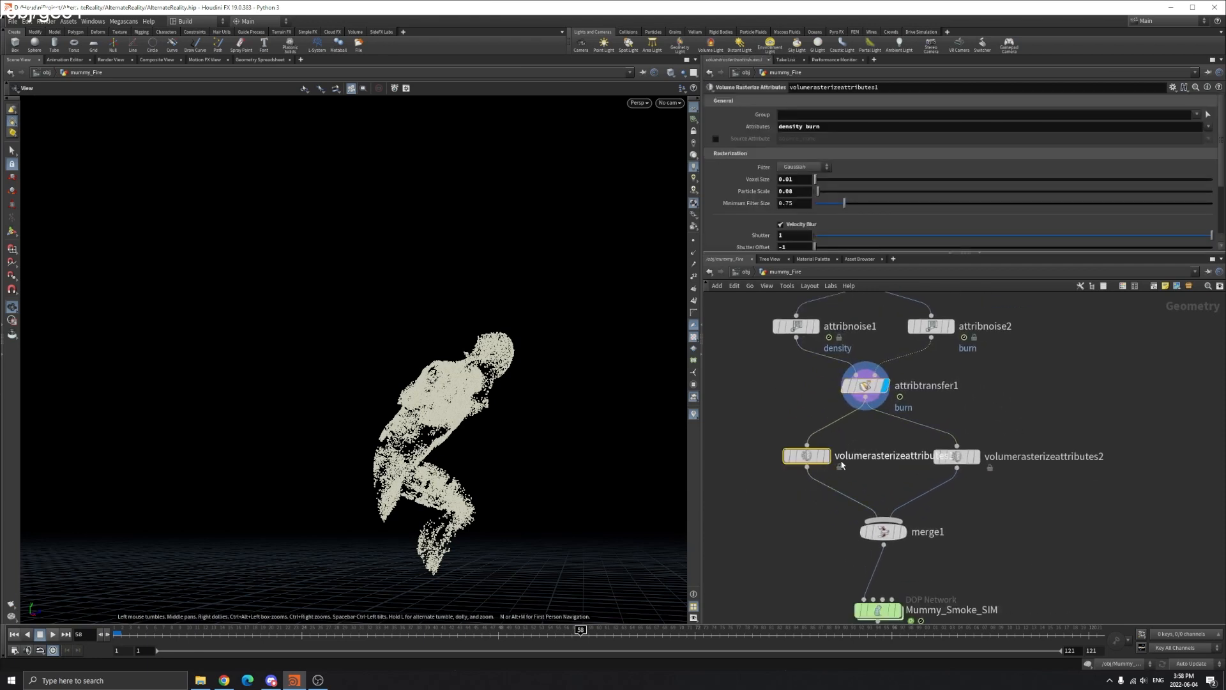
pyautogui.click(832, 467)
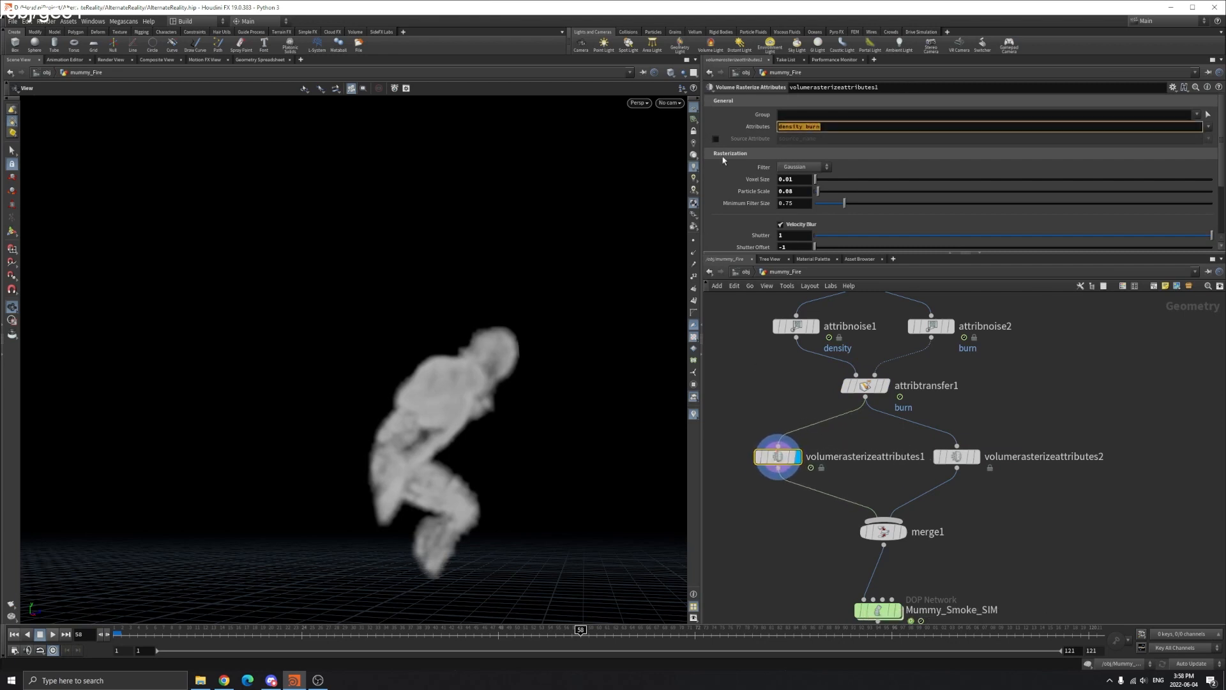
pyautogui.moveTo(736, 214)
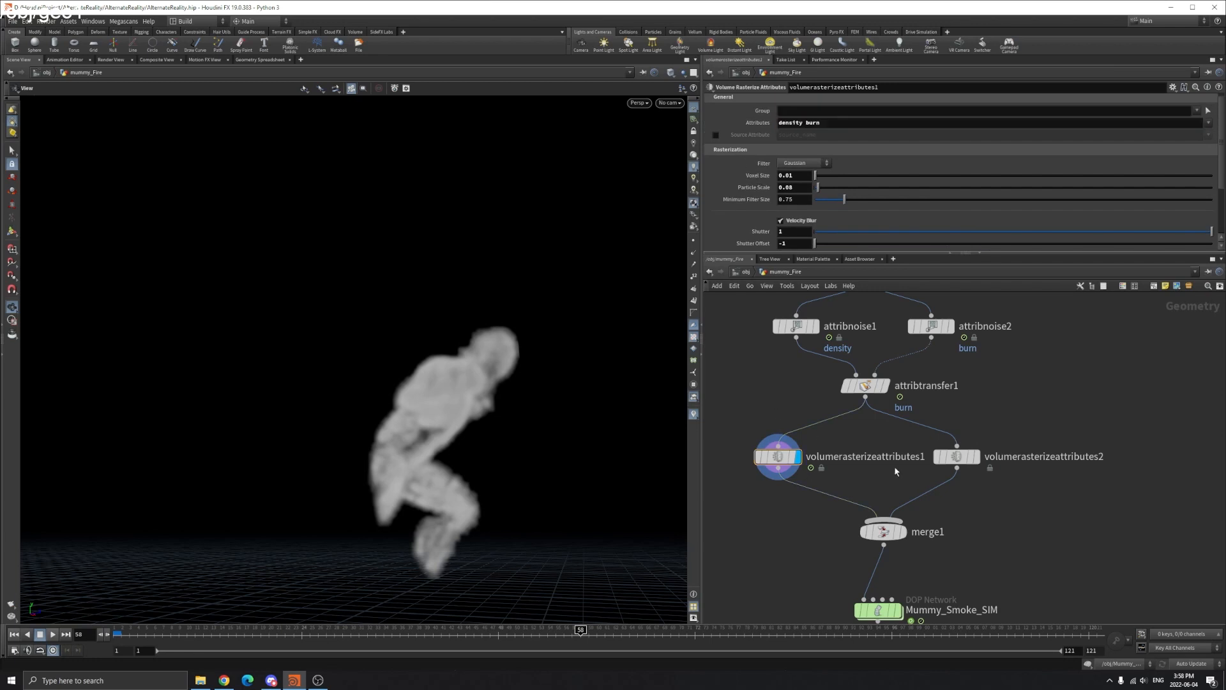
pyautogui.click(956, 457)
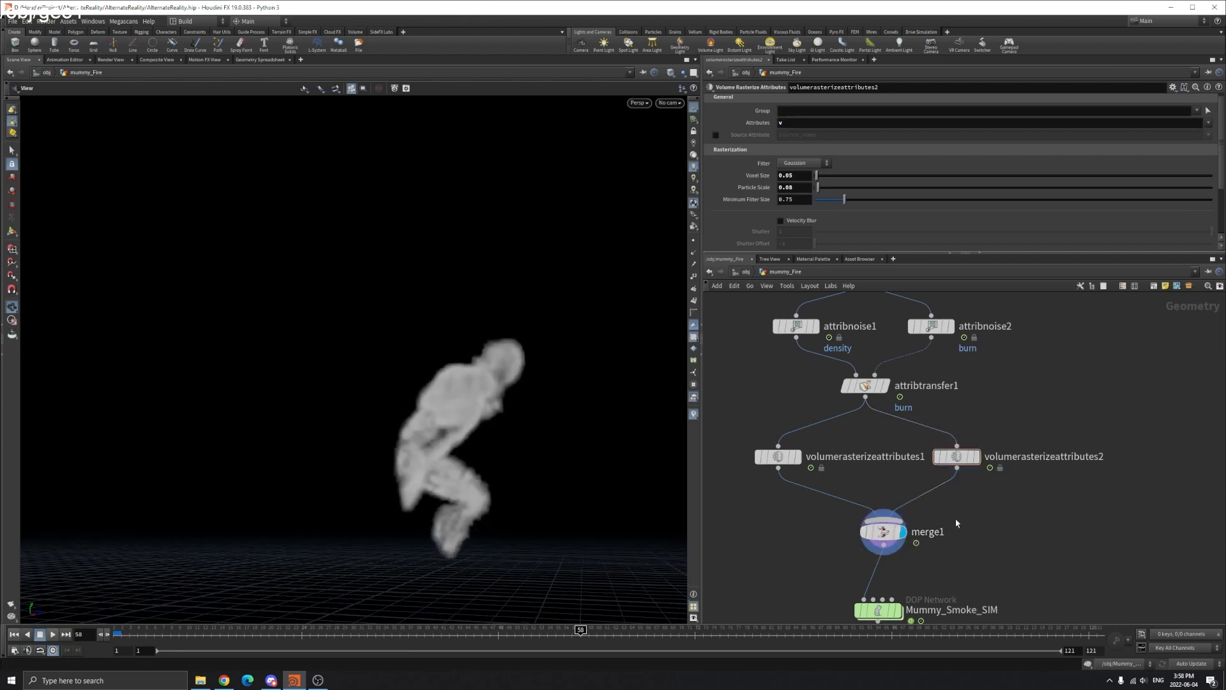
pyautogui.click(878, 611)
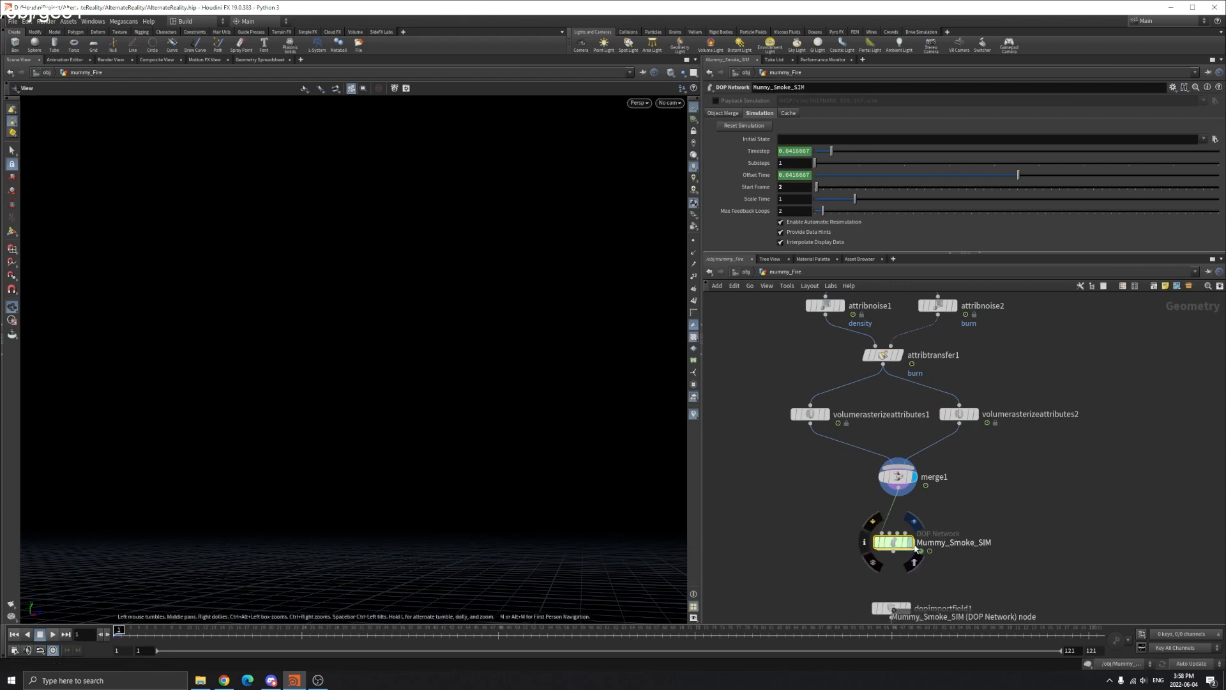
# Inside Mummy_Smoke_SIM, review volumesource1's density, vel and burn-to-flame operations, then select pyrosolver_sparse1.
pyautogui.doubleClick(892, 541)
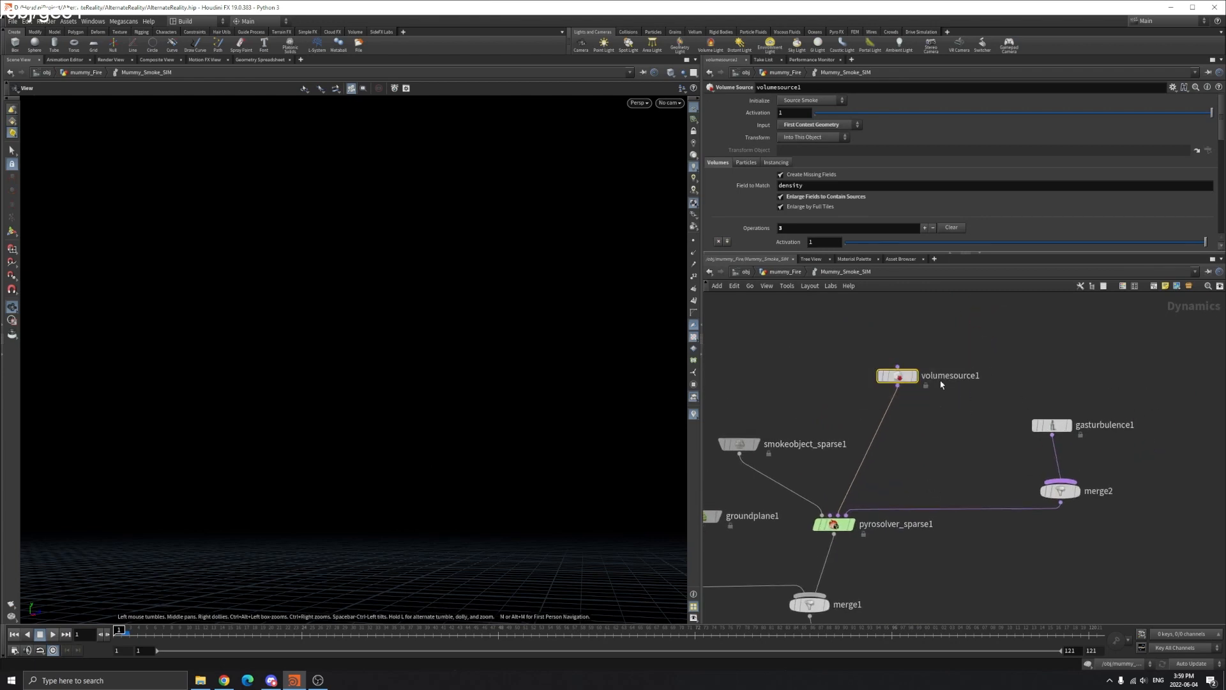
pyautogui.moveTo(812, 136)
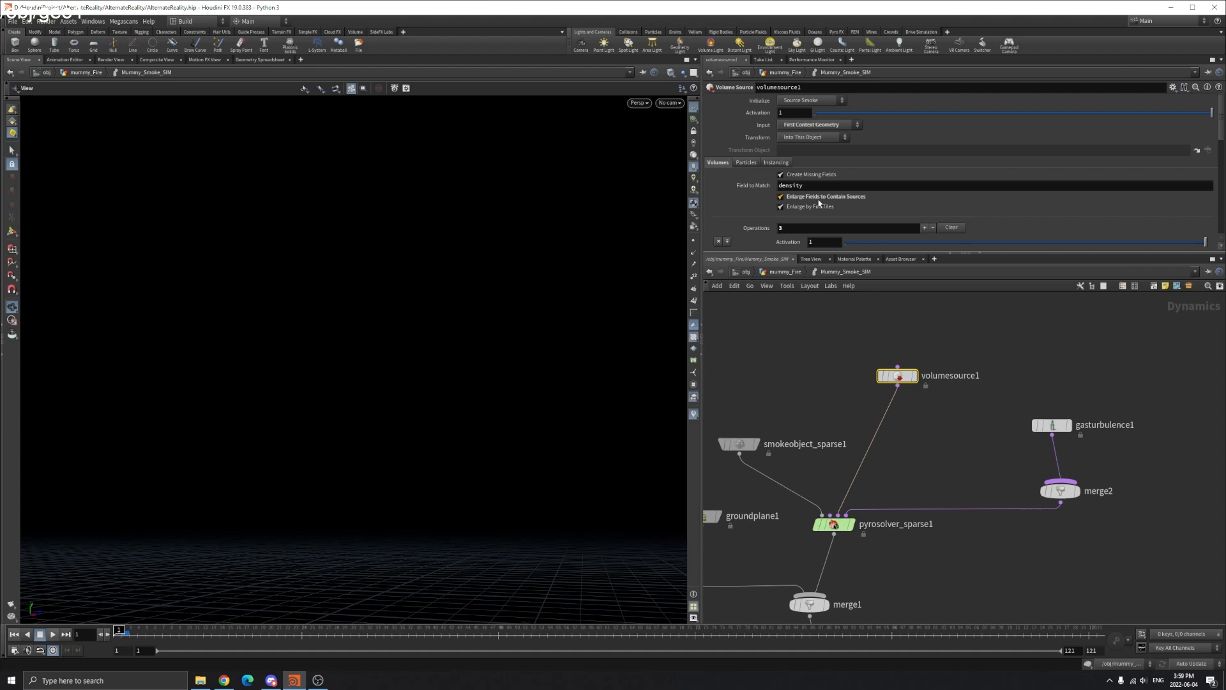
pyautogui.moveTo(844, 204)
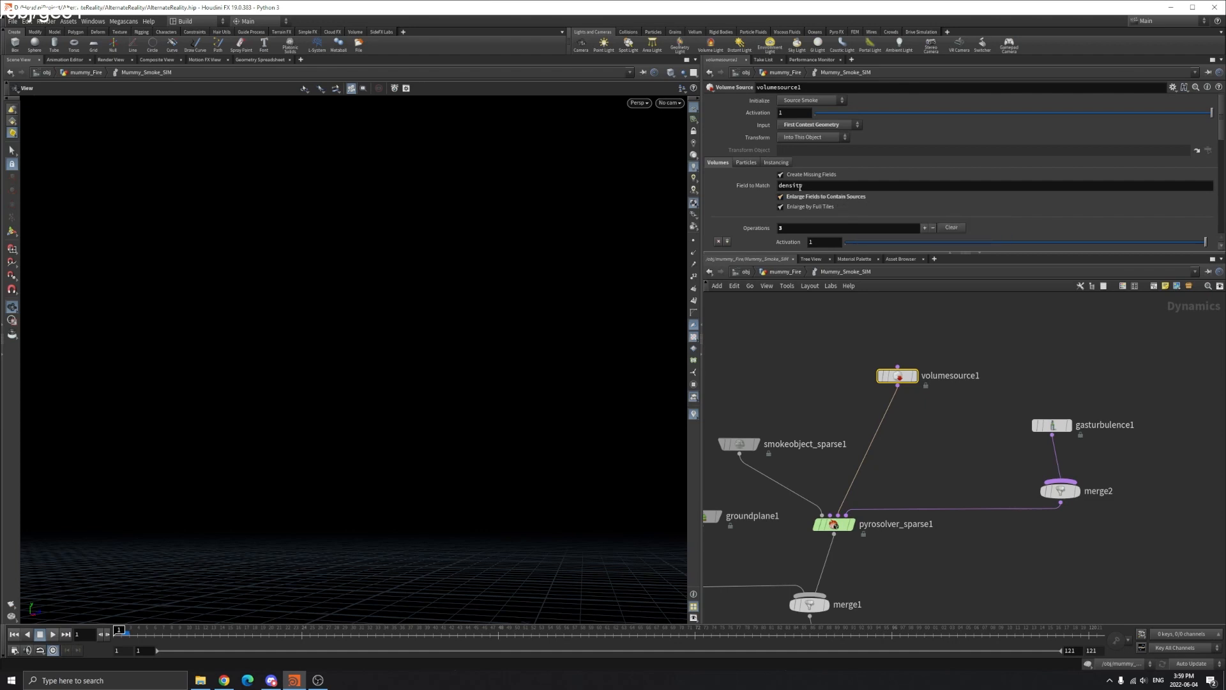
pyautogui.scroll(-3)
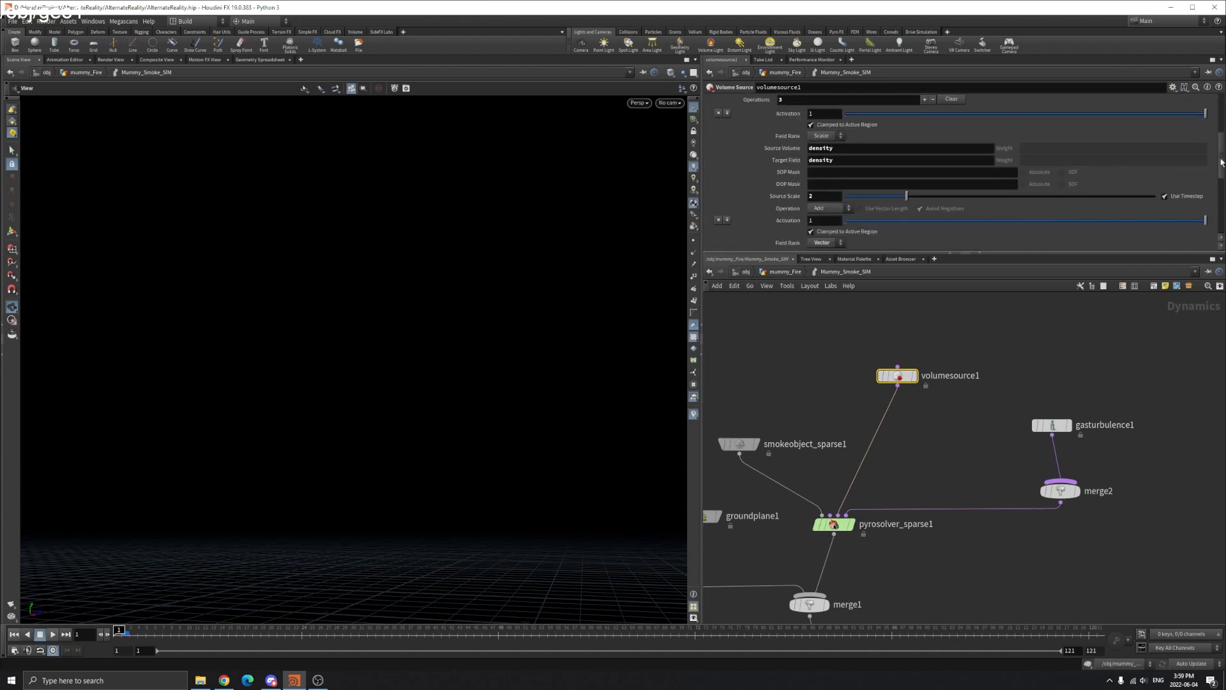
pyautogui.scroll(-3)
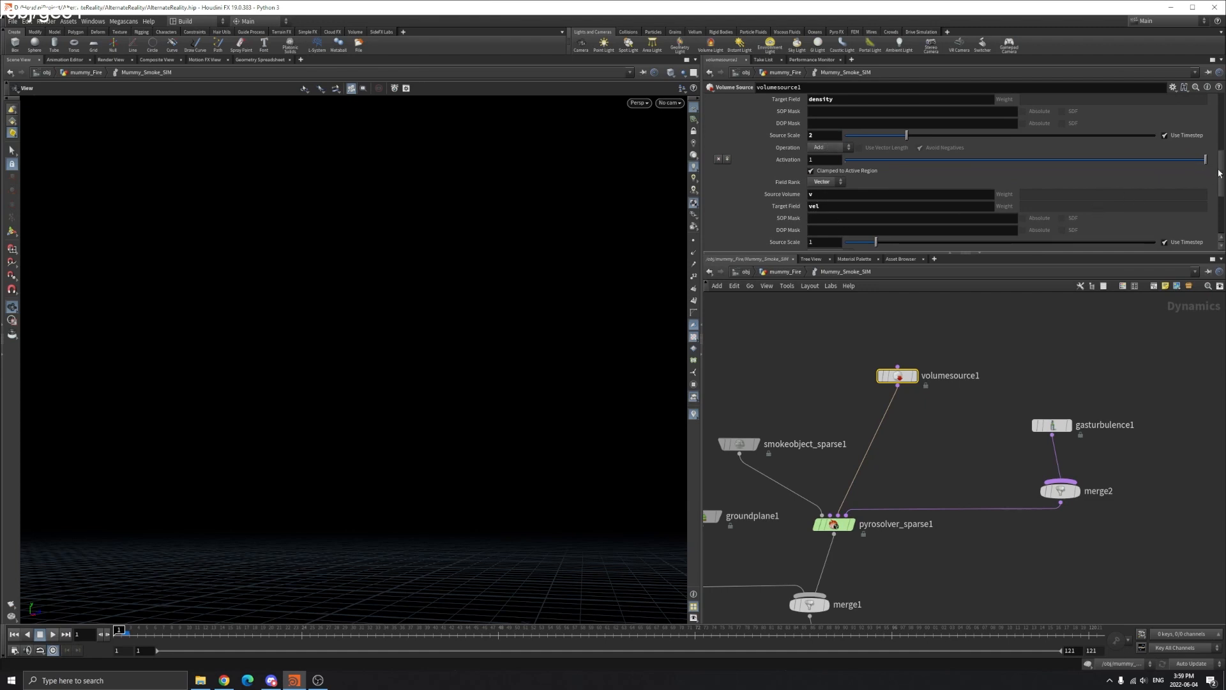
pyautogui.scroll(-3)
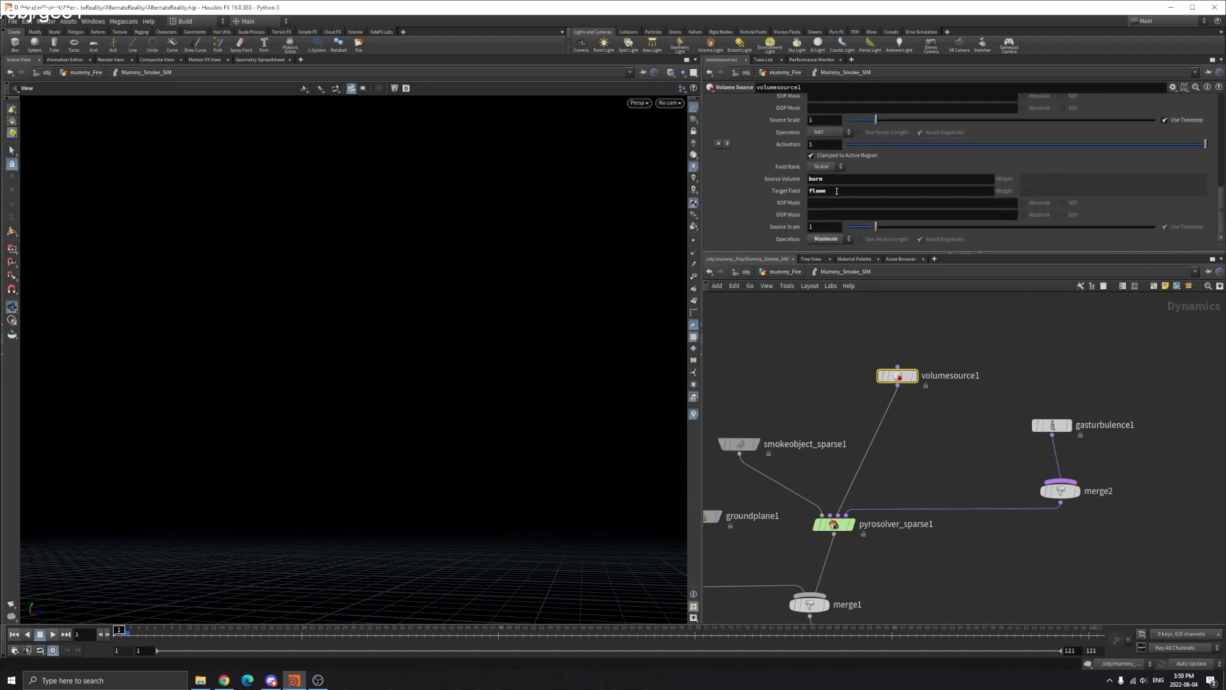
pyautogui.click(836, 190)
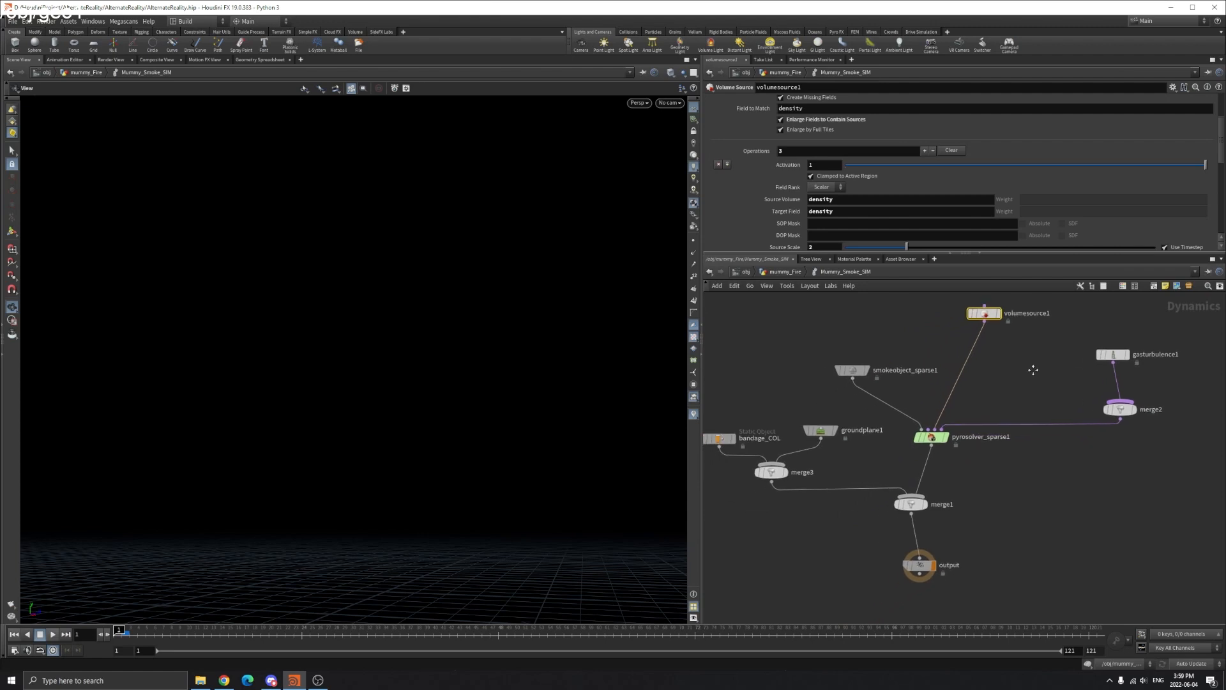
pyautogui.click(931, 437)
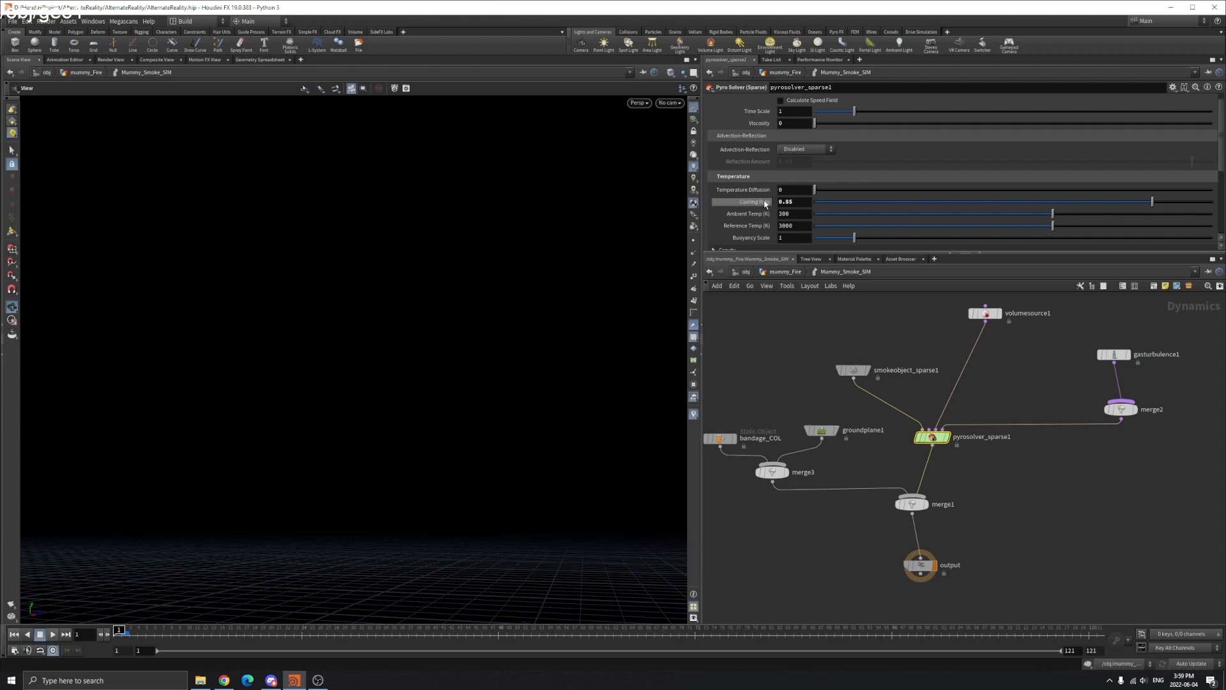
pyautogui.moveTo(1004, 470)
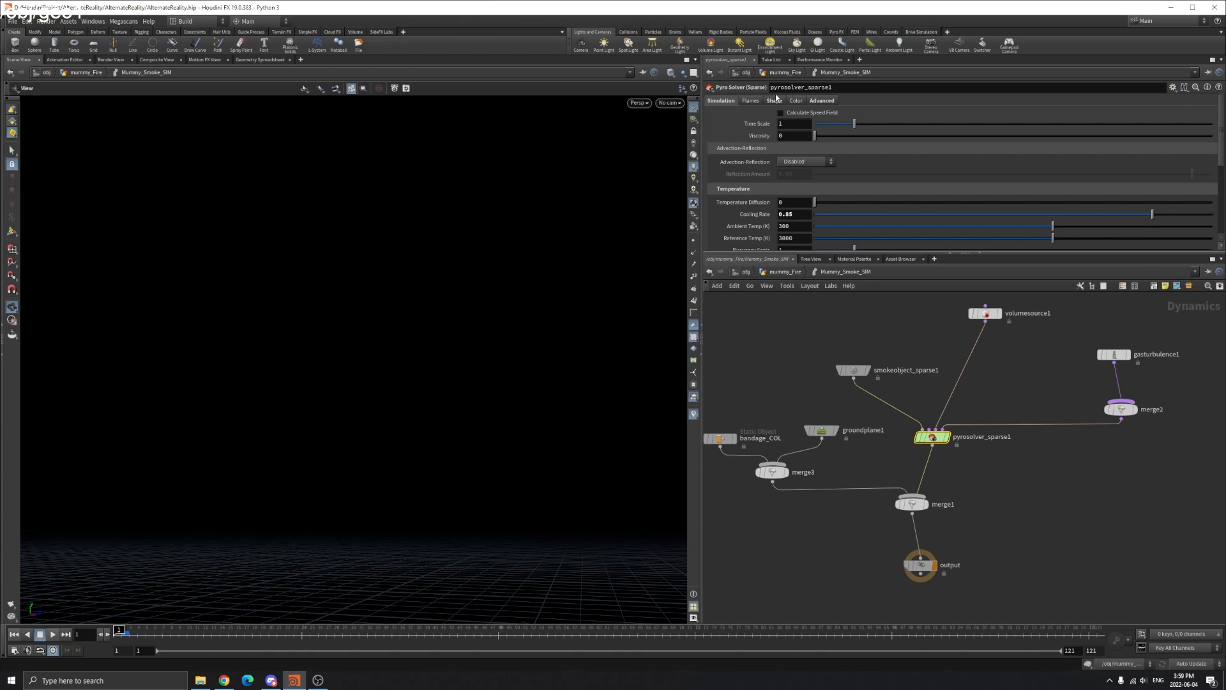
# Check the solver's Shape and wind settings, review bandage_COL and groundplane1, then dive into bandage_COL's geometry network.
pyautogui.click(774, 100)
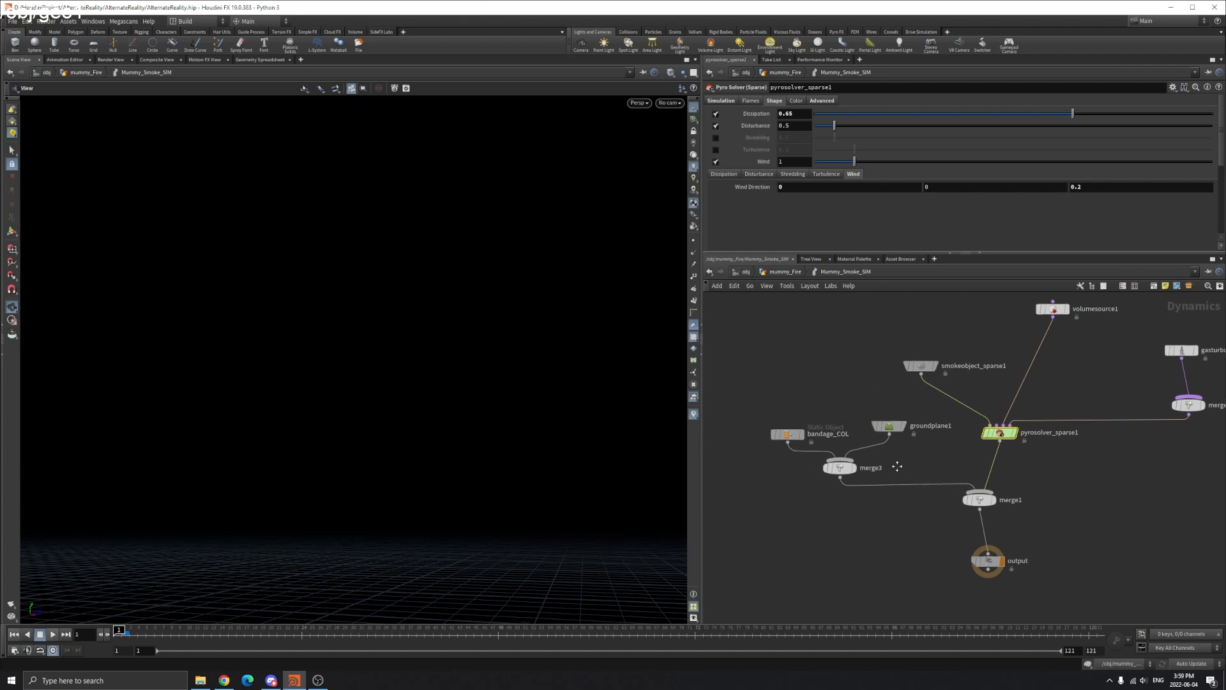
pyautogui.click(803, 432)
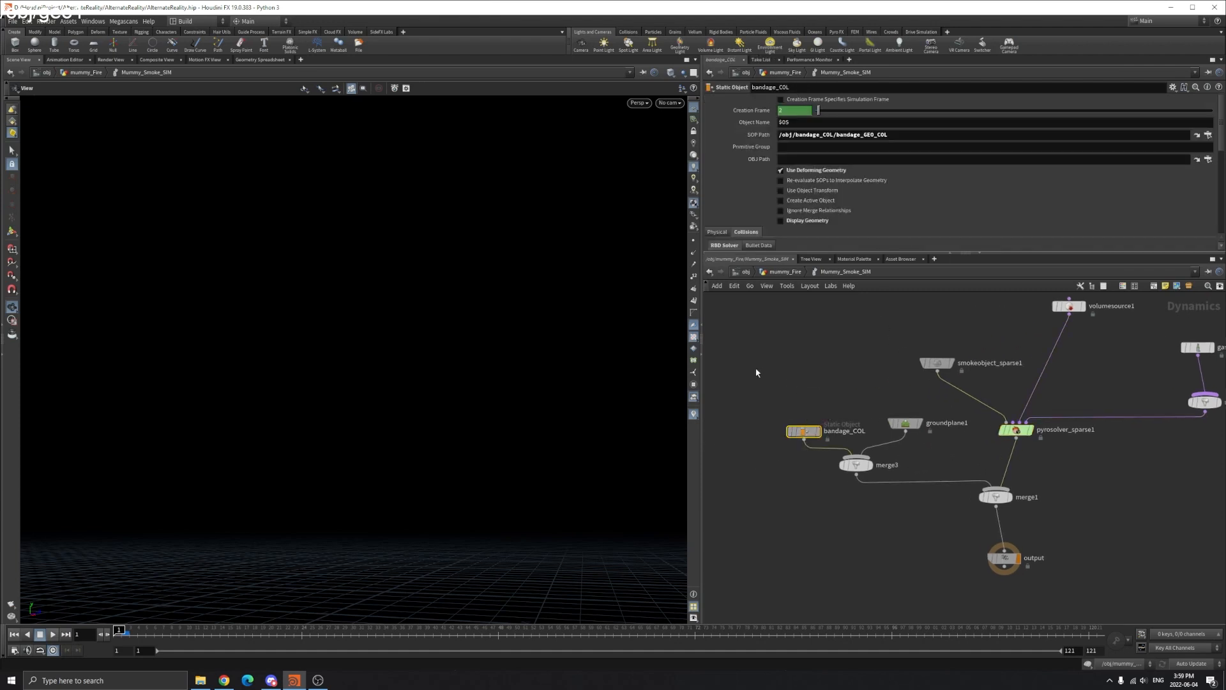
pyautogui.click(905, 423)
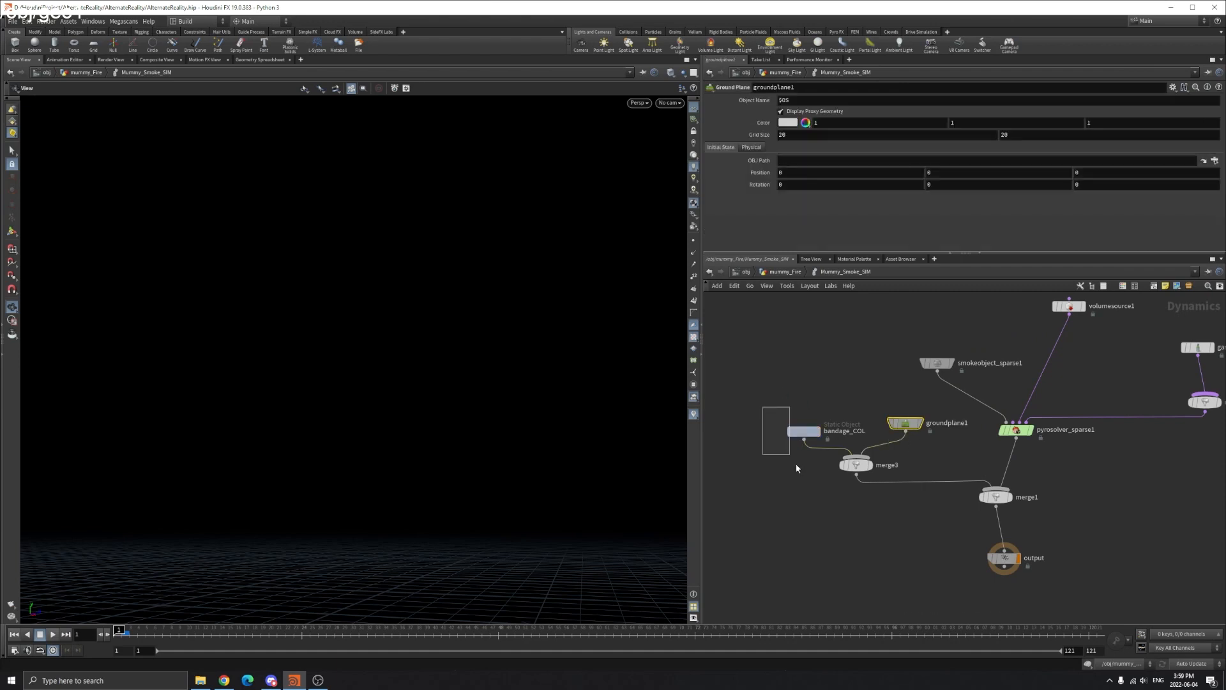
pyautogui.click(802, 430)
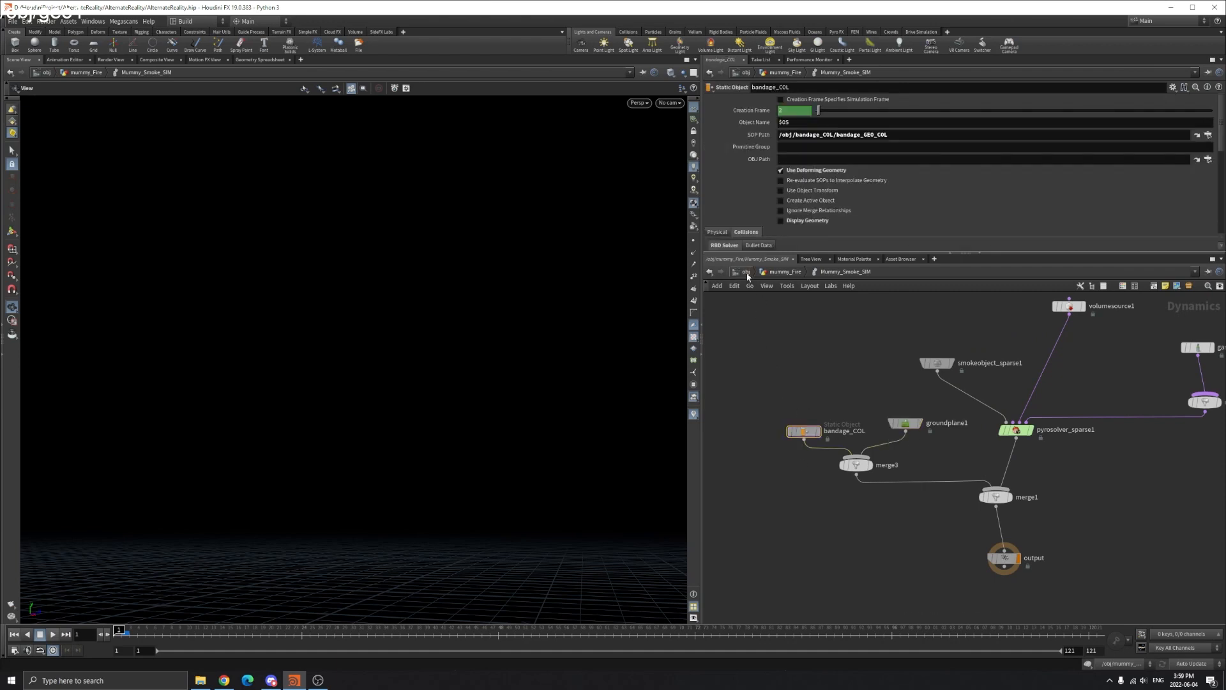
pyautogui.doubleClick(804, 431)
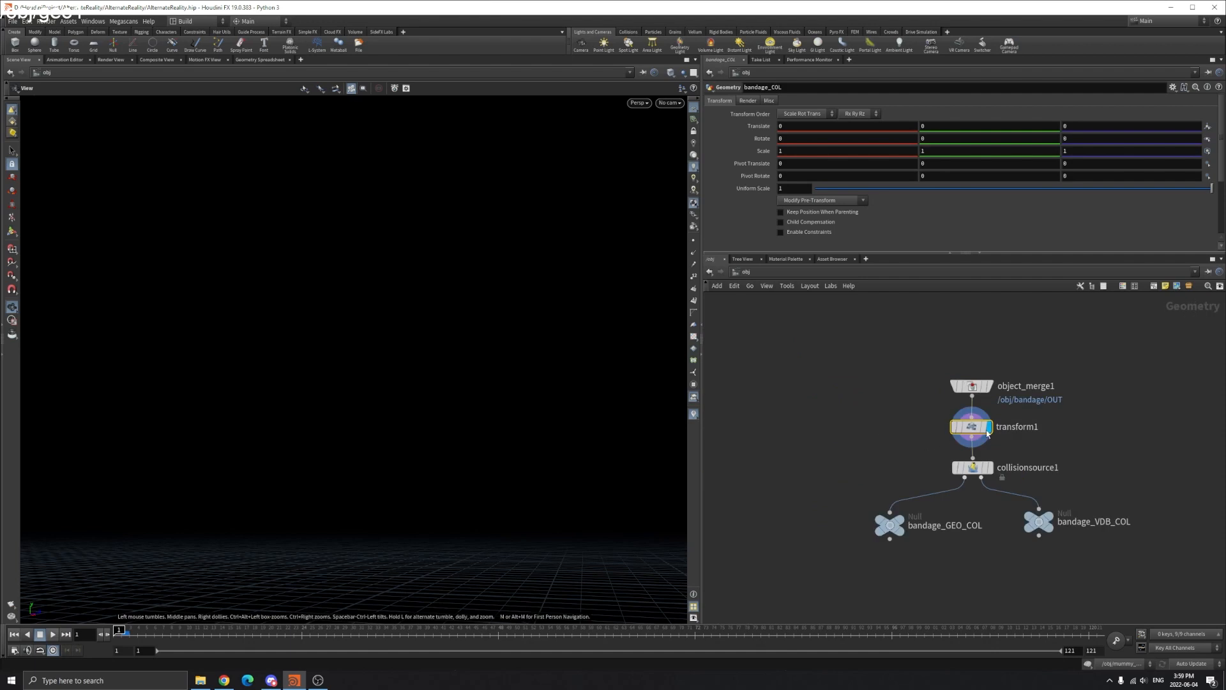
# Go up to /obj, dive into mummy_Fire and select the Mummy_Smoke_SIM DOP network.
pyautogui.click(972, 427)
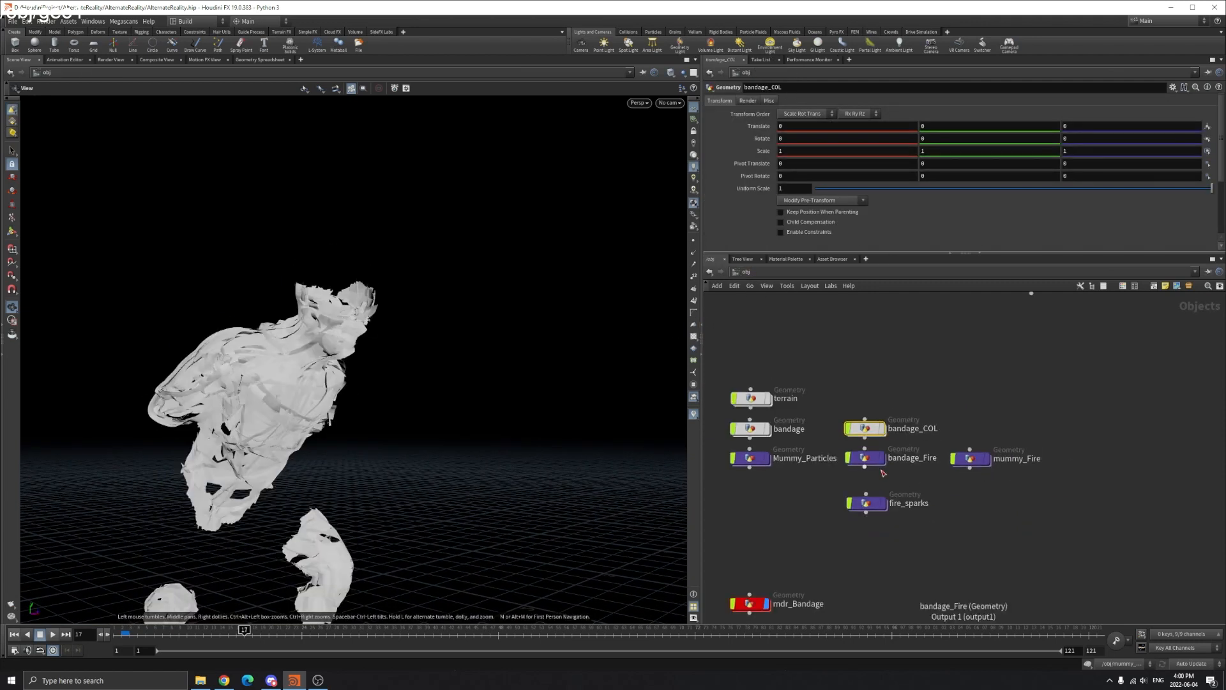
pyautogui.doubleClick(1015, 458)
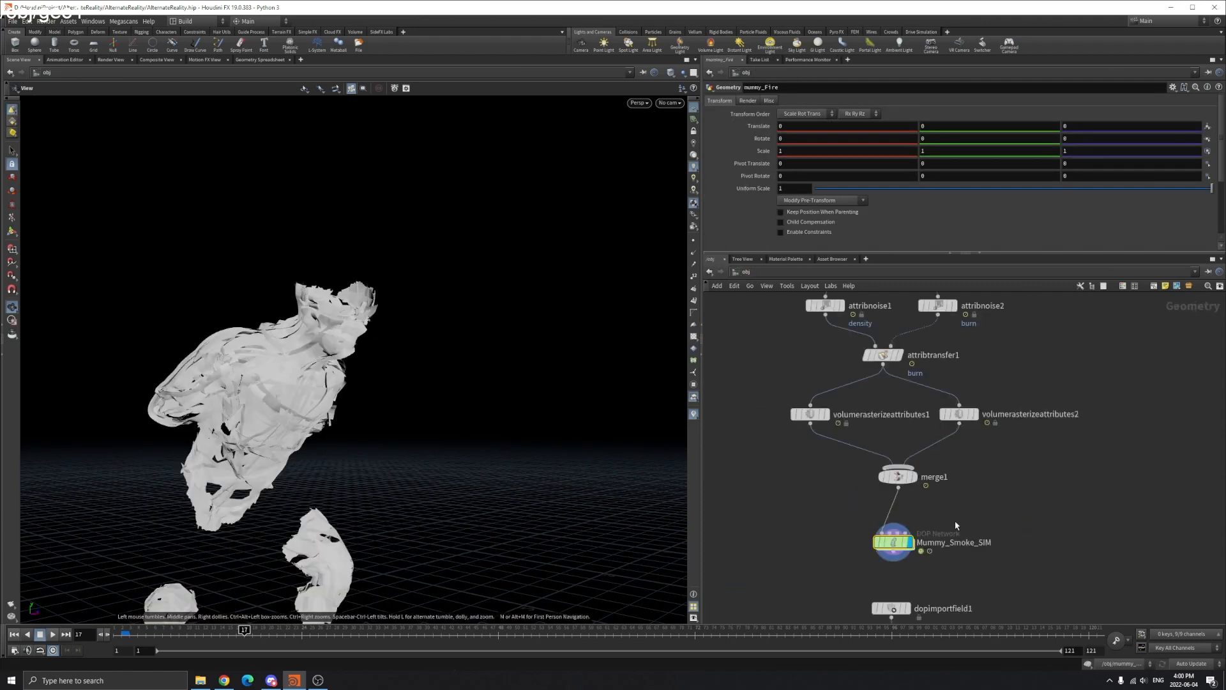
pyautogui.click(892, 541)
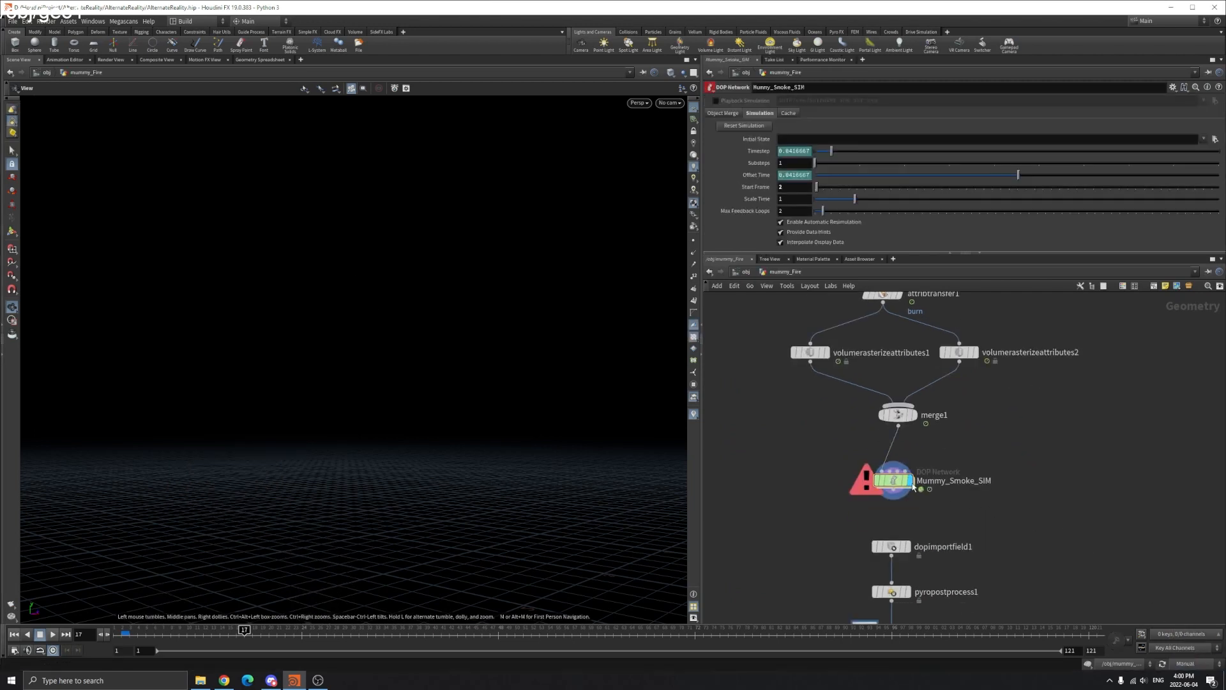
# Inside the smoke sim, review pyrosolver_sparse1 and gasturbulence1 settings with the scene set to Auto Update.
pyautogui.doubleClick(887, 479)
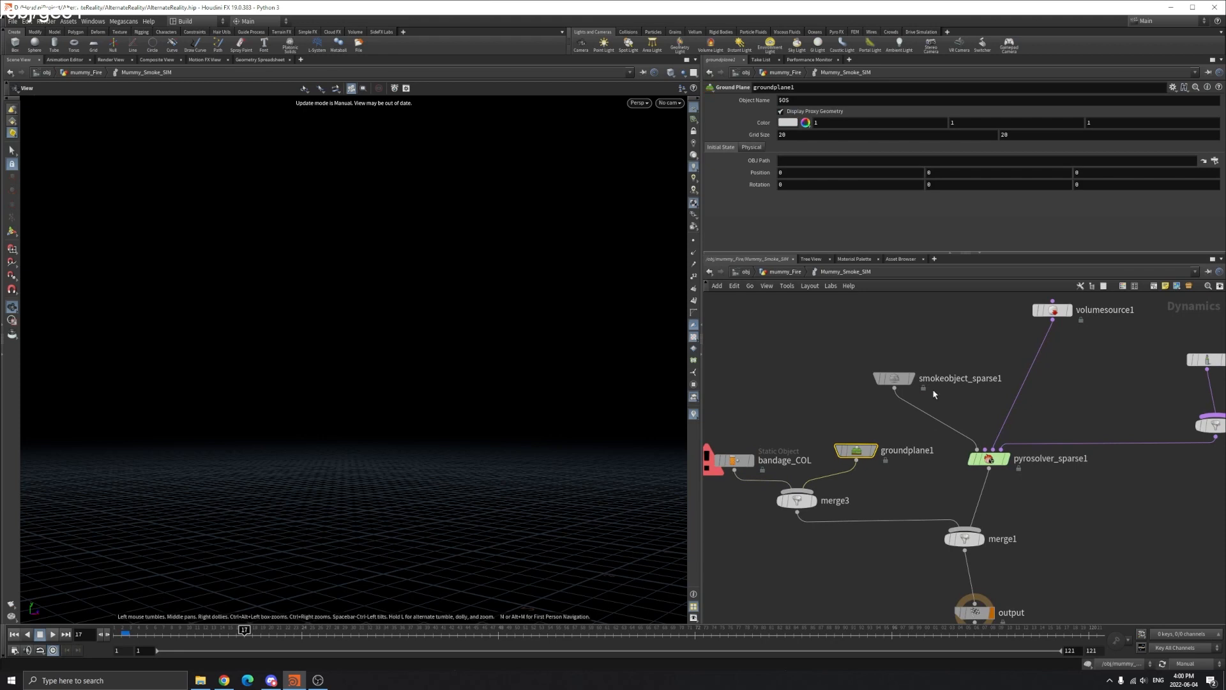
pyautogui.click(989, 457)
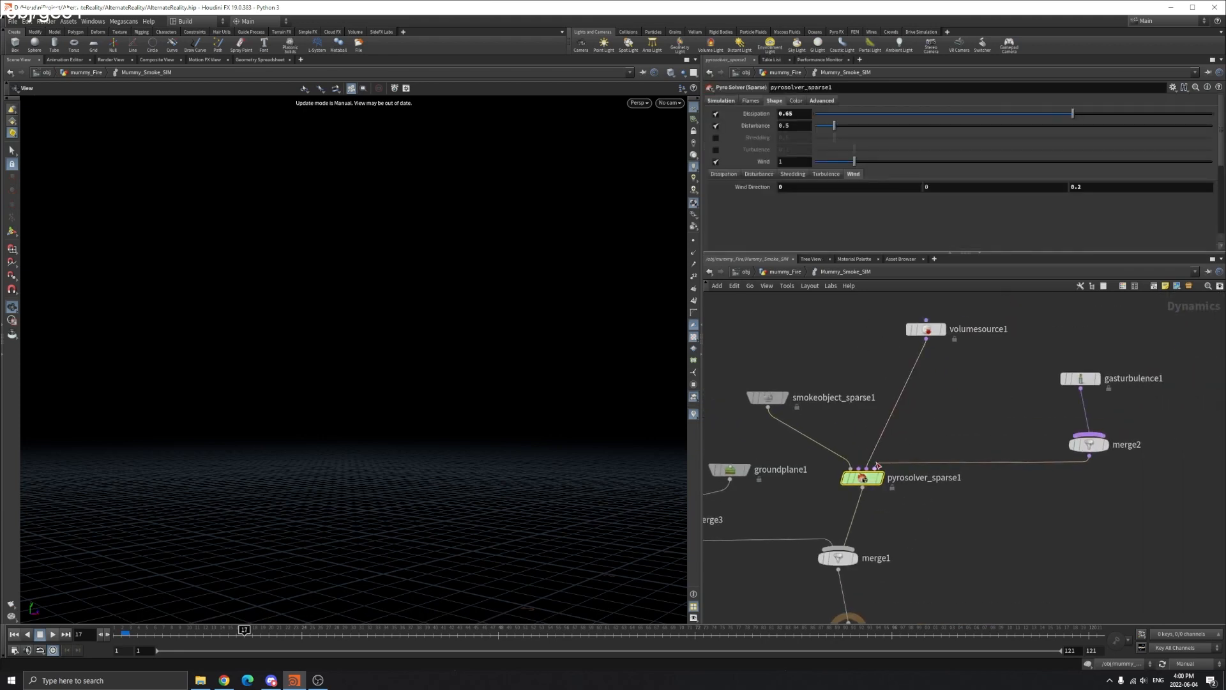
pyautogui.click(1080, 378)
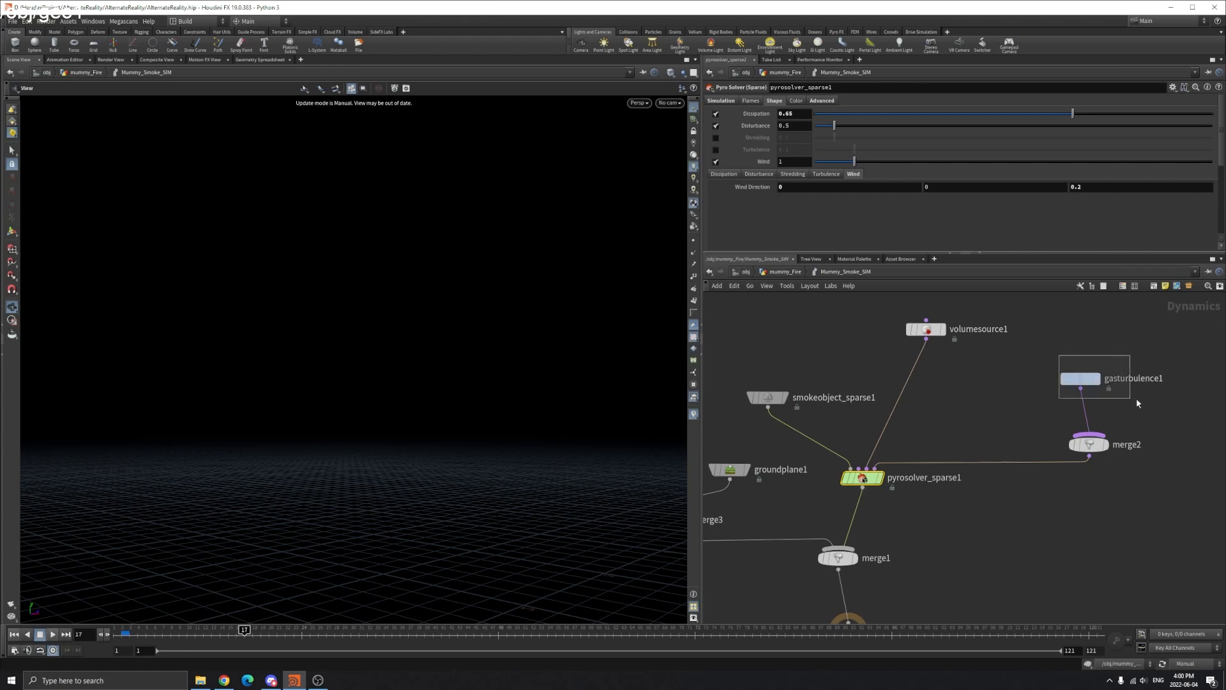
pyautogui.click(1080, 378)
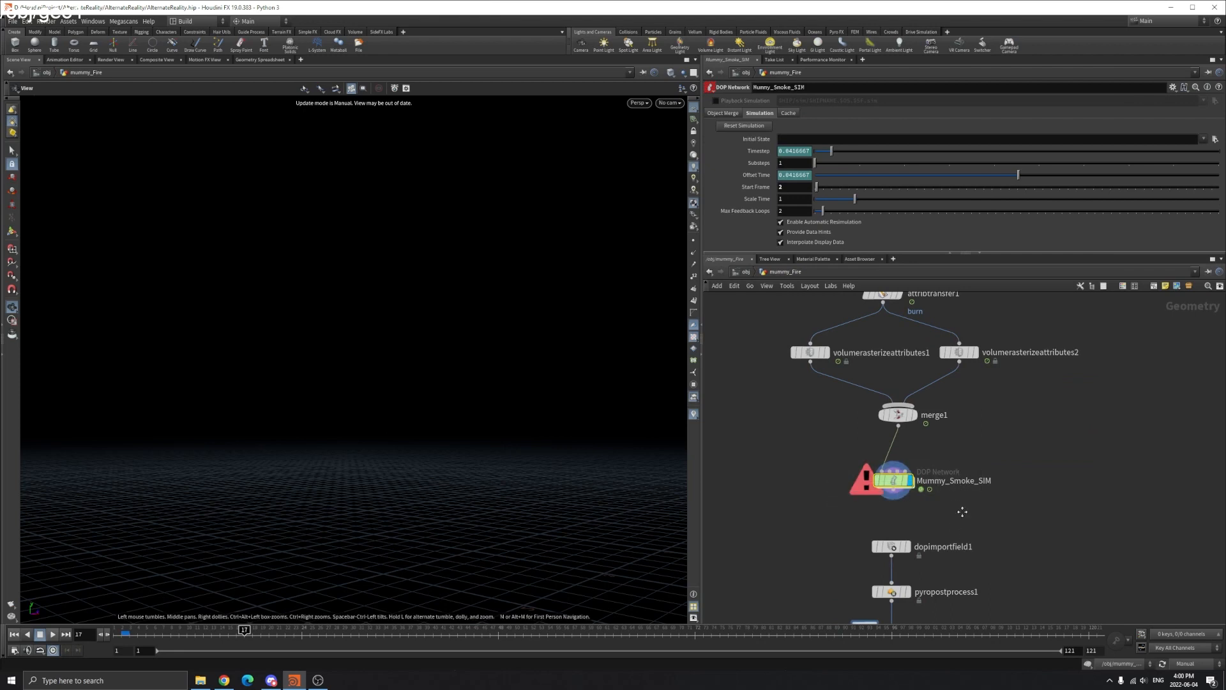
pyautogui.scroll(-3)
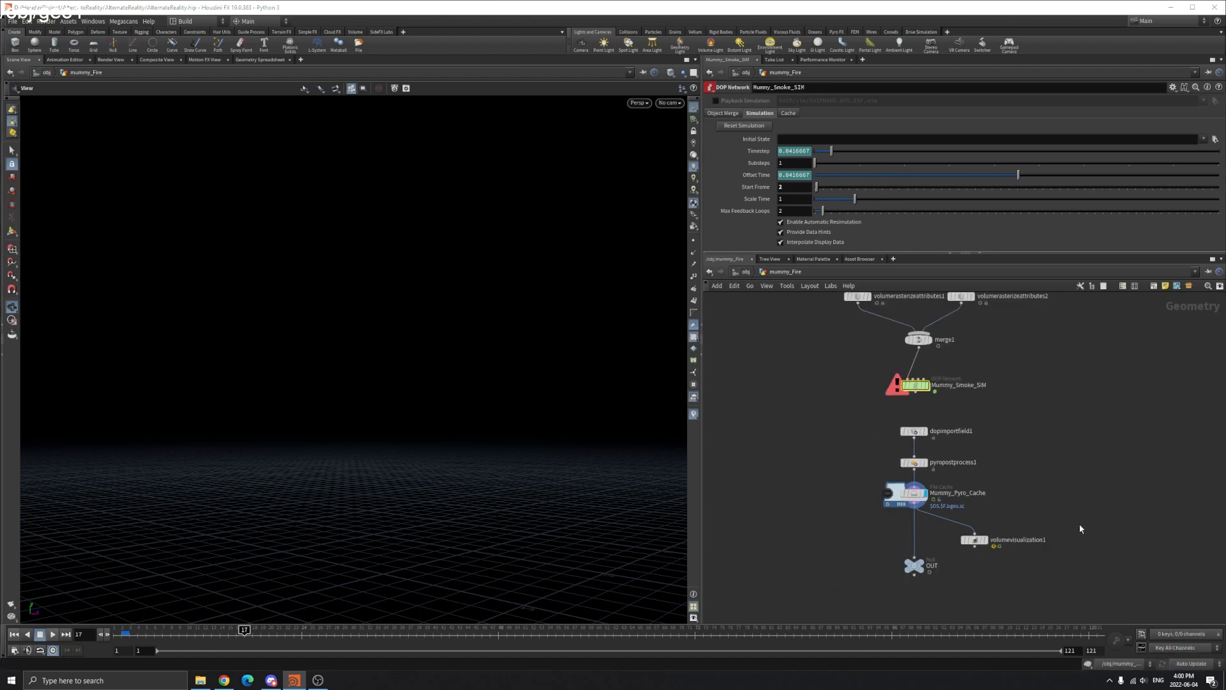
# At frame 71, review dopimportfield1 and pyropostprocess1, then select the Mummy_Pyro_Cache file cache (frames 1–121).
pyautogui.click(354, 534)
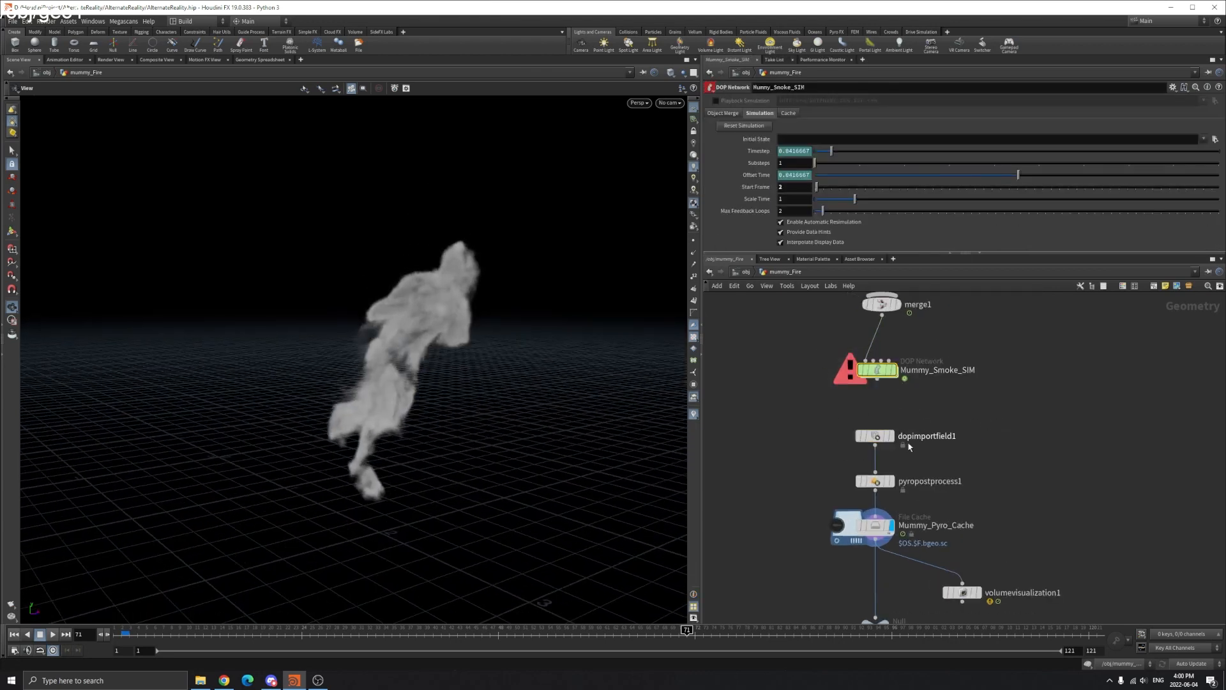
pyautogui.click(876, 436)
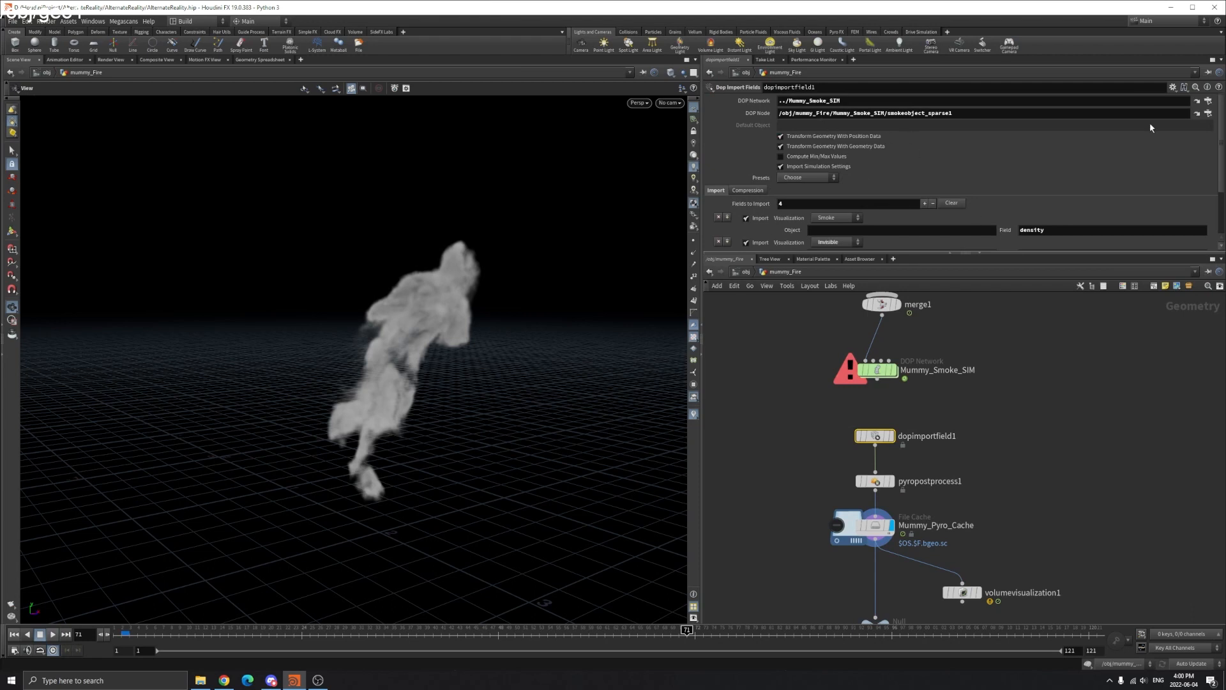
pyautogui.scroll(-3)
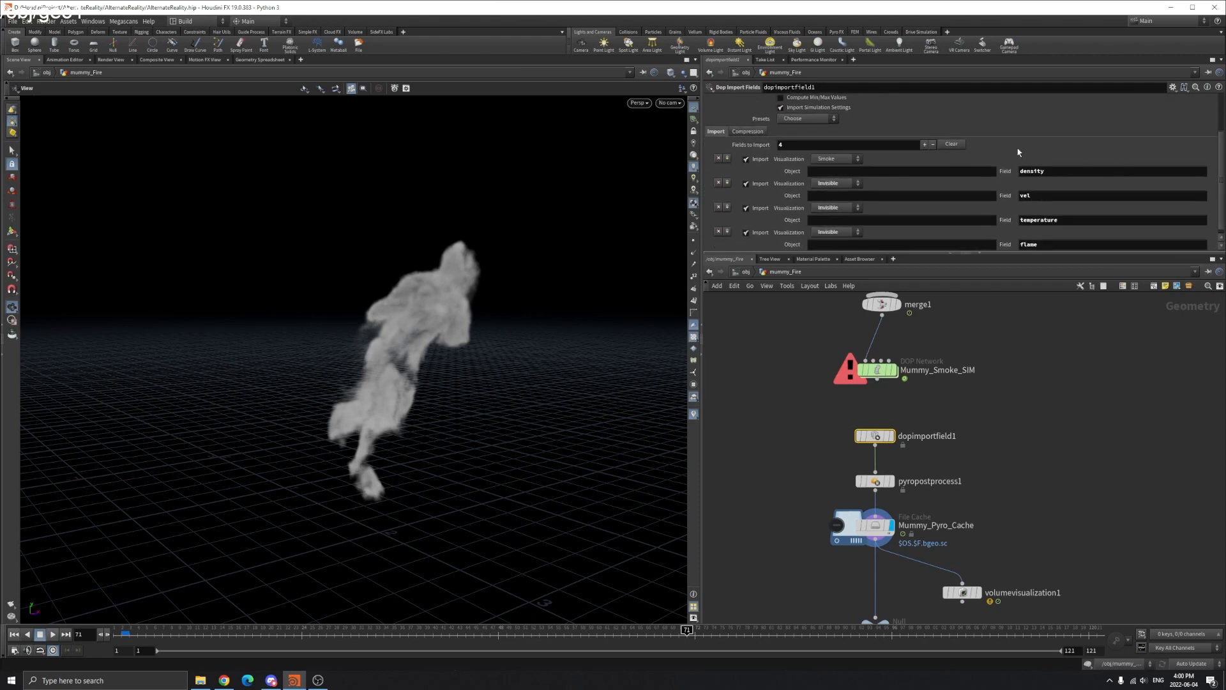
pyautogui.click(875, 481)
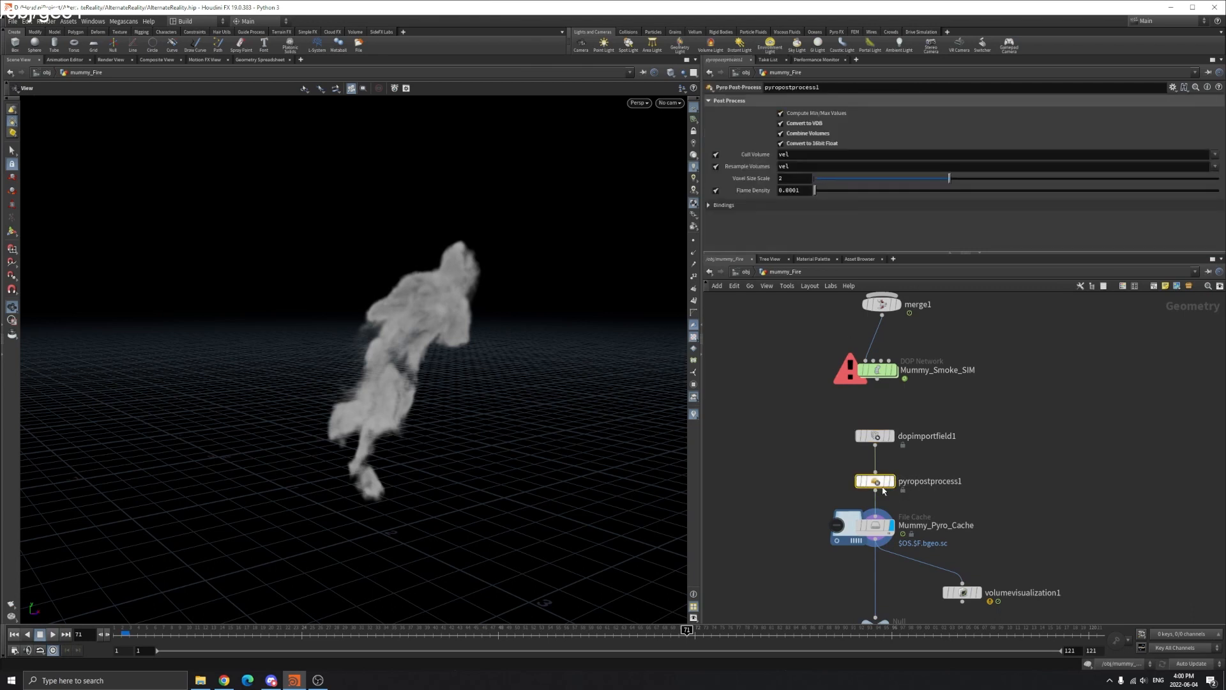
pyautogui.moveTo(933, 491)
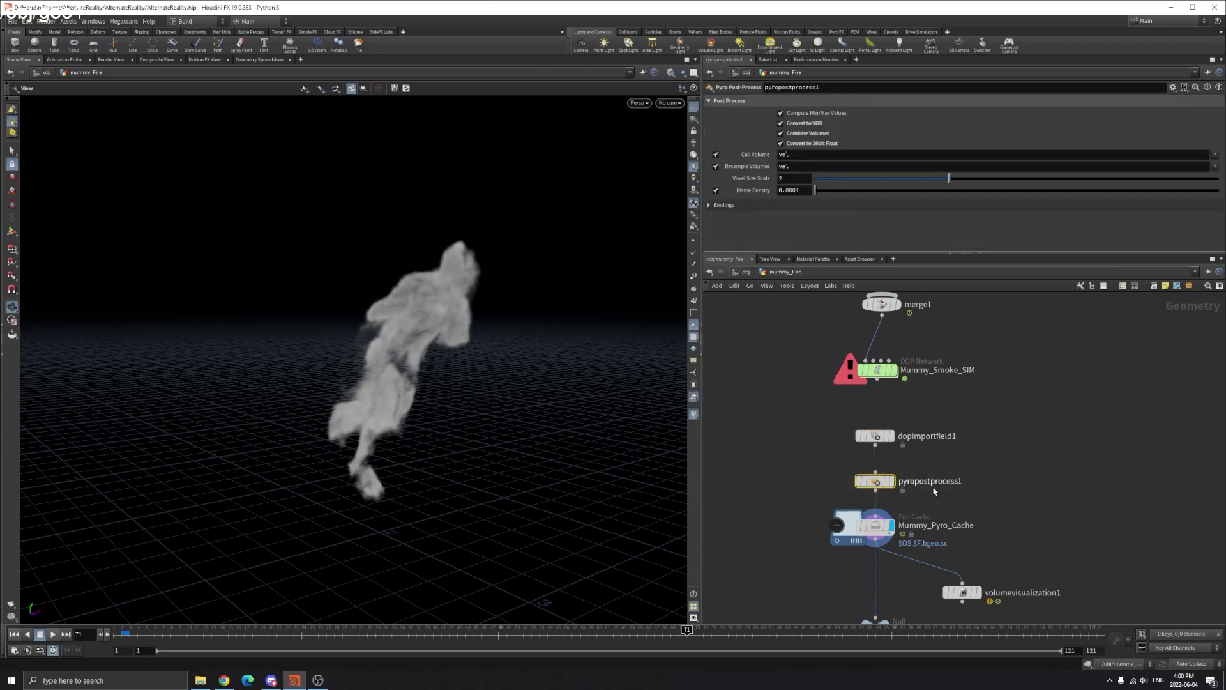
pyautogui.moveTo(742, 322)
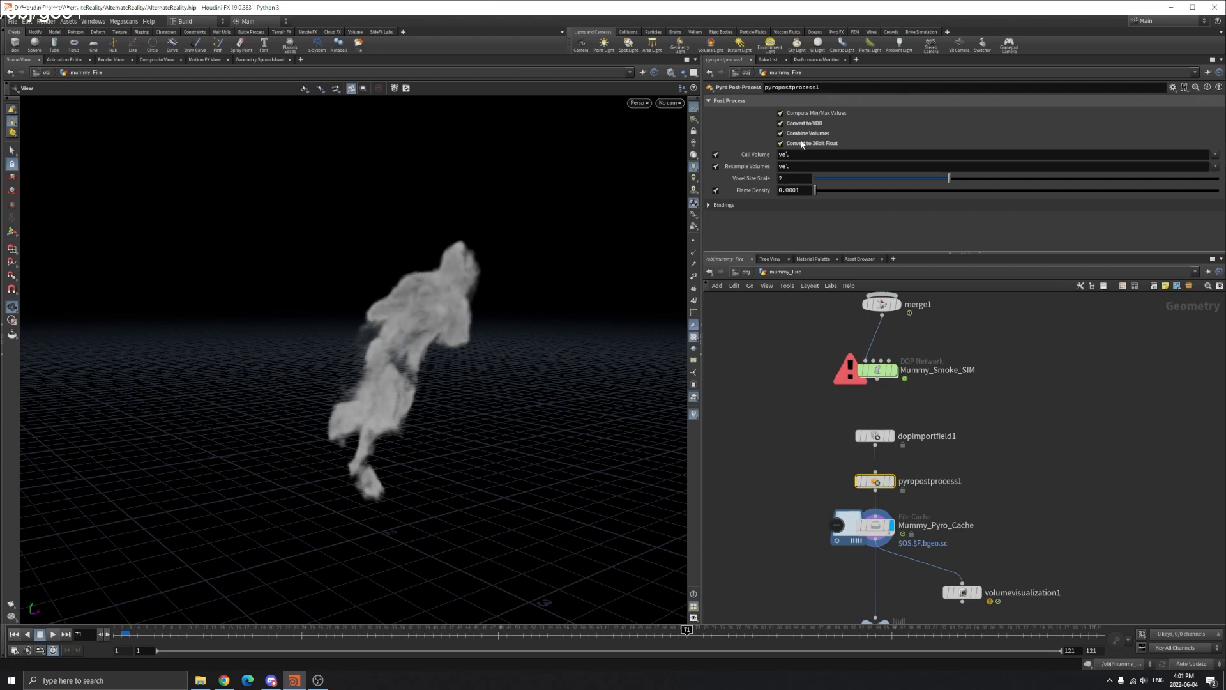
pyautogui.moveTo(794, 133)
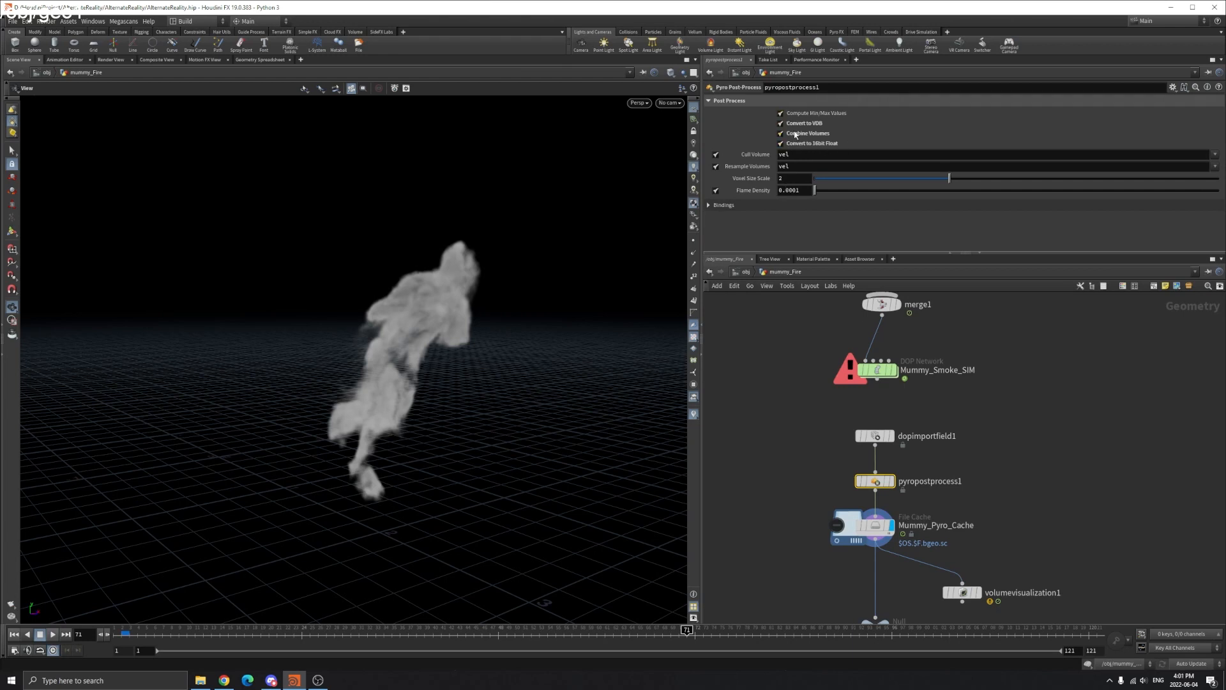
pyautogui.moveTo(874, 481)
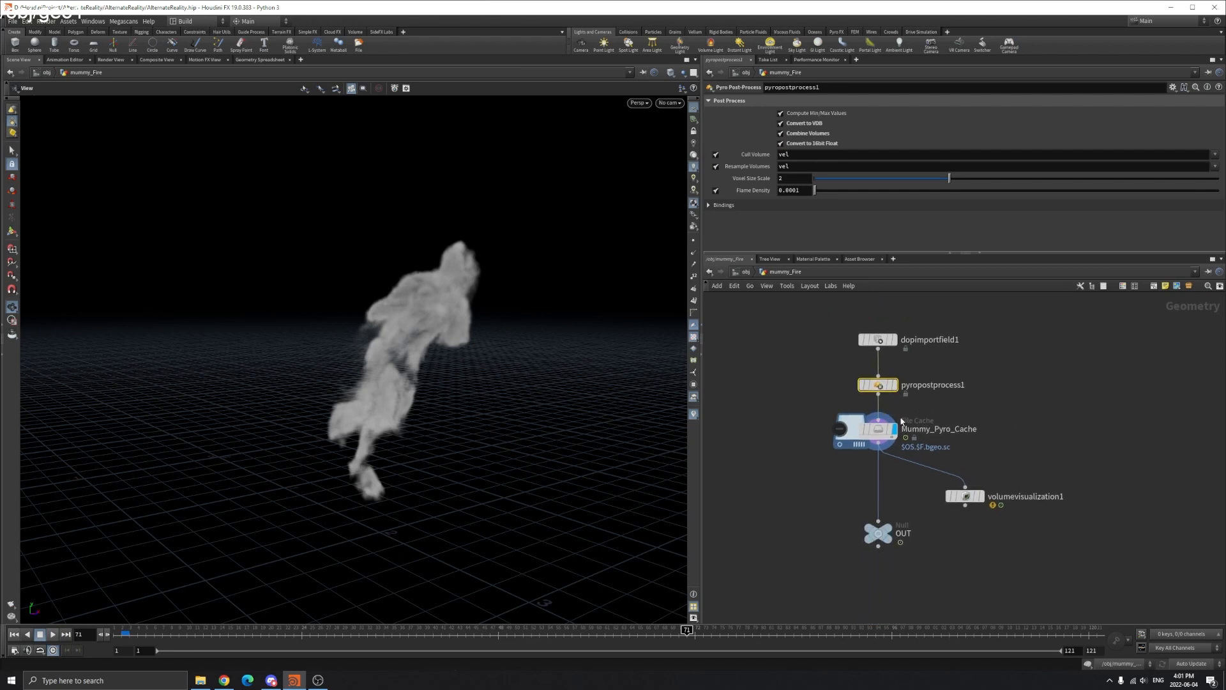
pyautogui.moveTo(903, 376)
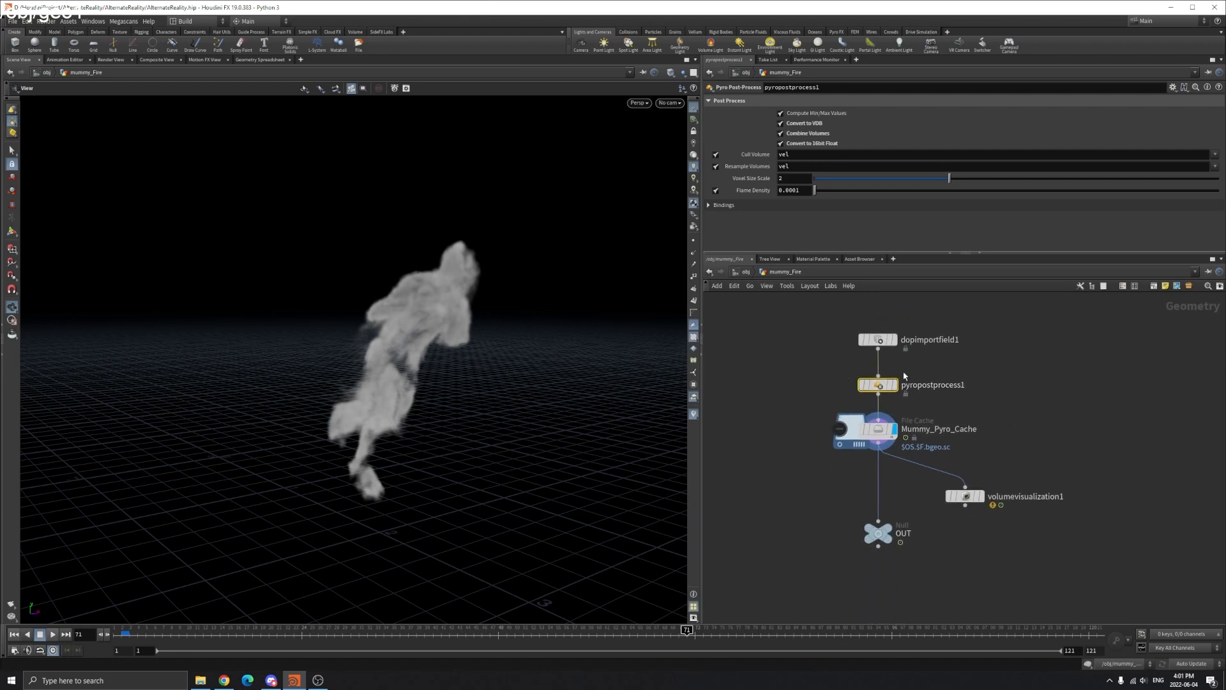
pyautogui.click(865, 430)
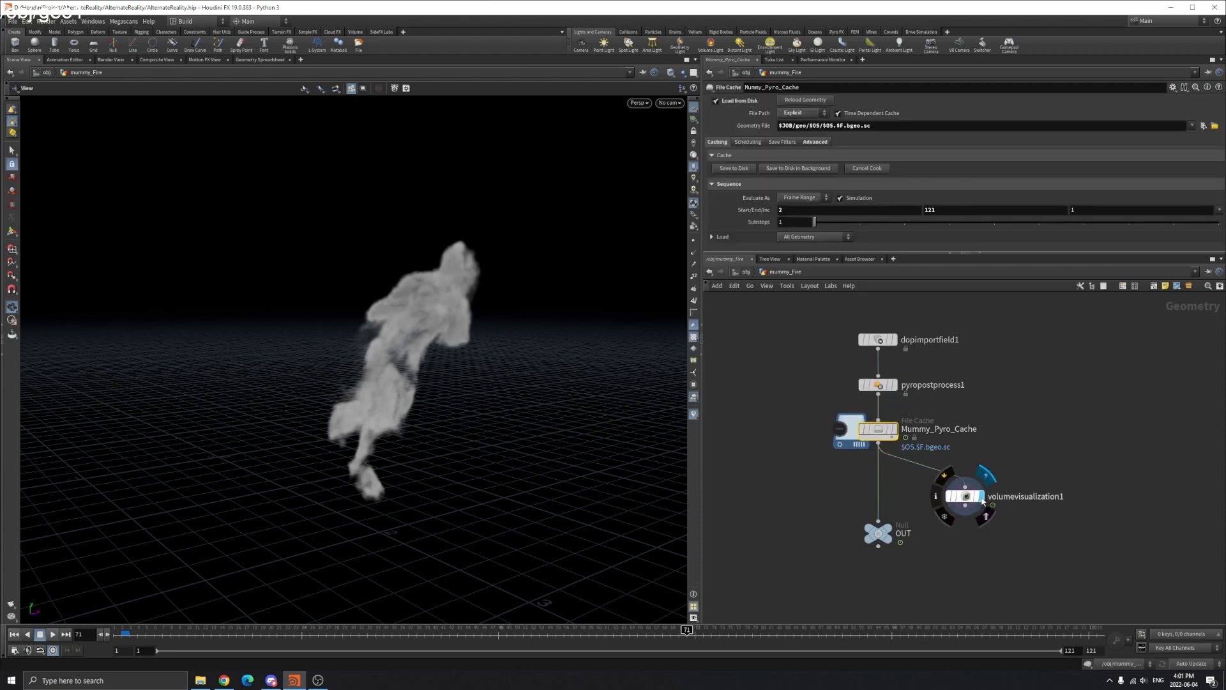
# Display volumevisualization1 as orange fire, step through frames, then select the fire_sparks object.
pyautogui.click(964, 496)
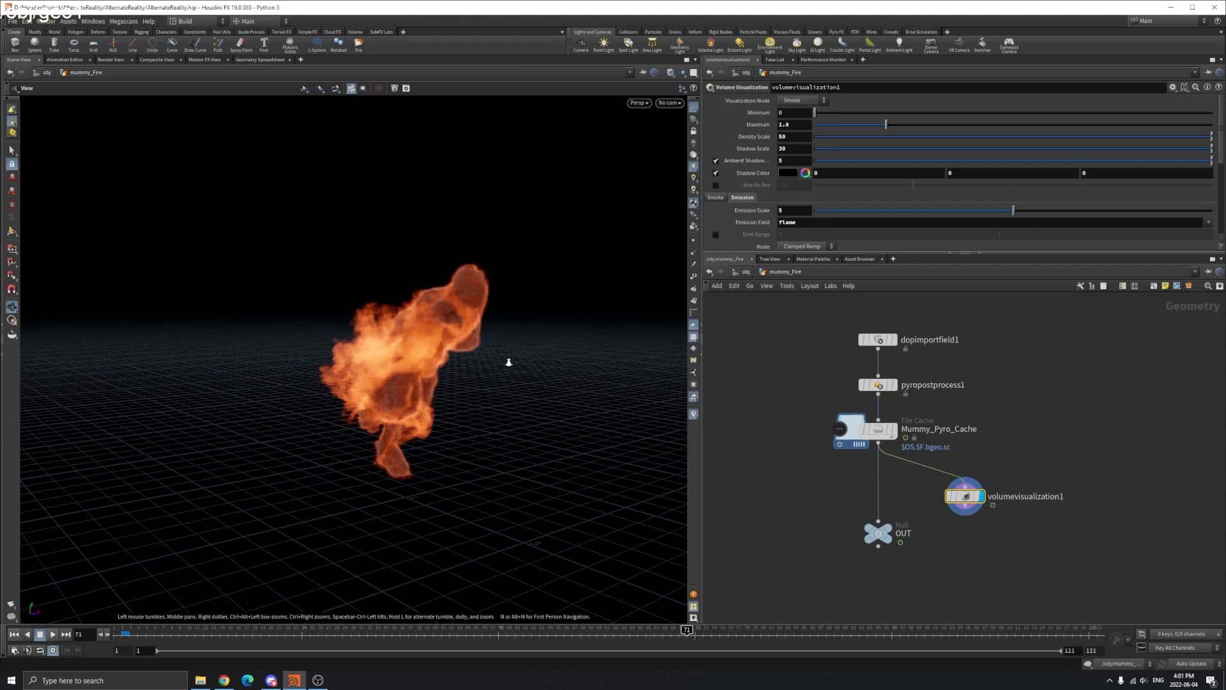
pyautogui.click(40, 635)
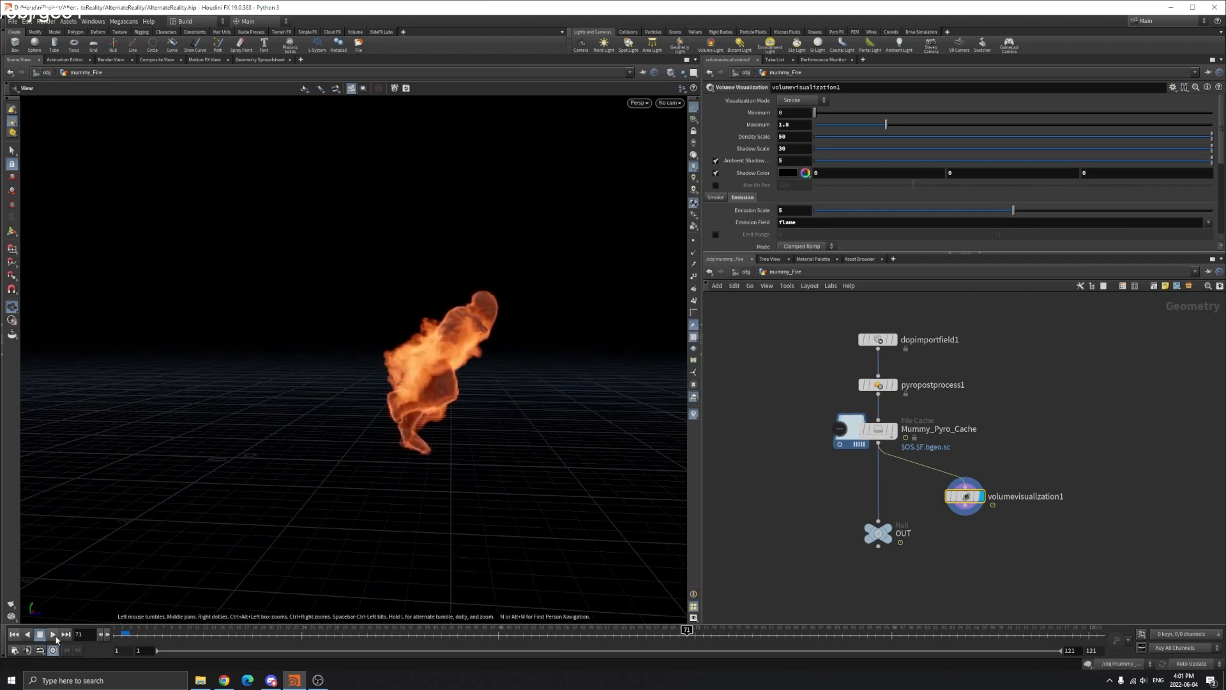
pyautogui.click(52, 635)
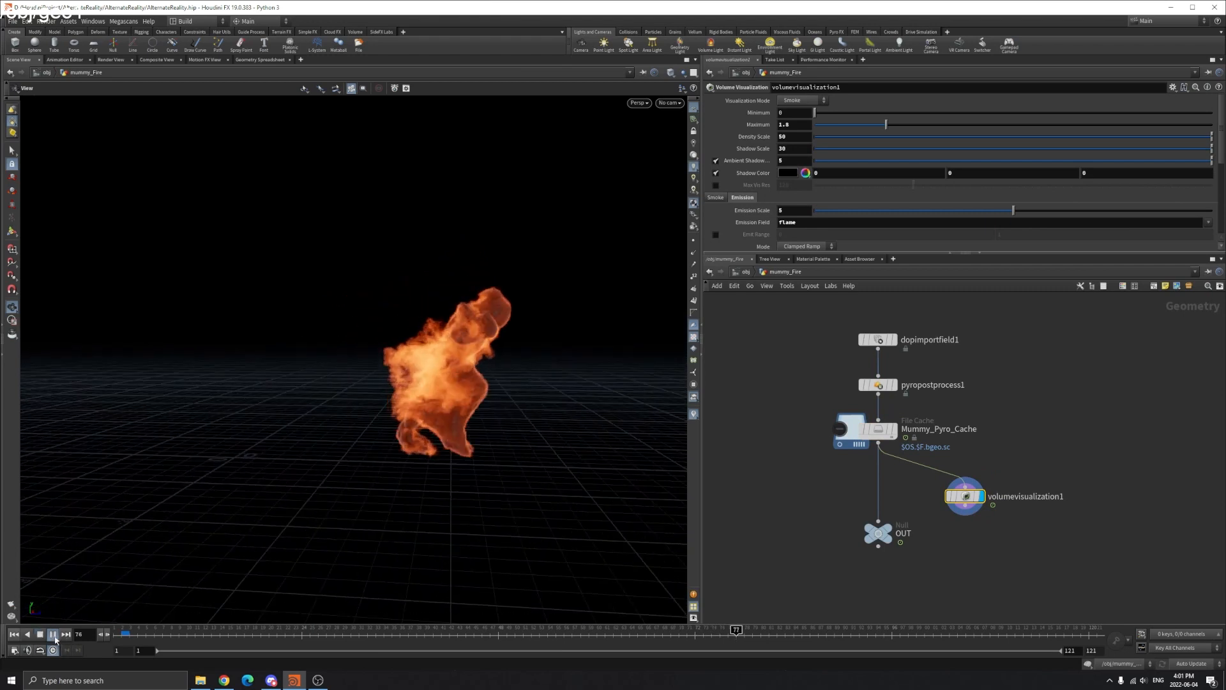
pyautogui.click(53, 635)
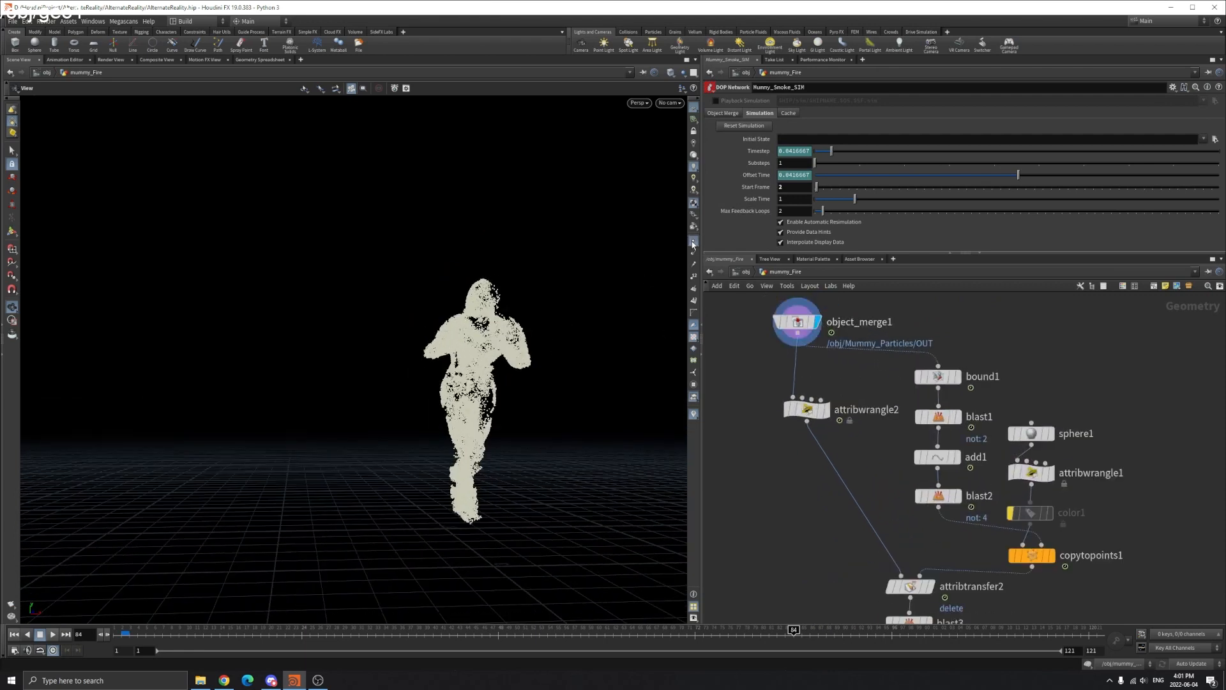
pyautogui.click(52, 635)
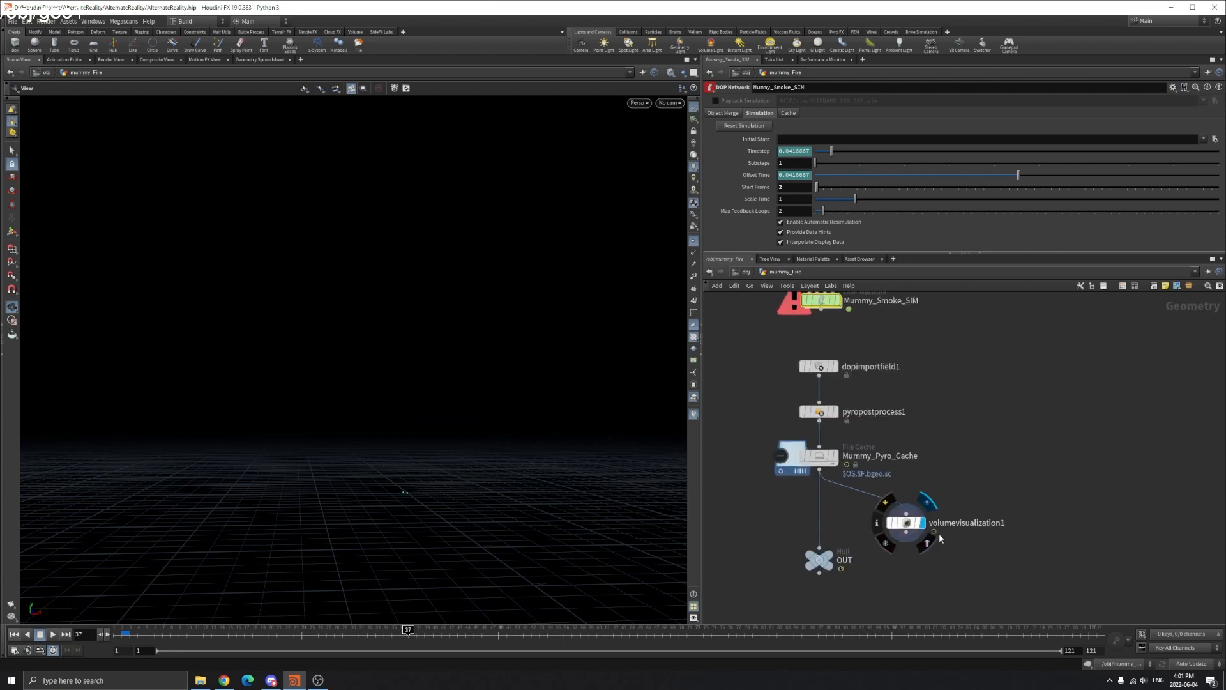
pyautogui.click(906, 522)
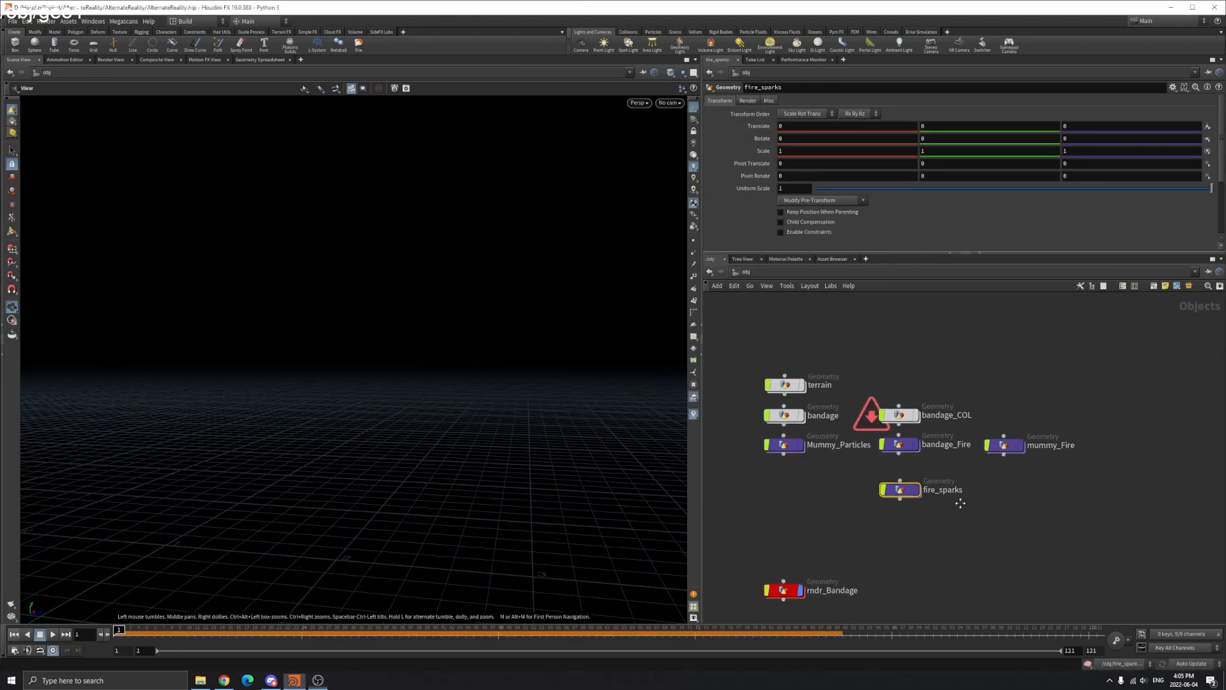
# Inside fire_sparks, display object_merge1 character and object_merge2 mummy fire, then dive into popnet.
pyautogui.doubleClick(899, 489)
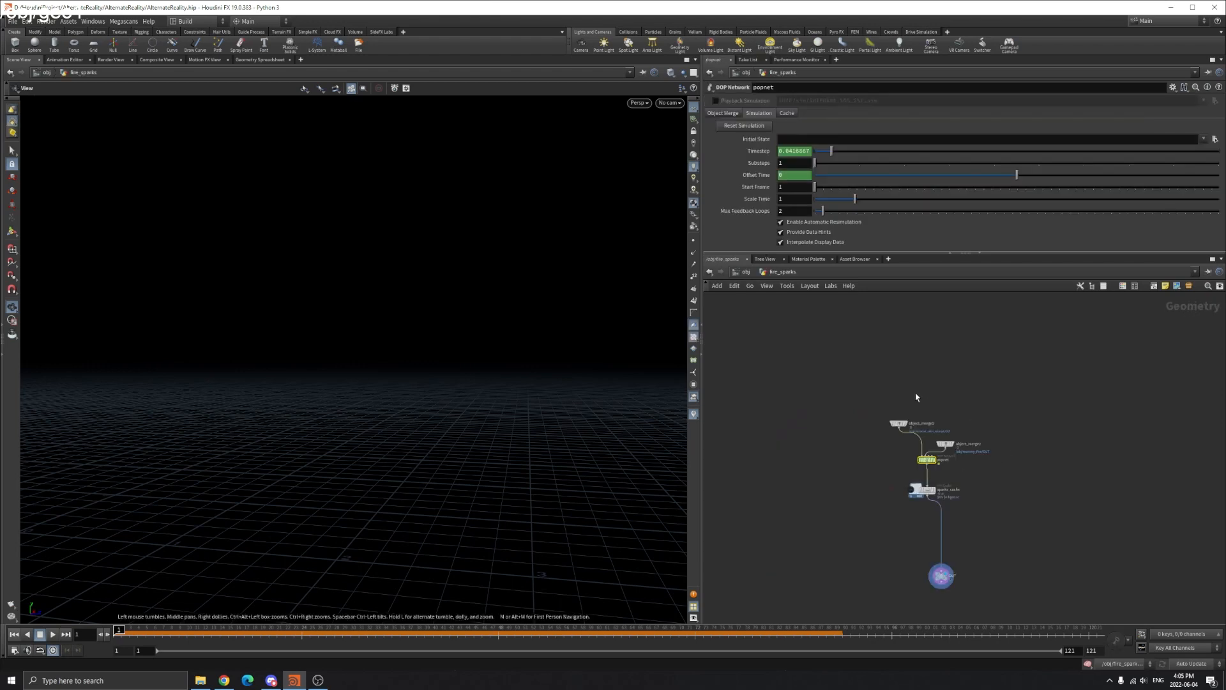
pyautogui.click(927, 432)
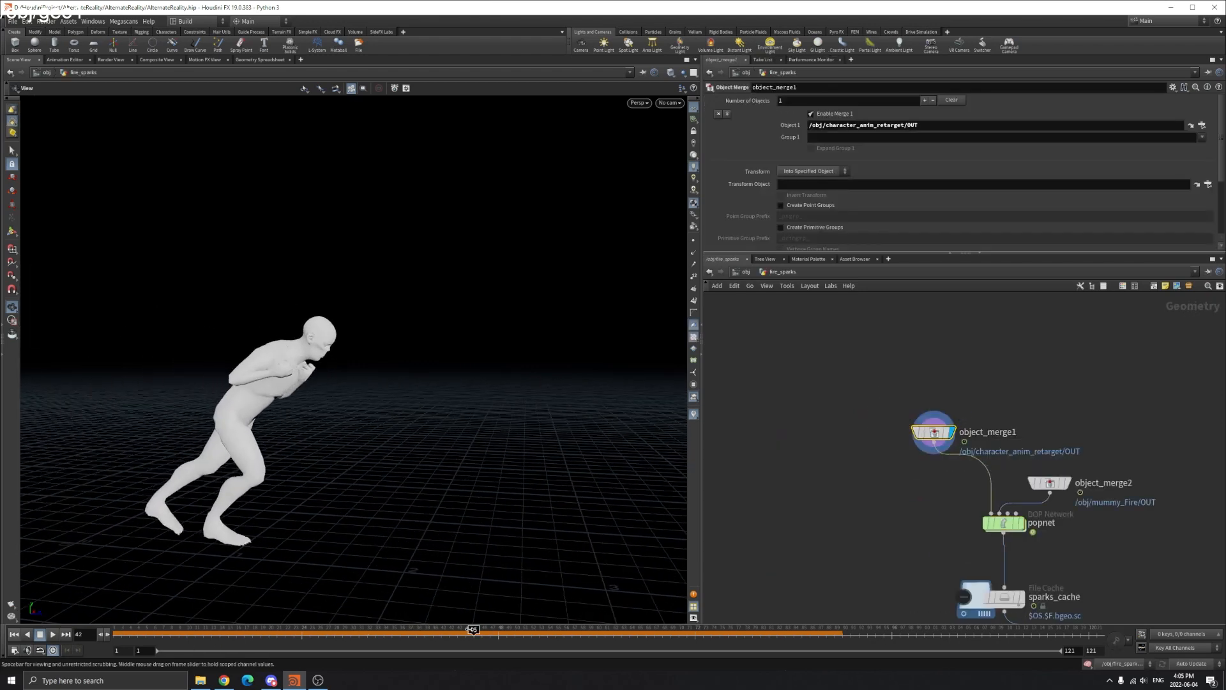
pyautogui.click(1048, 483)
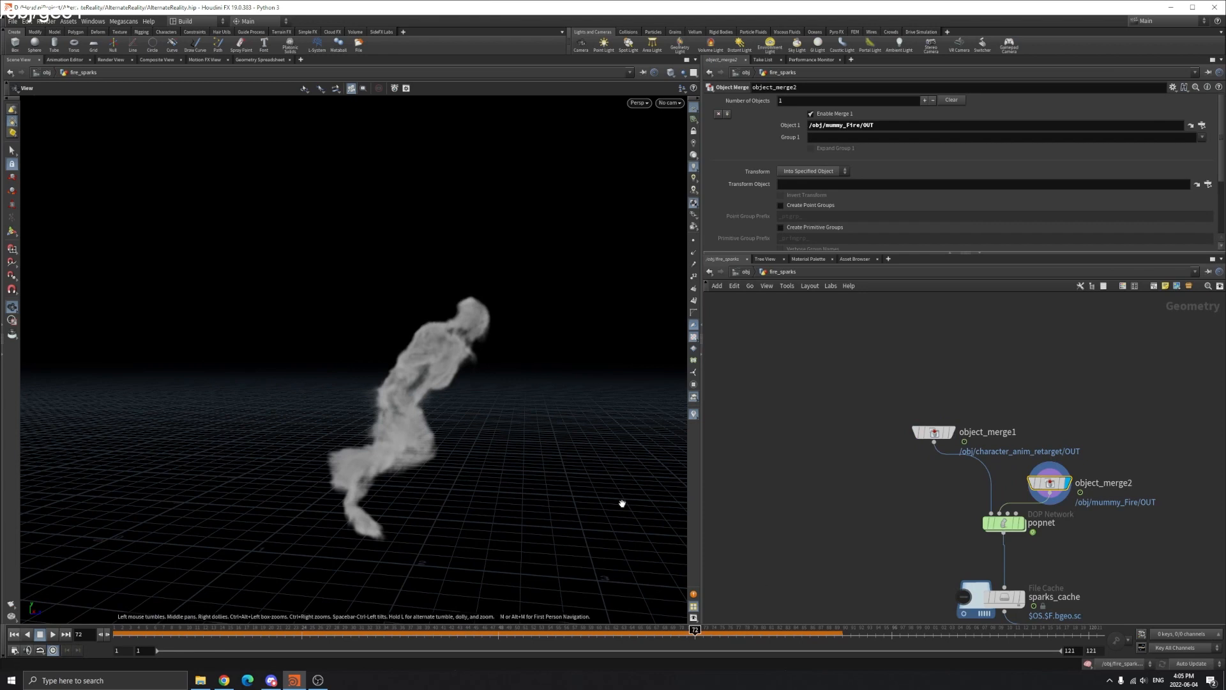
pyautogui.moveTo(434, 604)
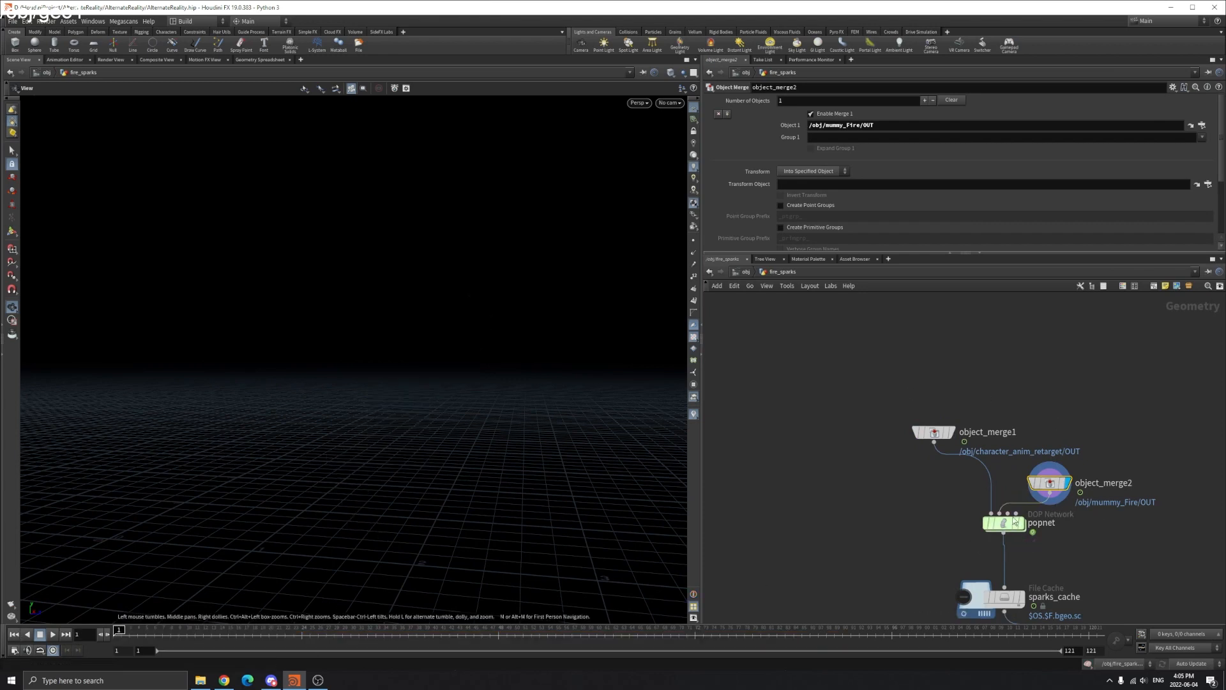
pyautogui.doubleClick(1004, 522)
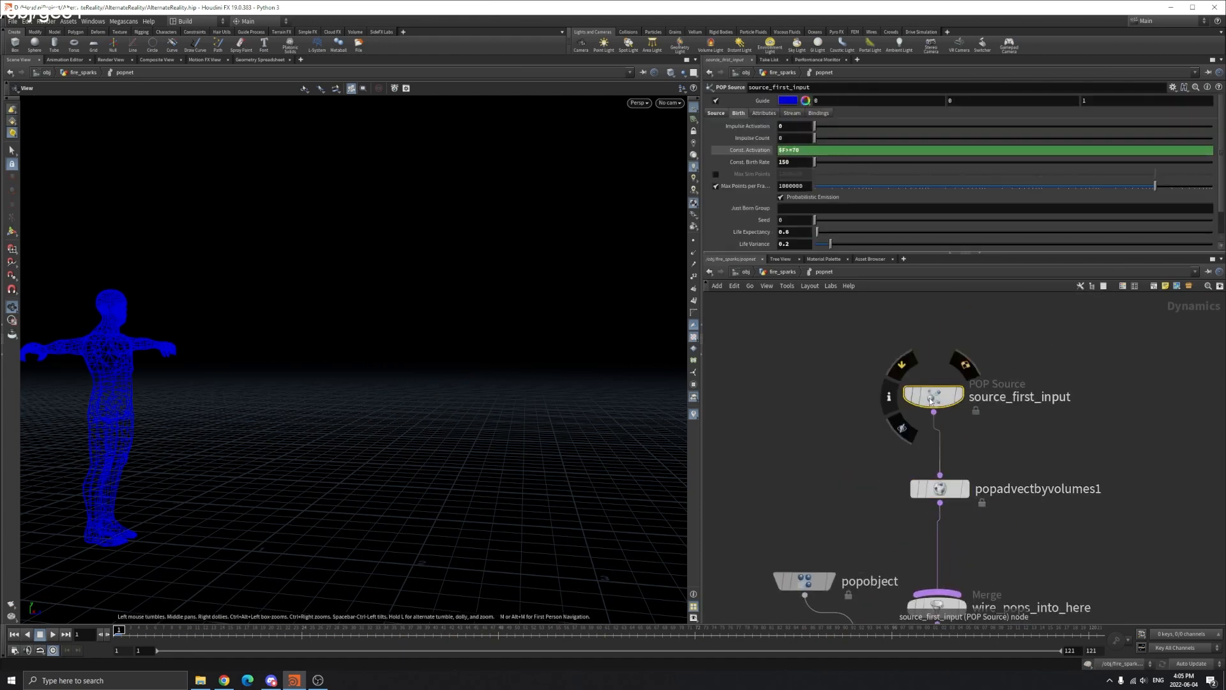
pyautogui.click(939, 488)
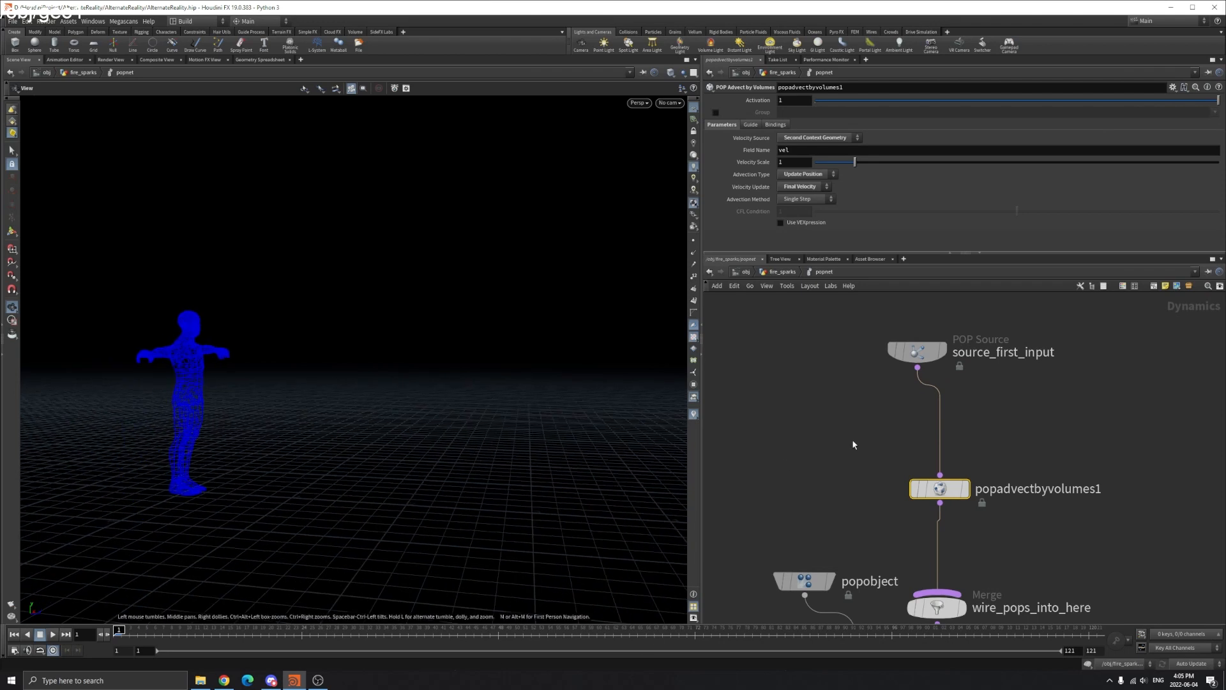
pyautogui.click(935, 347)
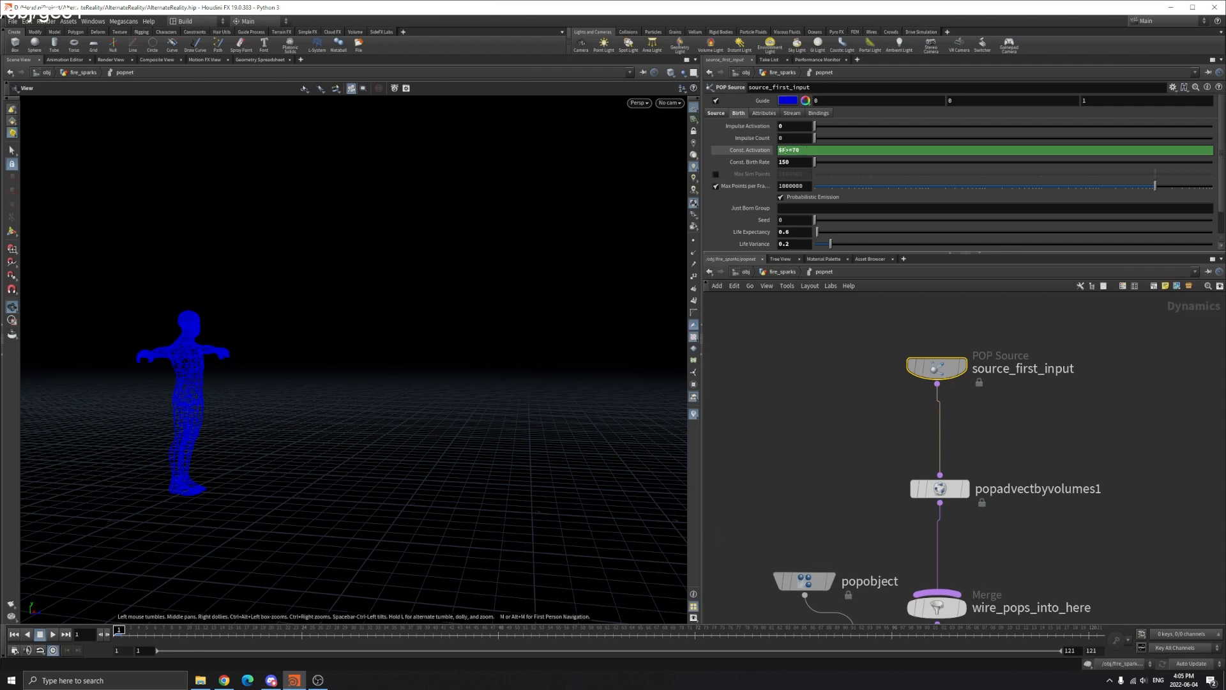
pyautogui.scroll(-3)
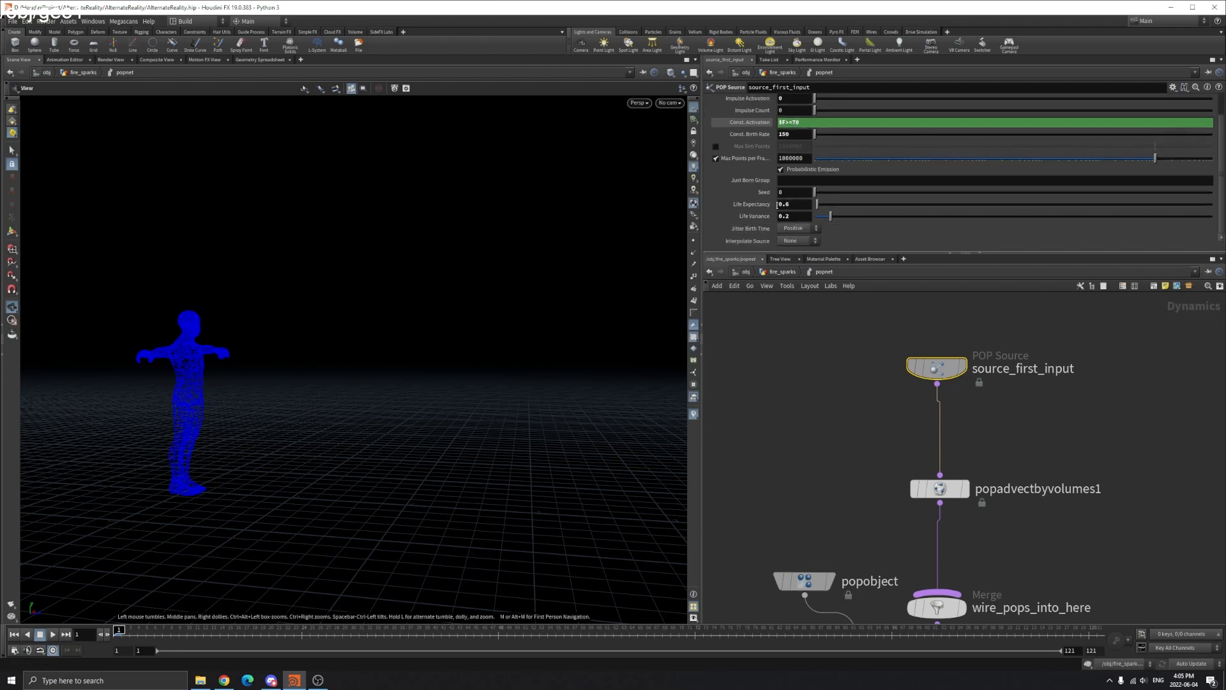
pyautogui.click(716, 113)
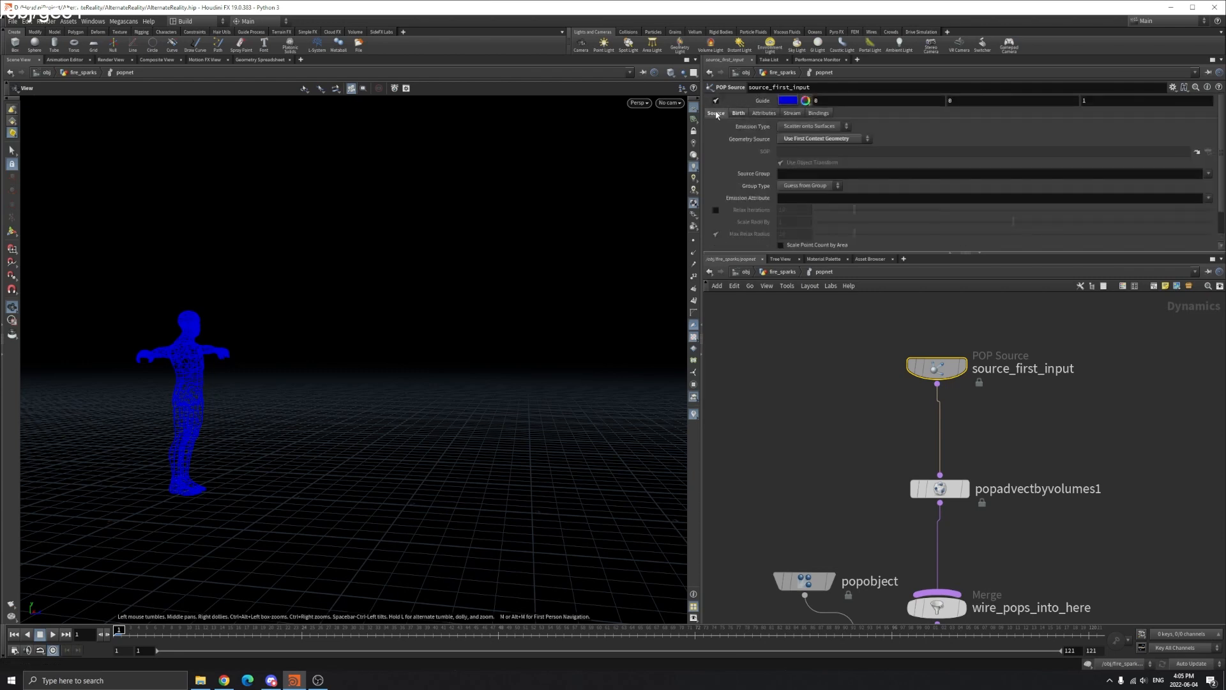
pyautogui.click(938, 488)
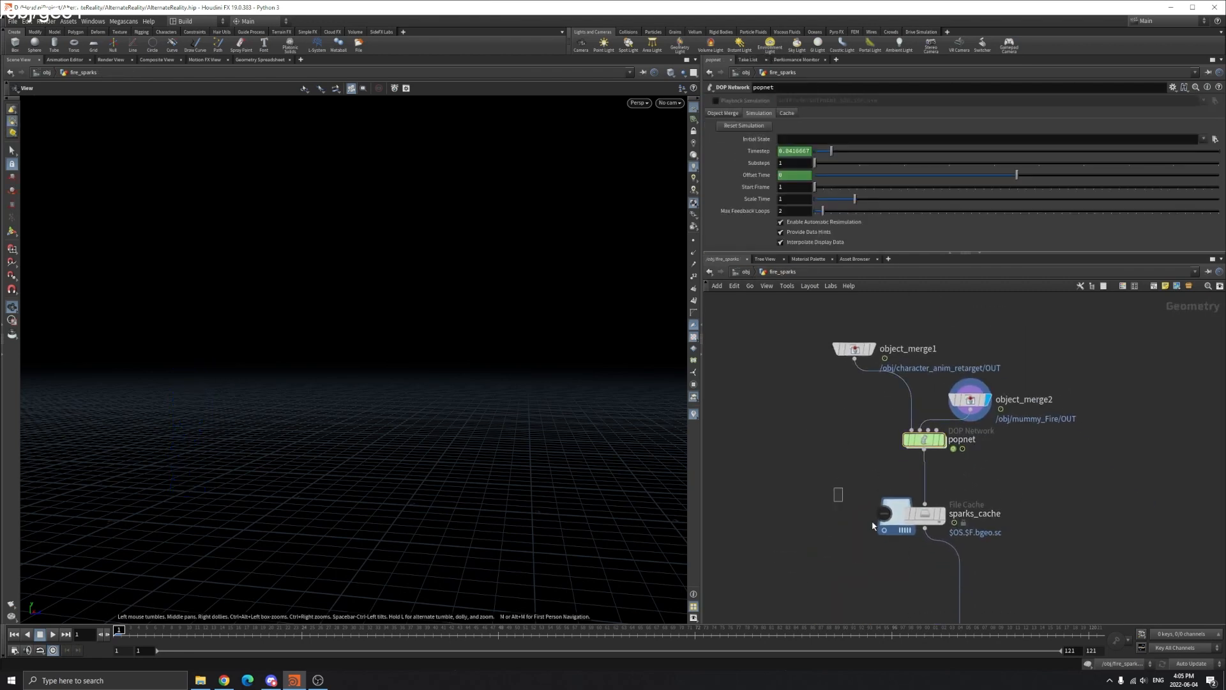
# Play and step through the sparks_cache particles, then select the sparks_cache File Cache node.
pyautogui.click(922, 513)
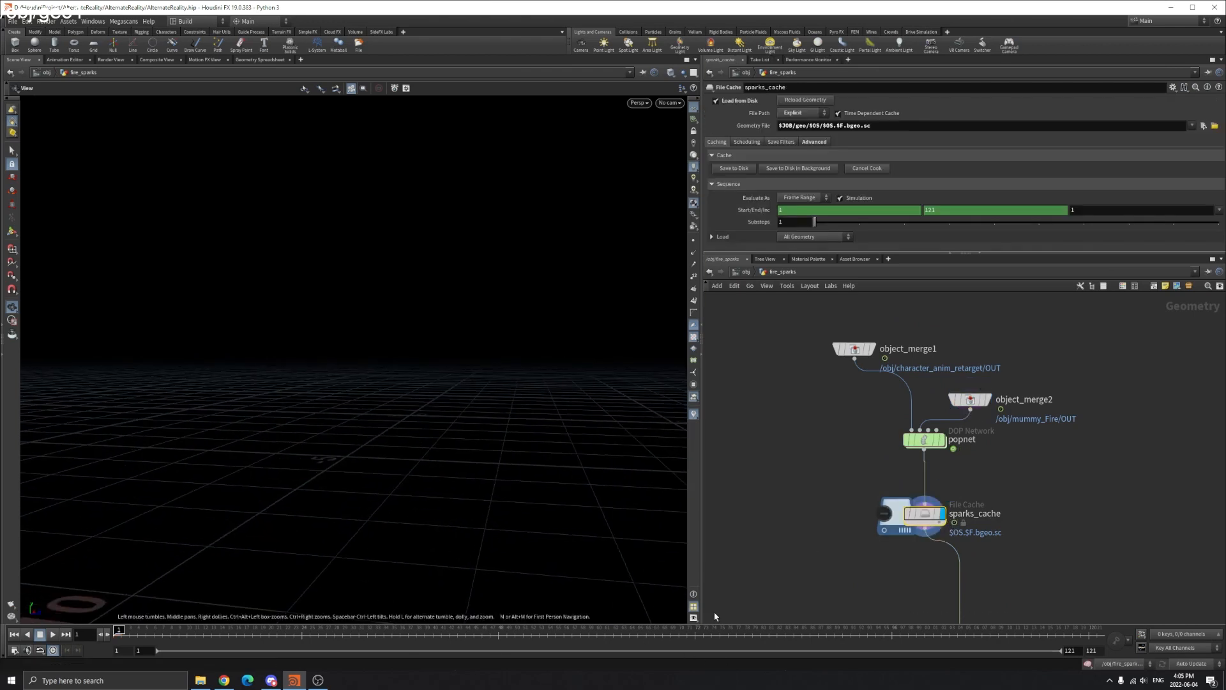
pyautogui.click(66, 635)
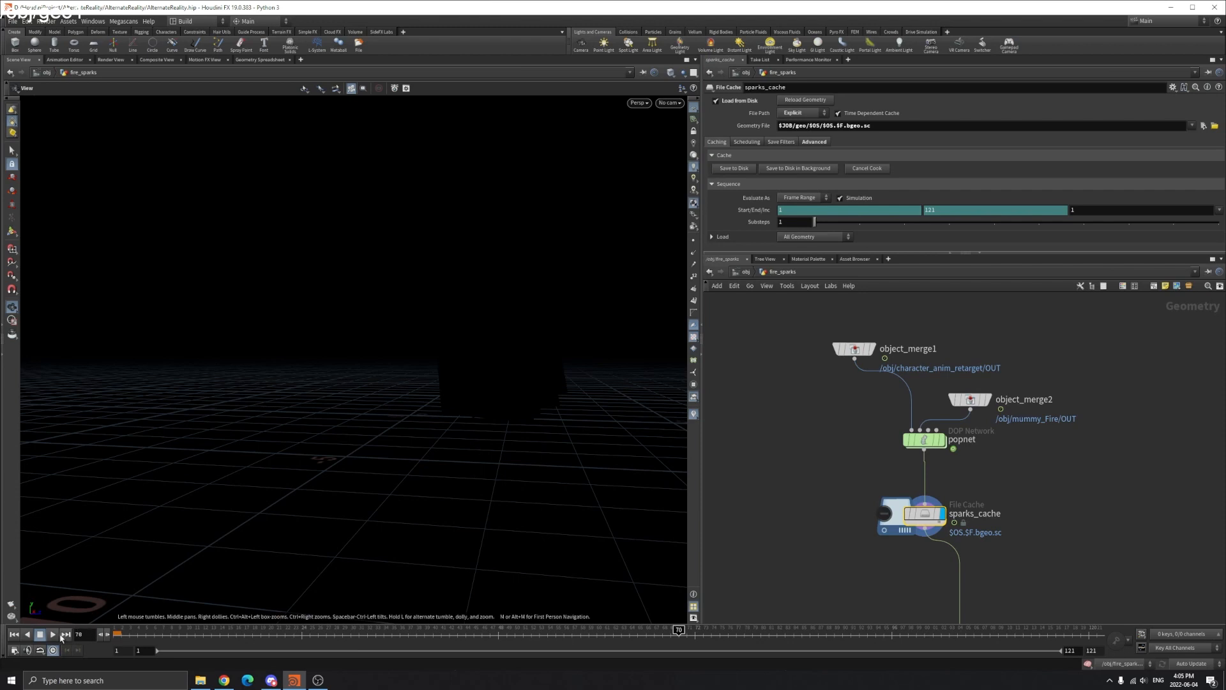
pyautogui.click(60, 635)
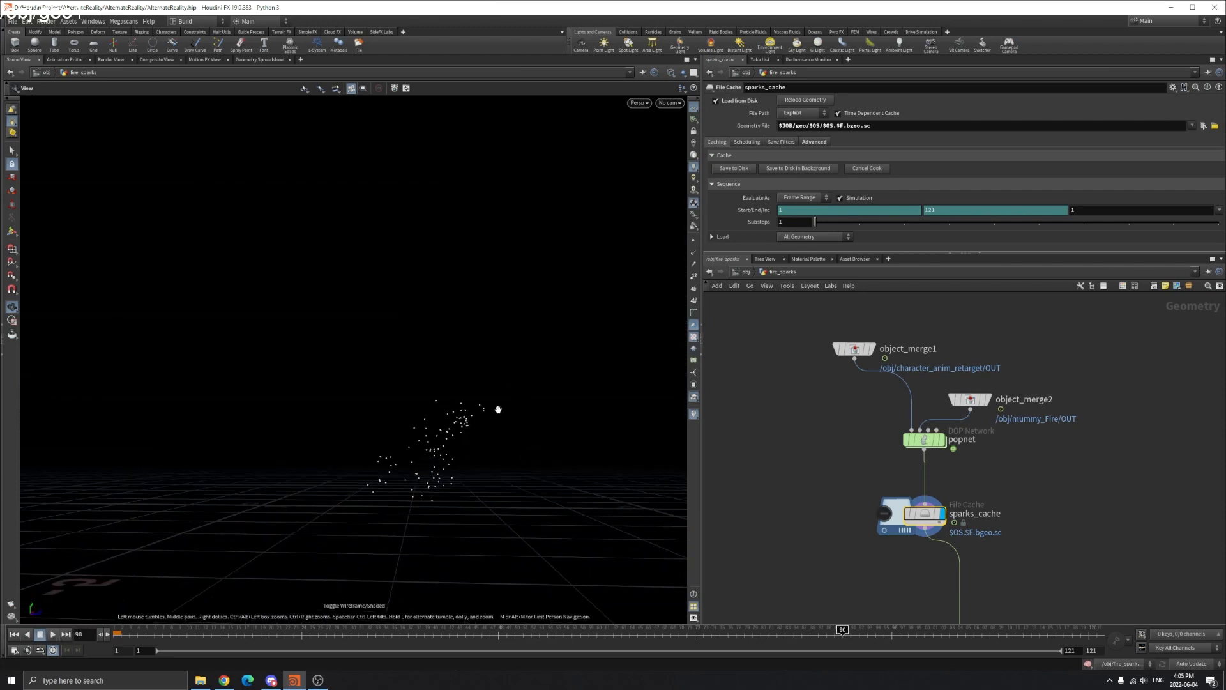
pyautogui.click(52, 635)
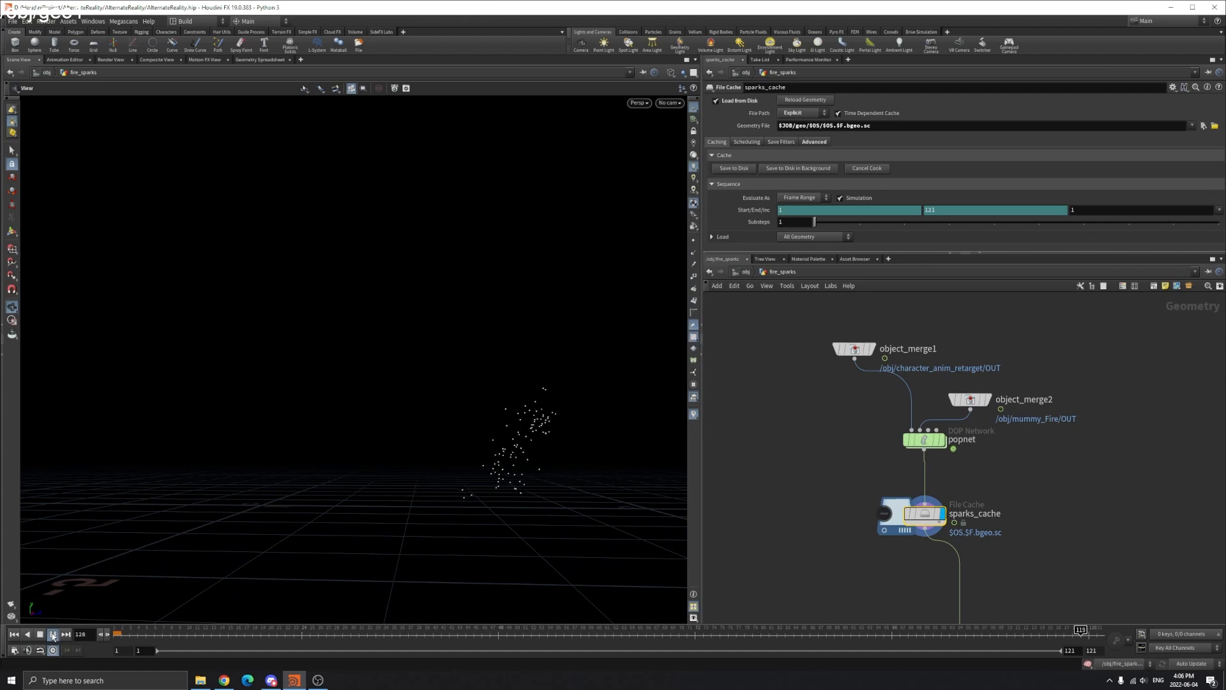
pyautogui.click(52, 635)
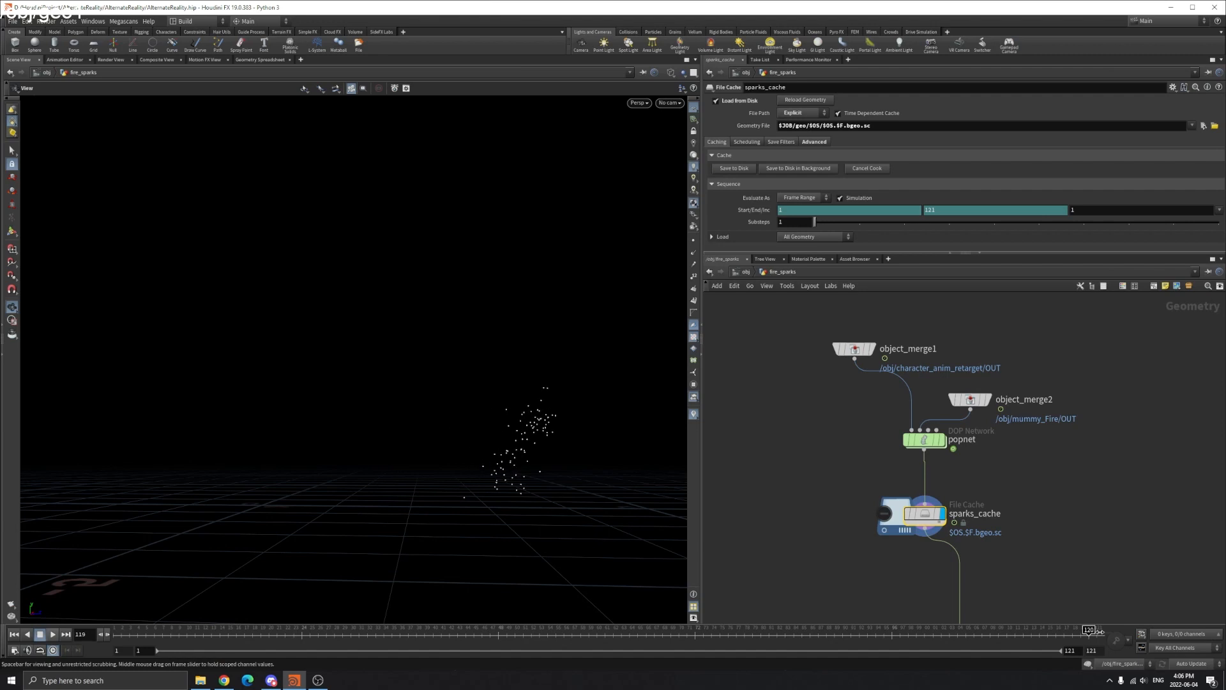
pyautogui.click(64, 634)
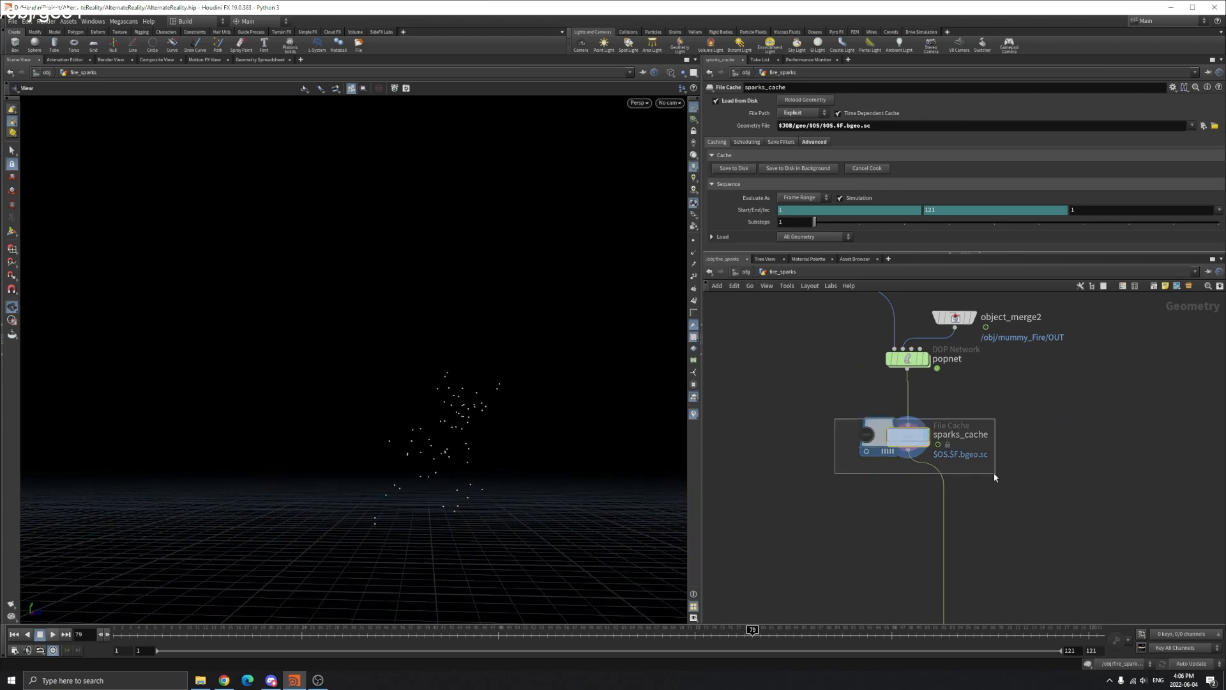
pyautogui.click(908, 434)
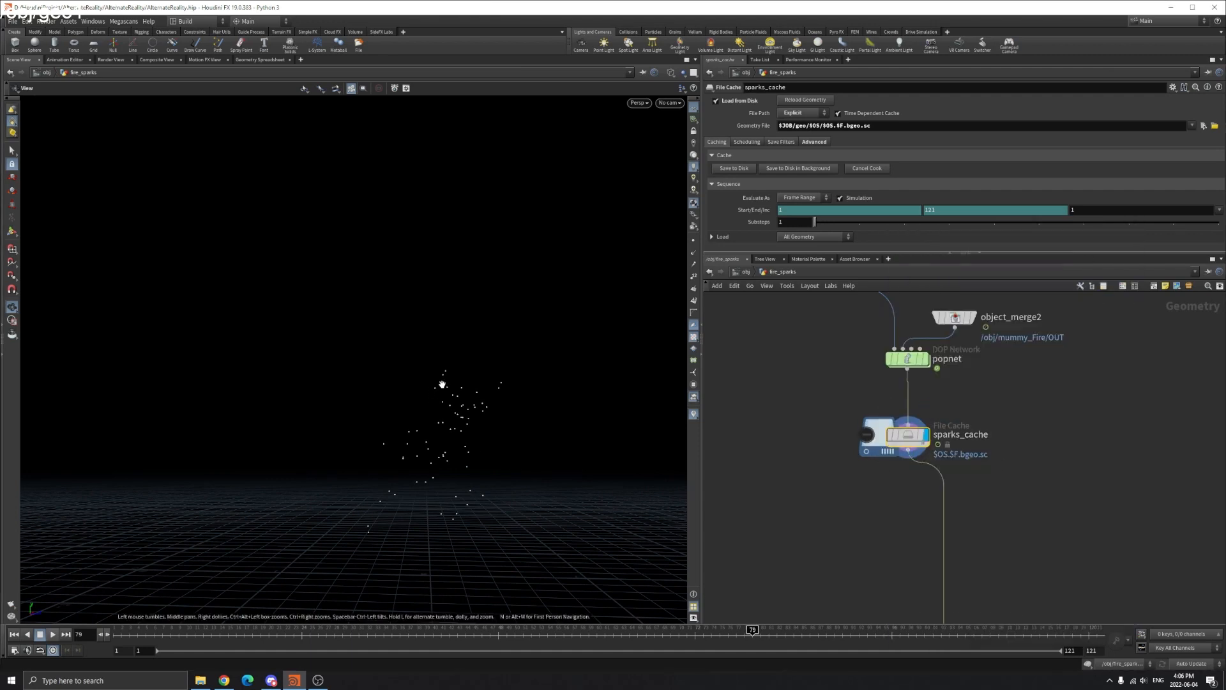
pyautogui.moveTo(653, 513)
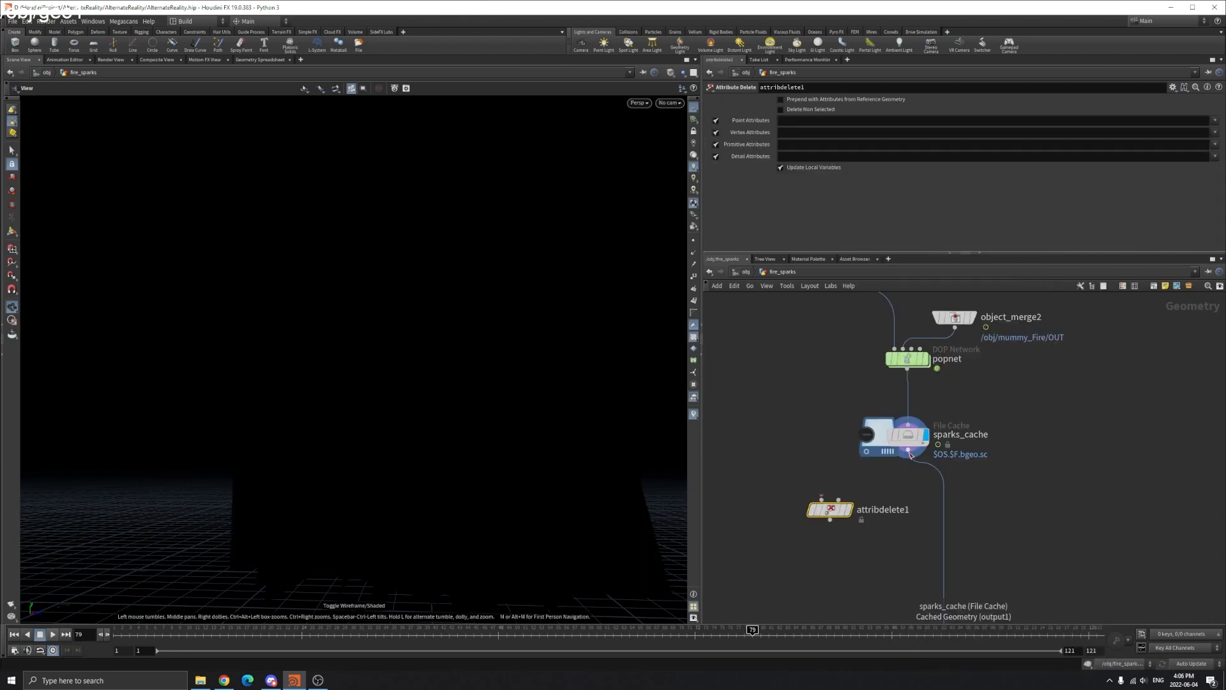
# Wire sparks_cache into attribdelete1, display it, and set add1 to build polygons By Attribute 'id'.
pyautogui.click(832, 510)
pyautogui.write('shop_materialpath')
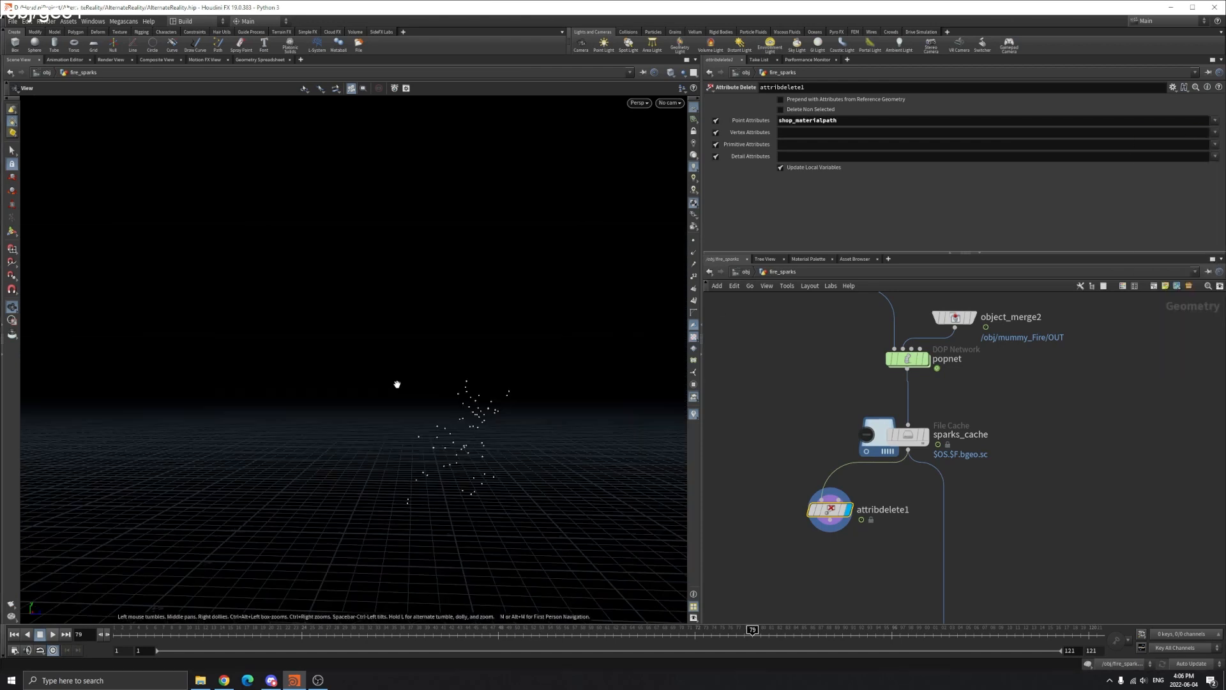
pyautogui.click(40, 635)
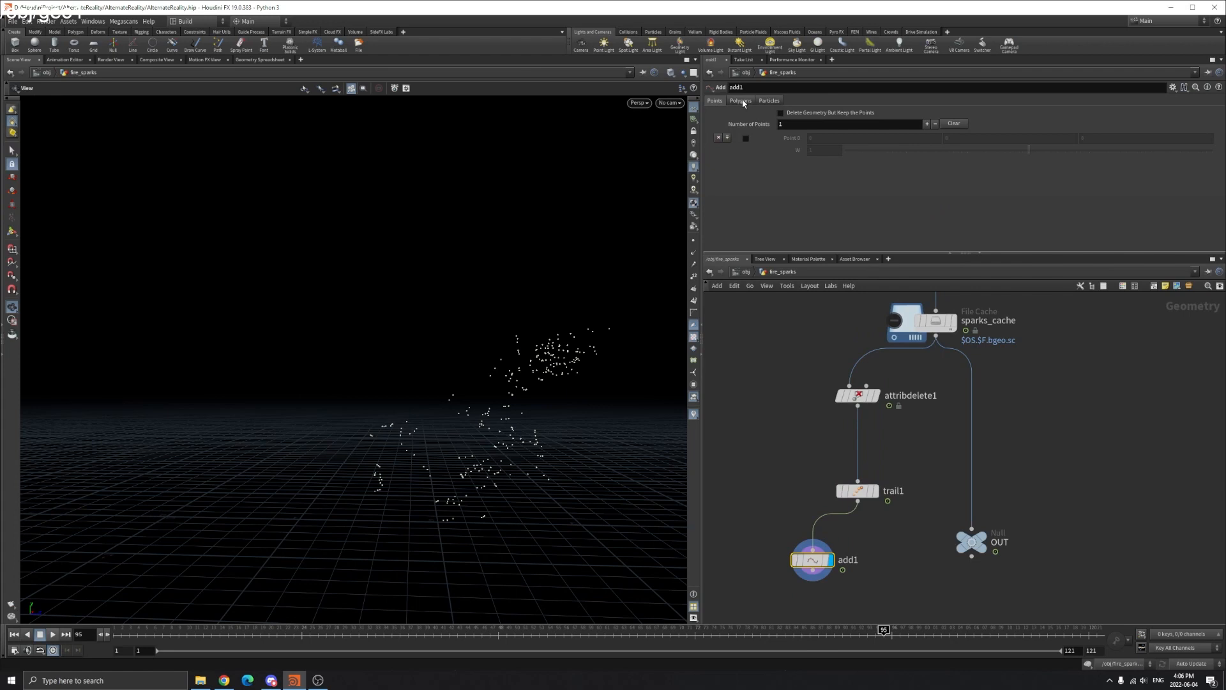
pyautogui.click(740, 100)
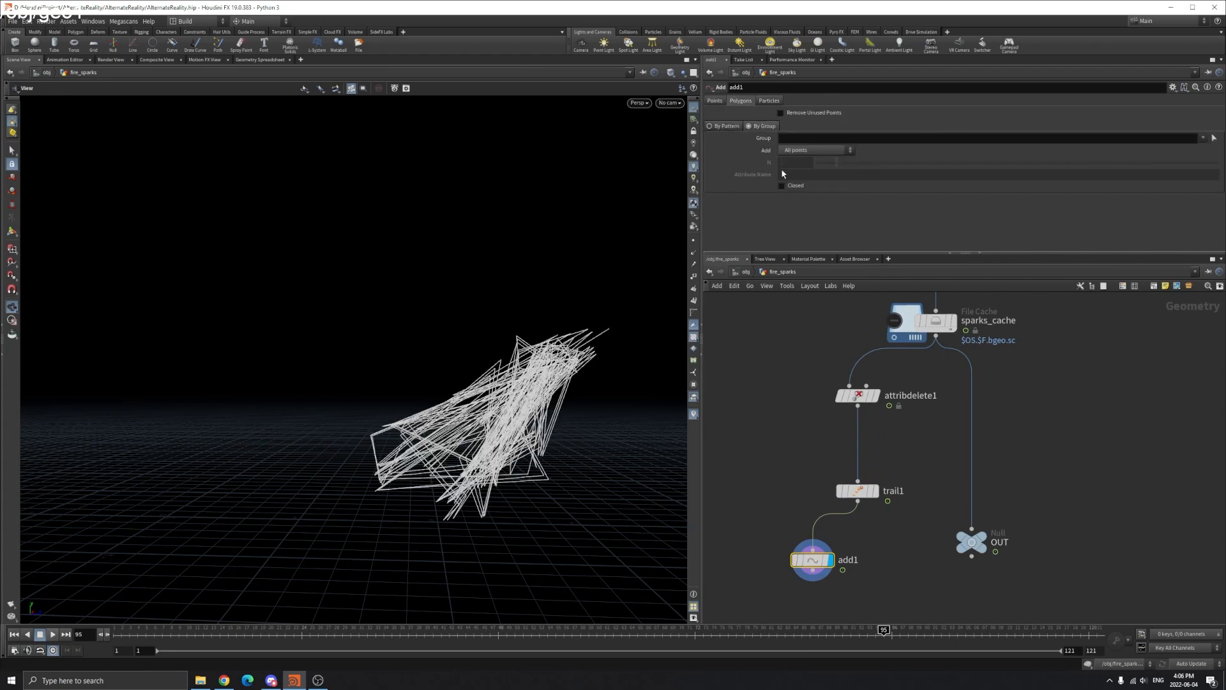
pyautogui.click(816, 150)
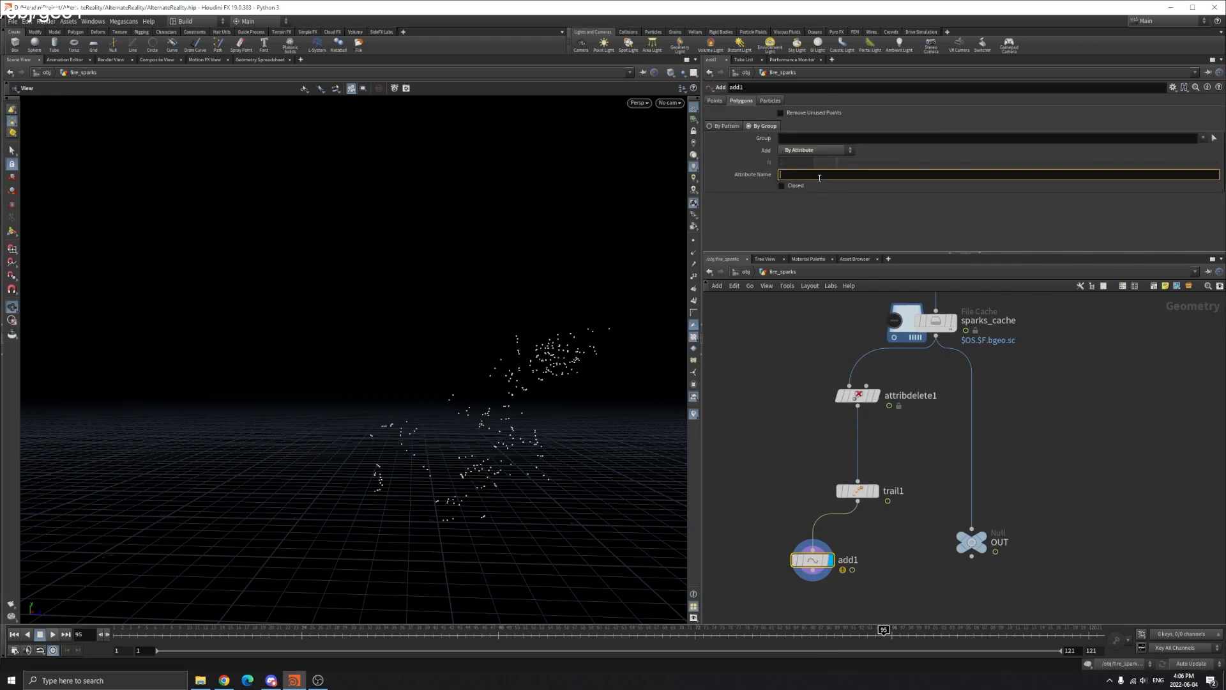
pyautogui.write('id')
pyautogui.write('resamp')
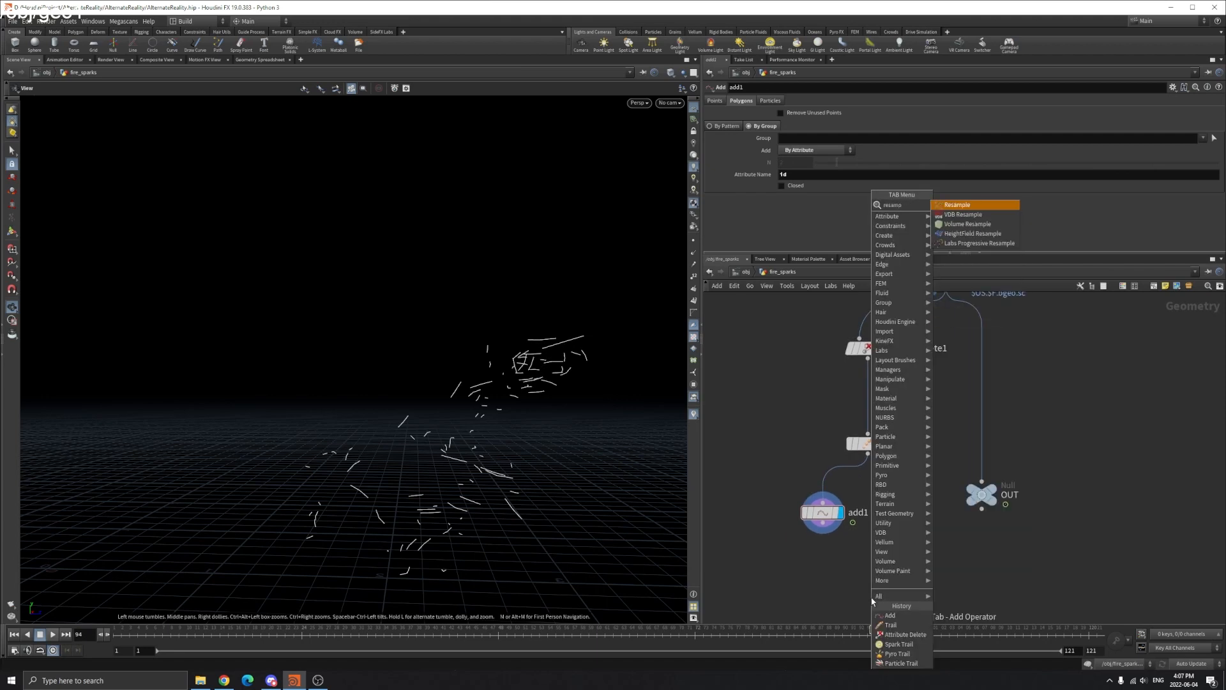
# Add a Resample after add1 with Curve U Attribute enabled, and view curveu as a ramp along each streak.
pyautogui.click(956, 205)
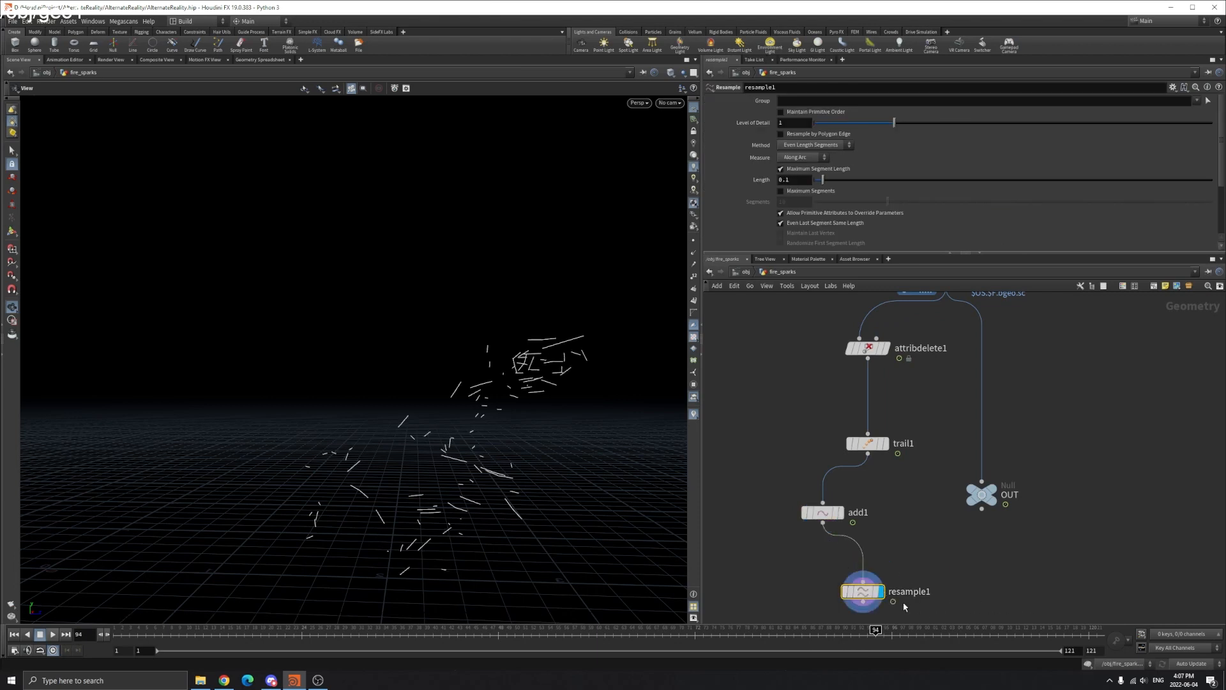
pyautogui.scroll(-3)
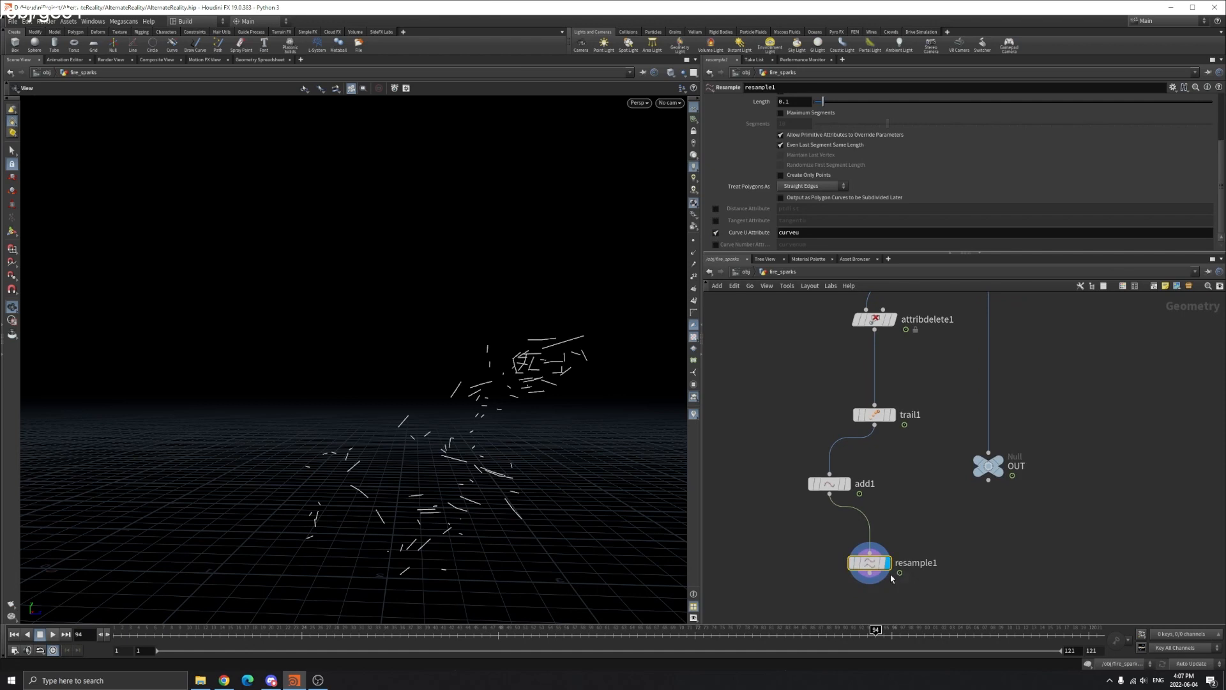
pyautogui.click(869, 563)
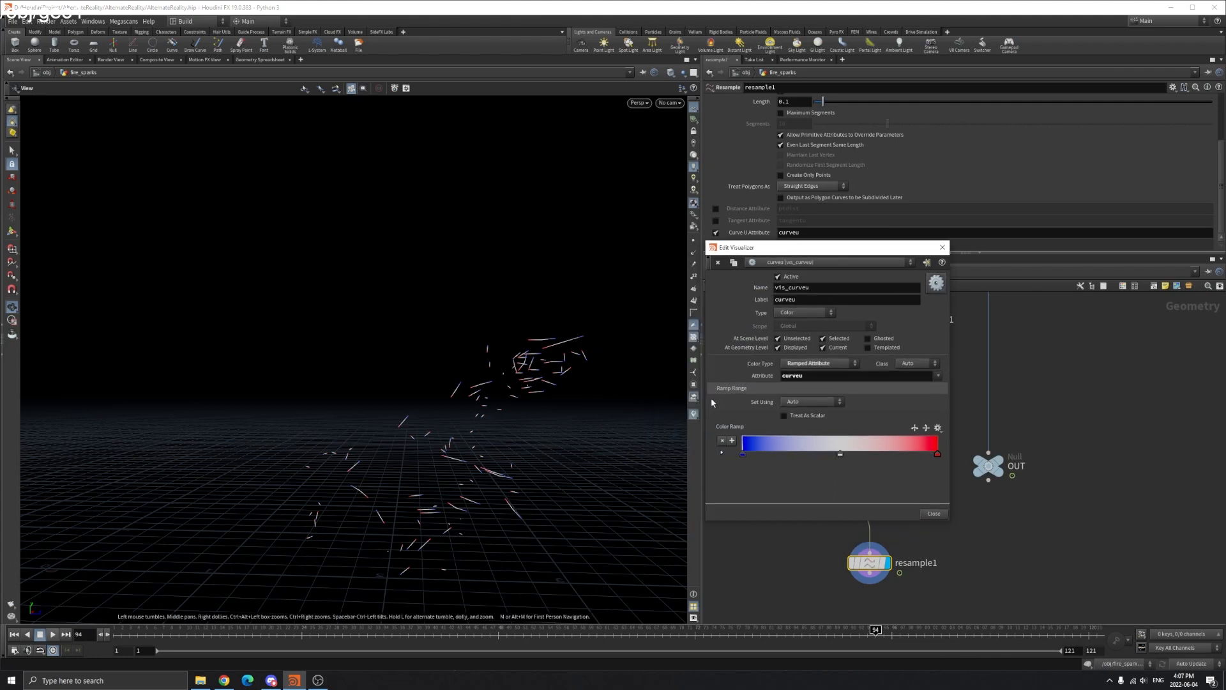
pyautogui.moveTo(582, 339)
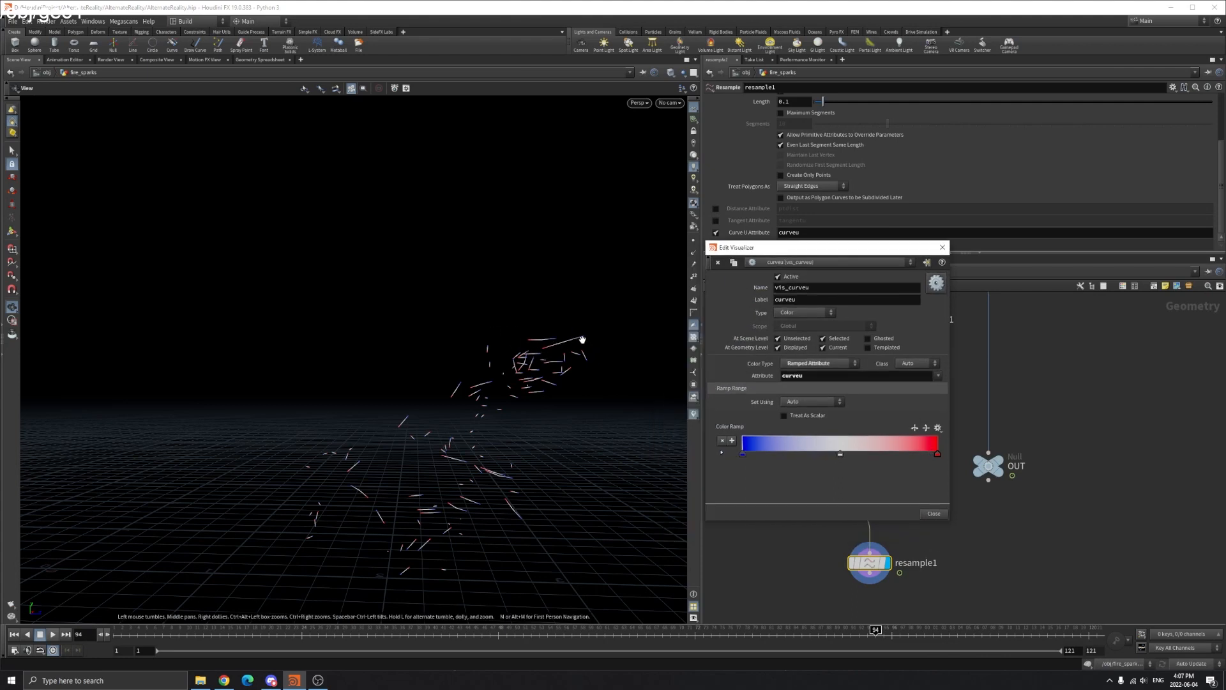
pyautogui.moveTo(572, 339)
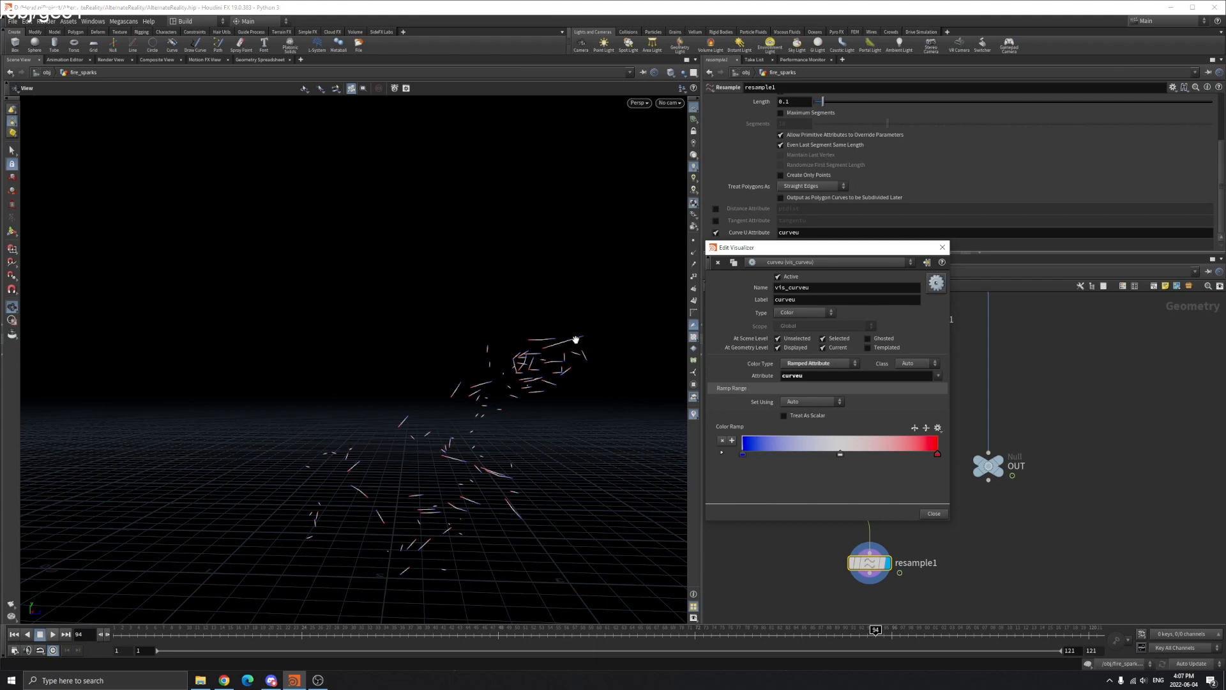
pyautogui.click(933, 514)
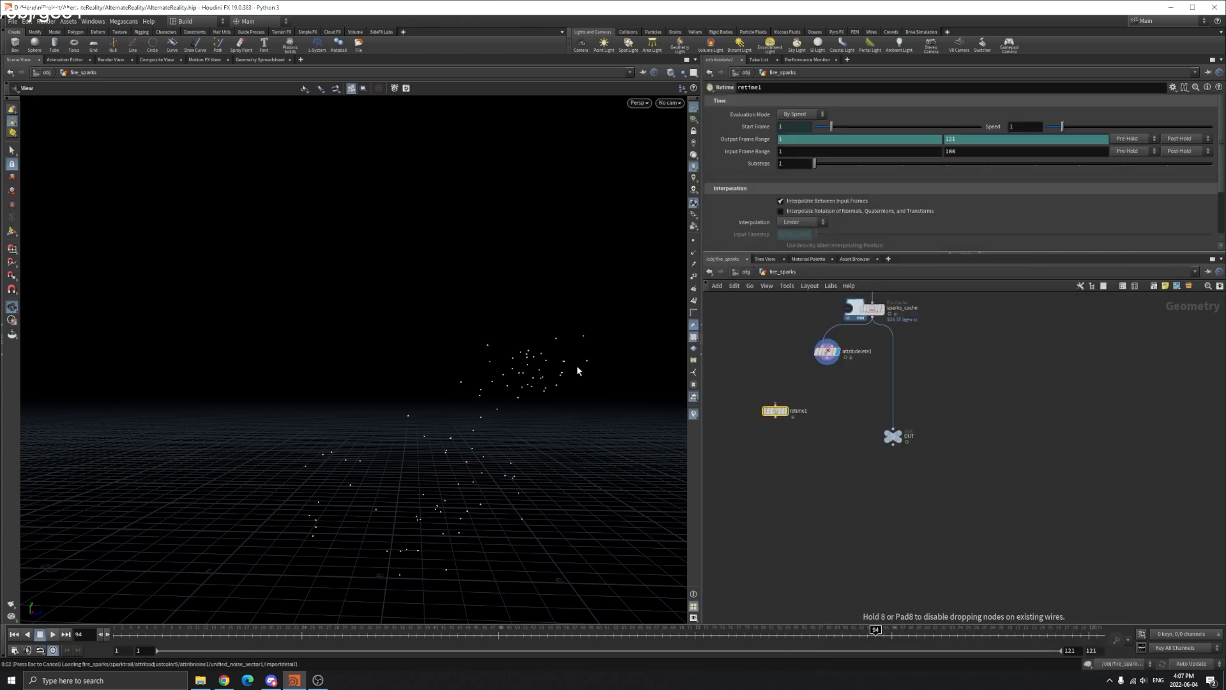
# Display the sparktrail Particle Trail and raise its intensity scale to about 3.48 for glowing orange streaks.
pyautogui.click(769, 420)
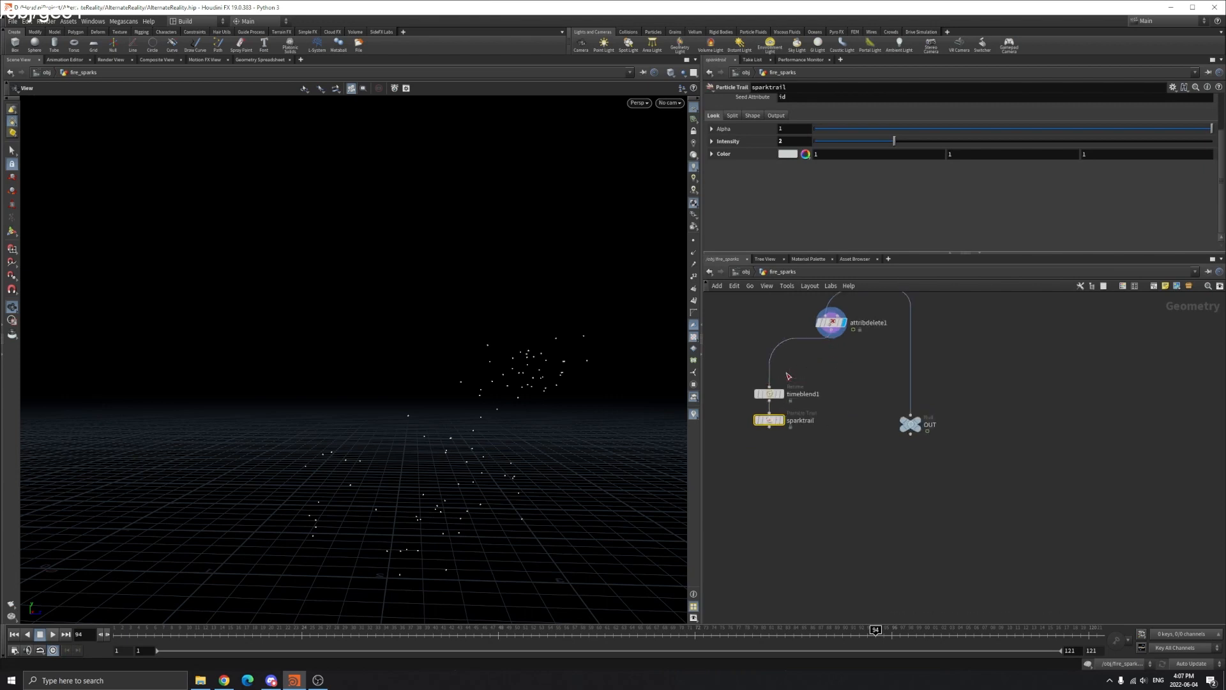
pyautogui.click(769, 421)
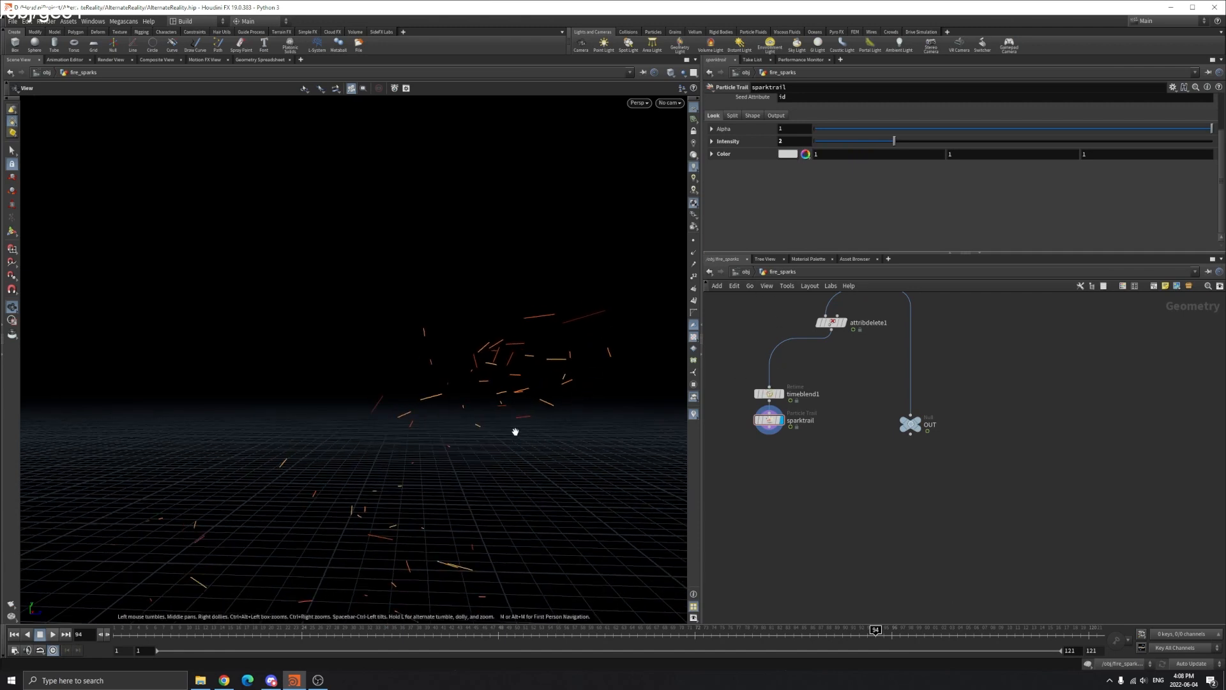
pyautogui.click(39, 634)
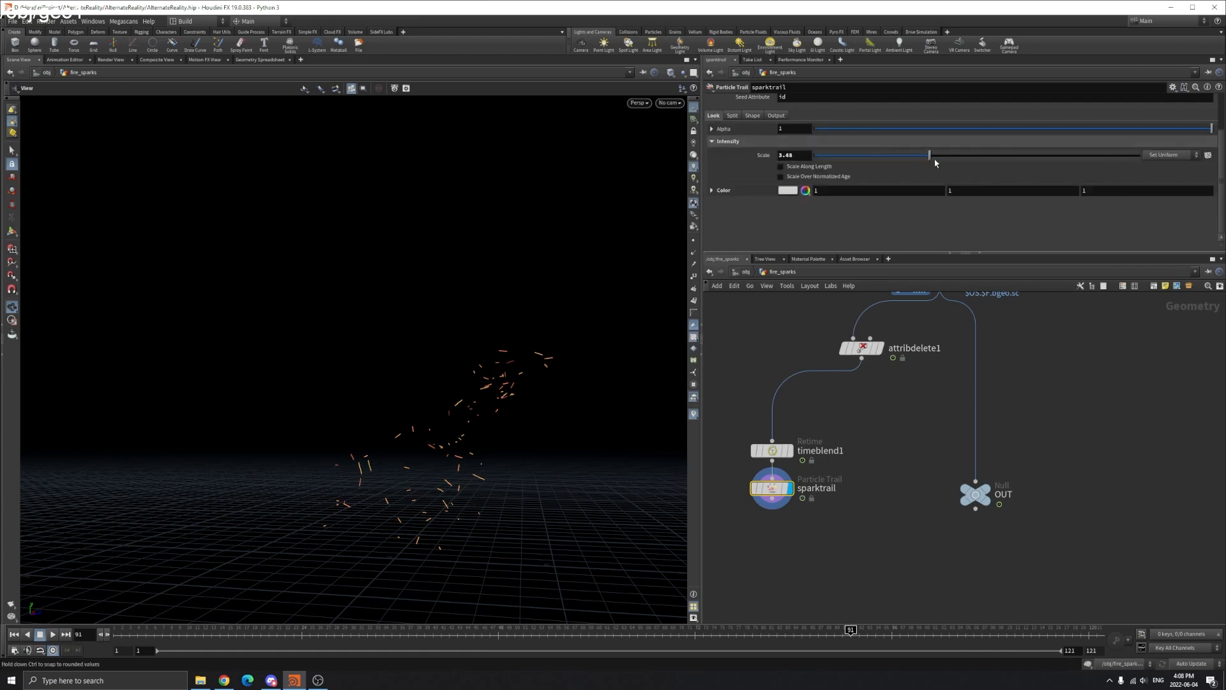
pyautogui.click(712, 191)
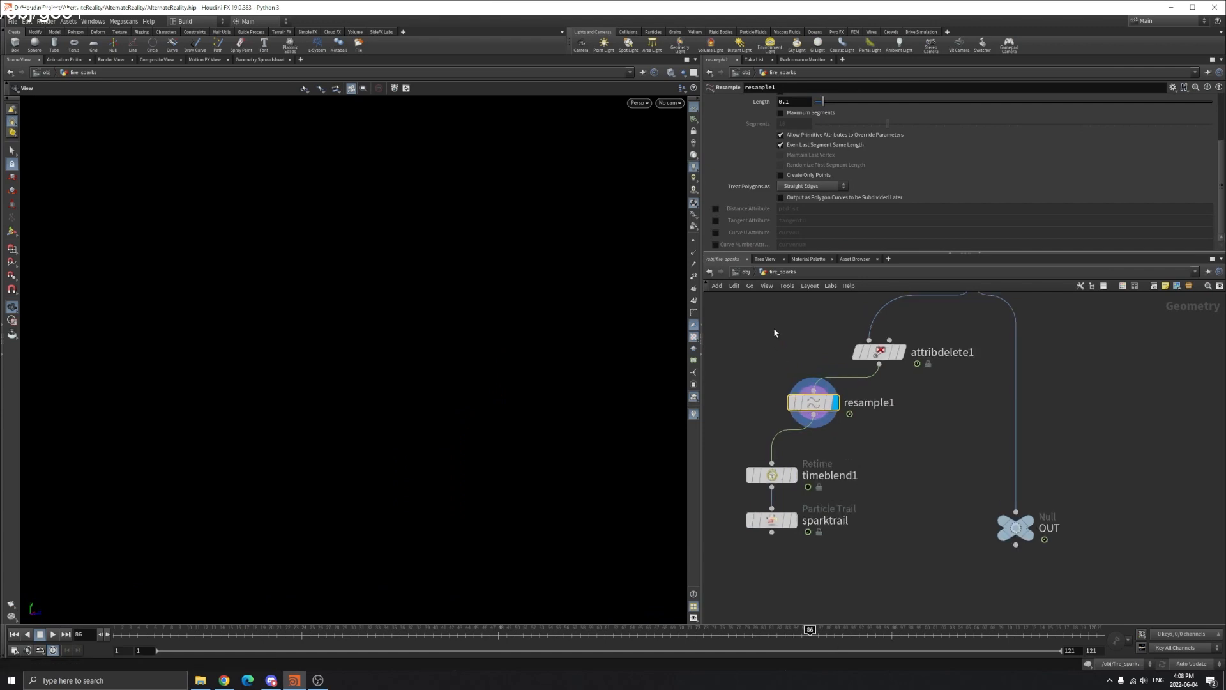
# Display attribdelete1's output, then go up to the object-level network via the obj path bar.
pyautogui.click(879, 352)
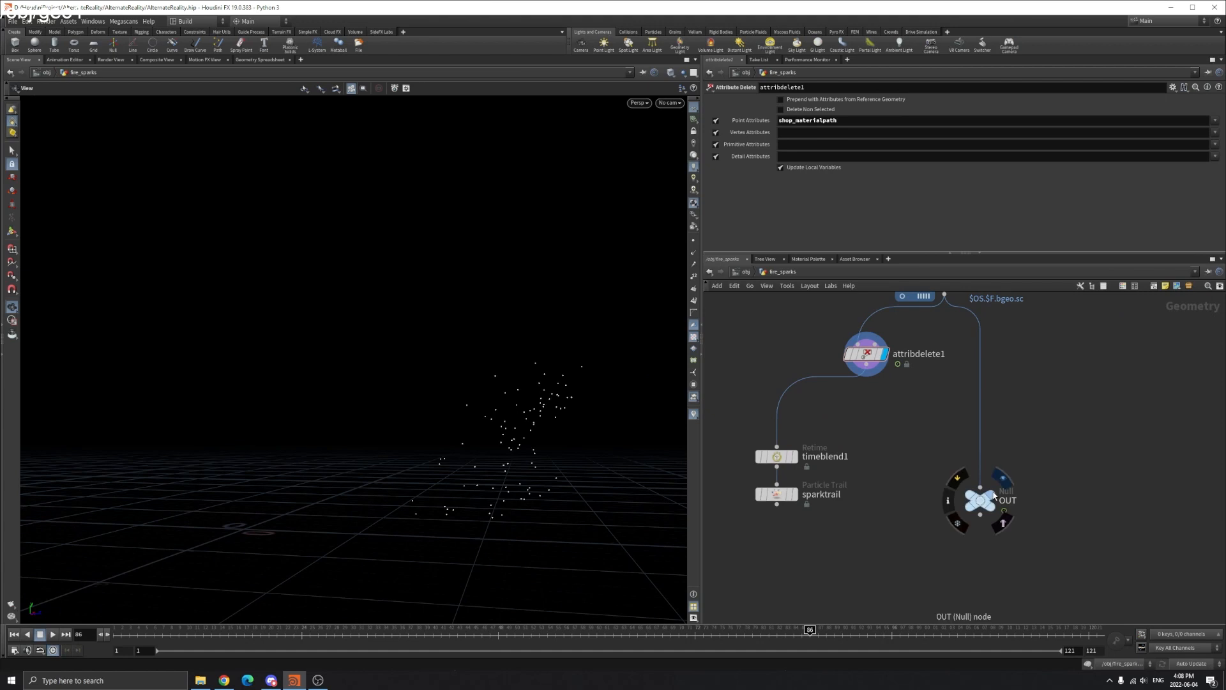
pyautogui.click(743, 271)
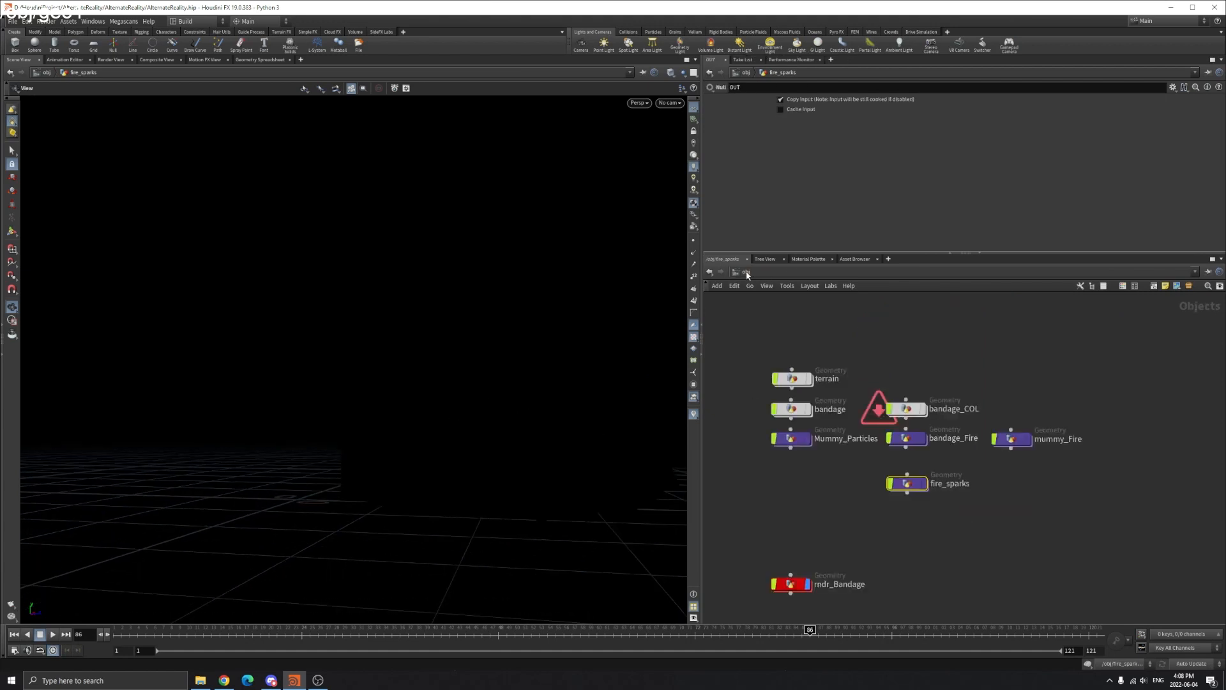